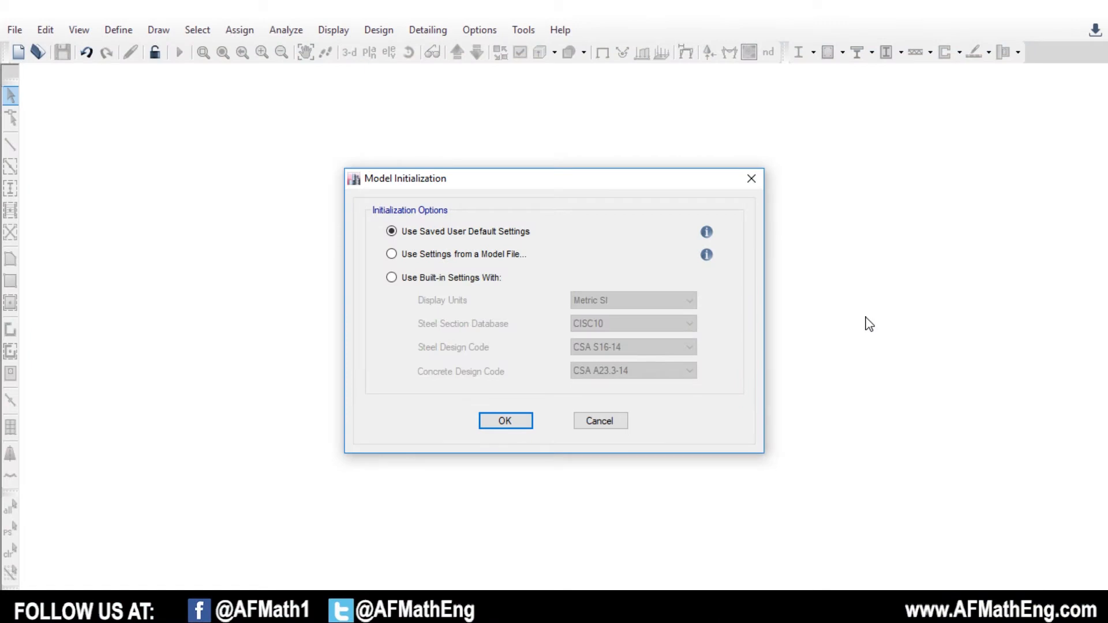
mouse_move(793, 232)
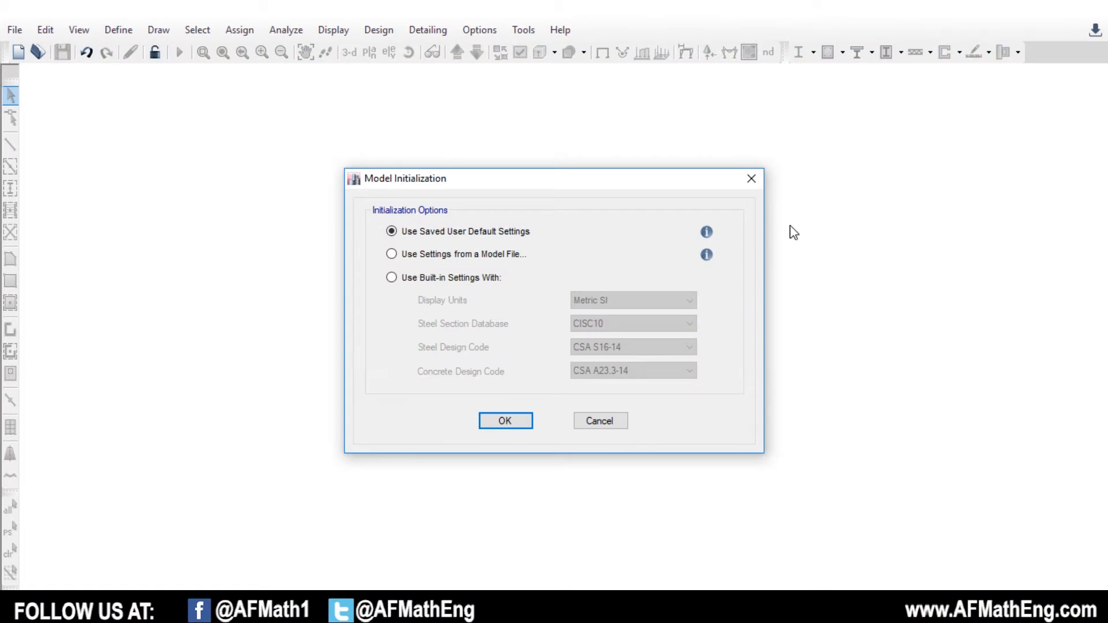
mouse_move(706, 232)
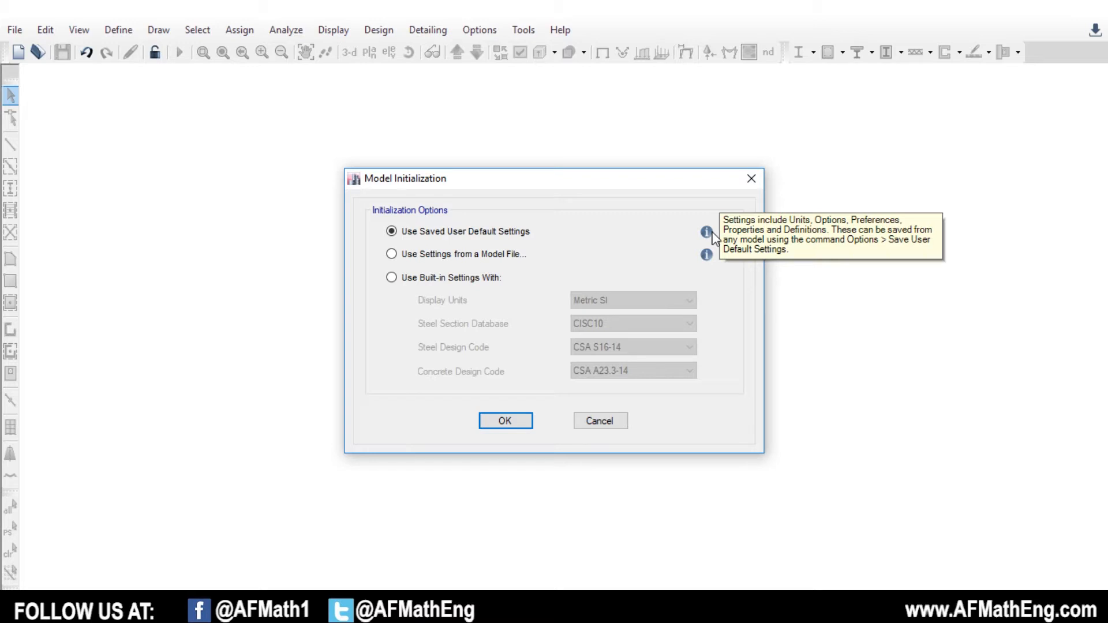
mouse_move(634, 340)
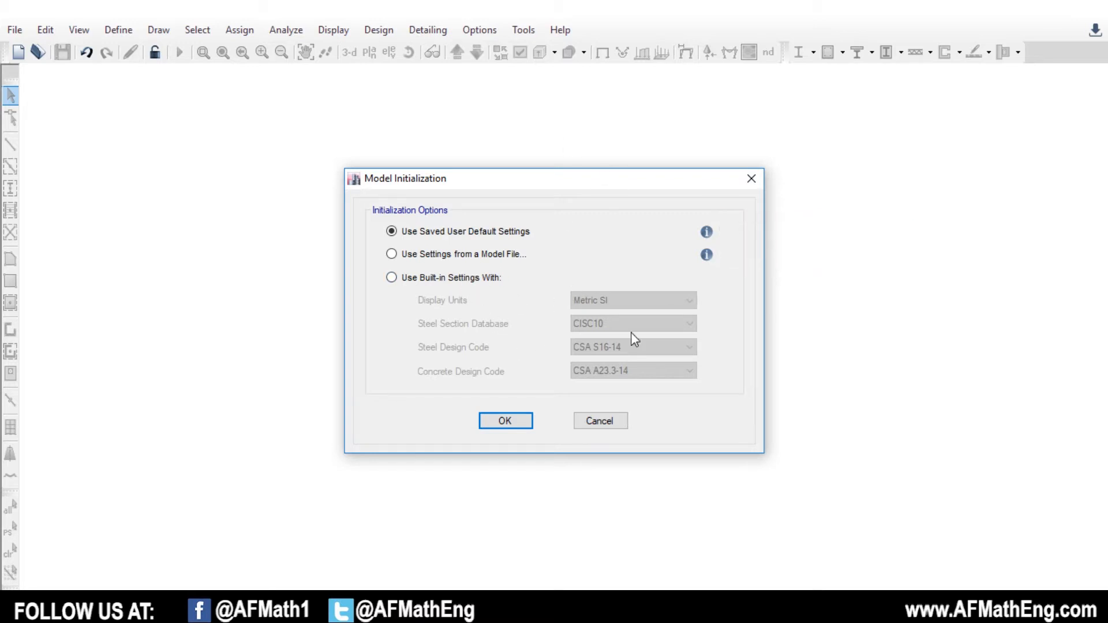
mouse_move(582, 275)
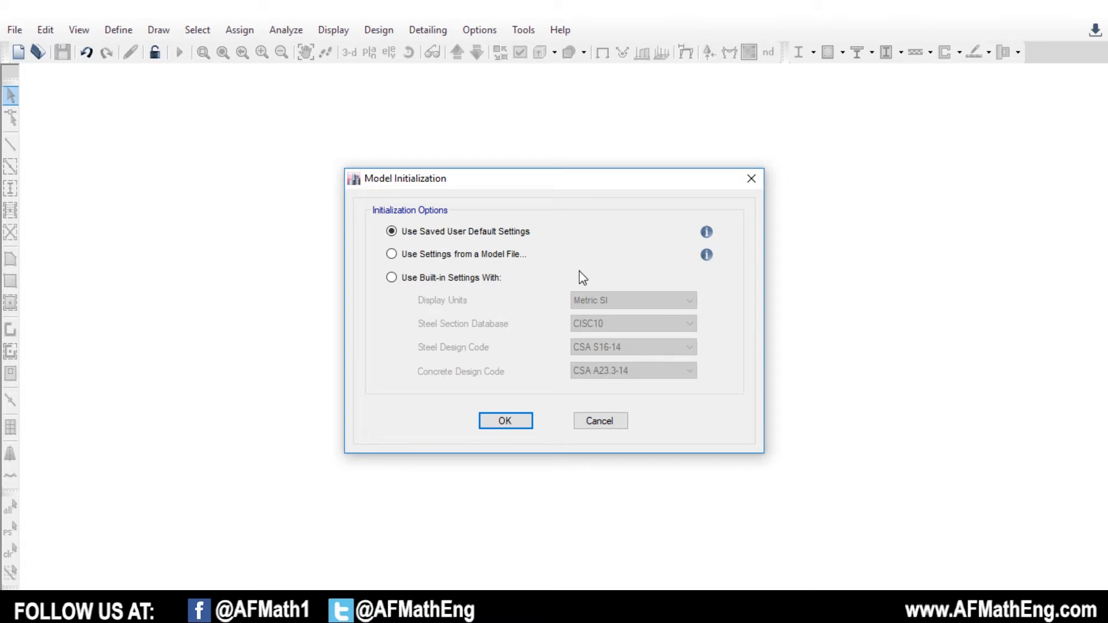
mouse_move(573, 366)
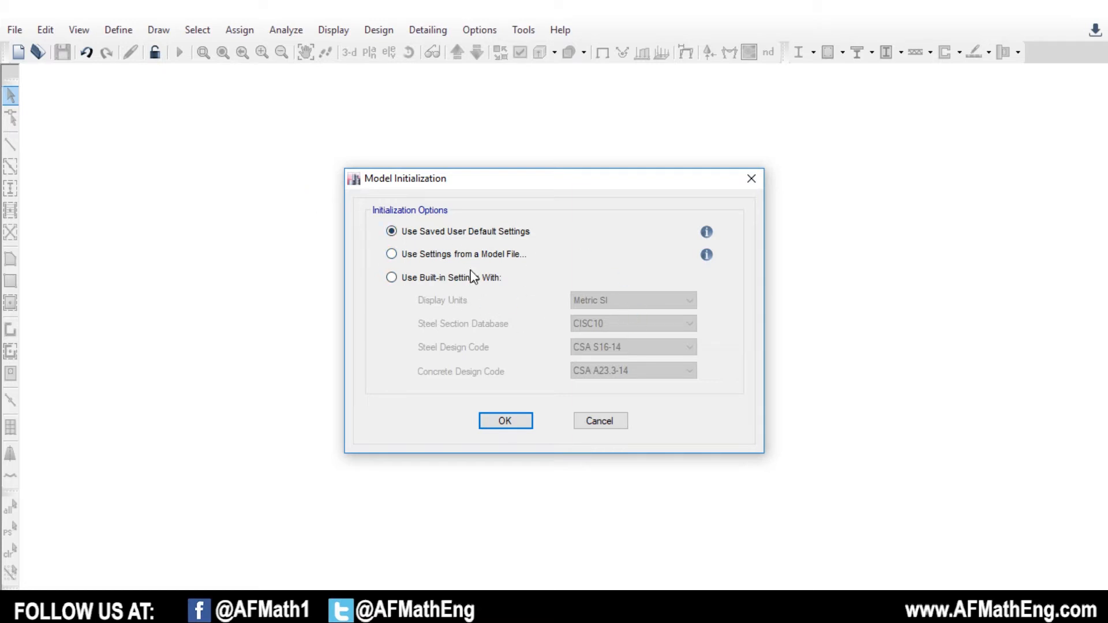
mouse_move(618, 334)
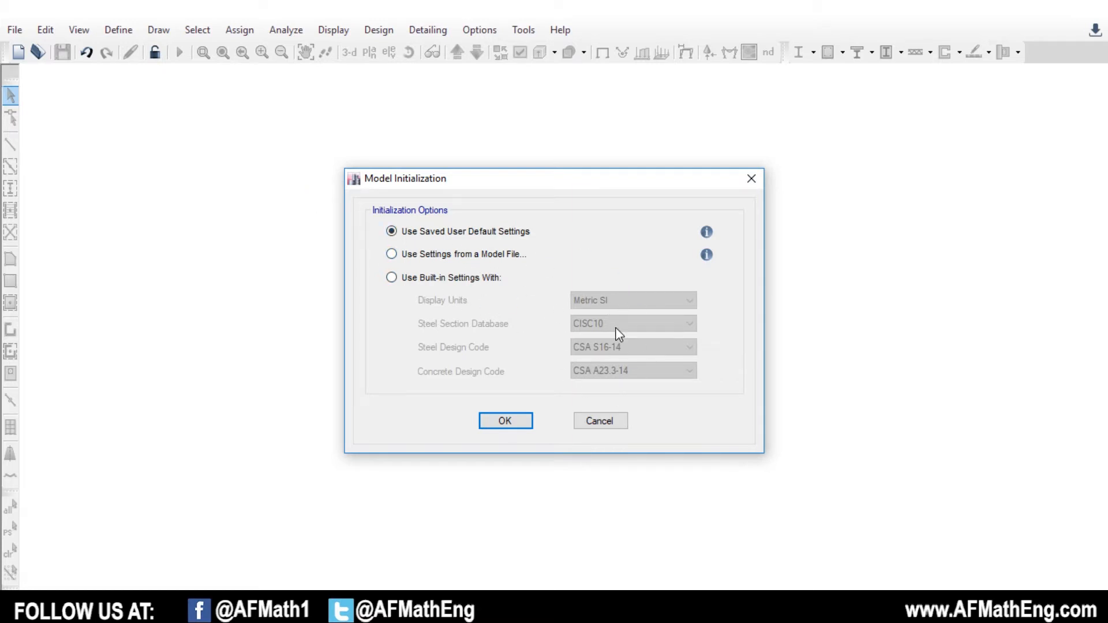
Step: Start a built-in-settings model with a flat-slab template: 4×4 grid, 8 m spacing, 4 stories
click(391, 277)
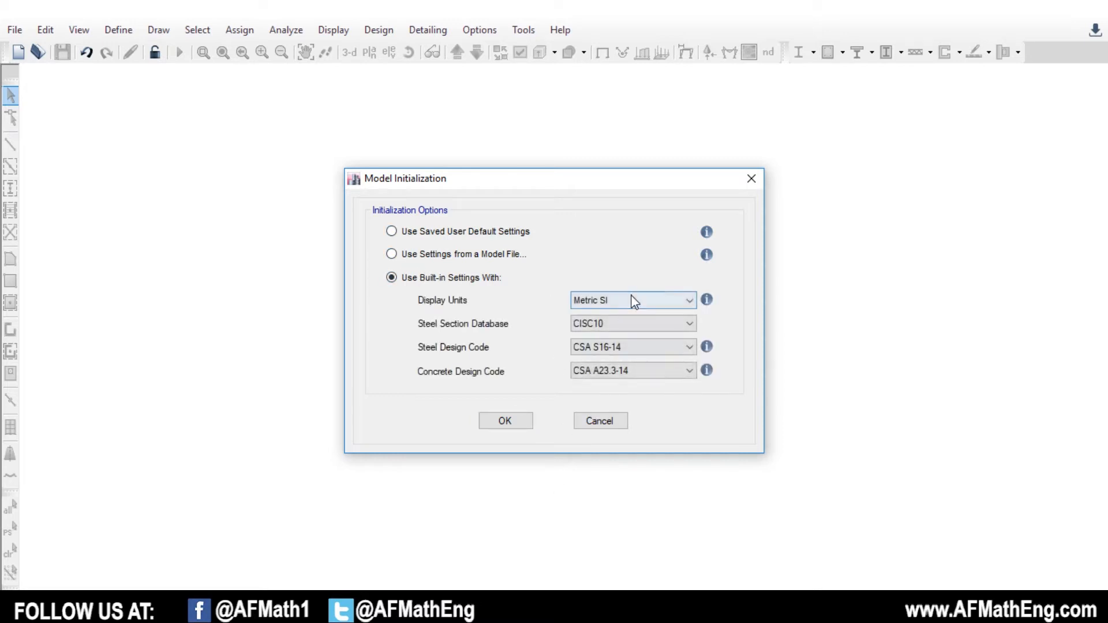
mouse_move(631, 371)
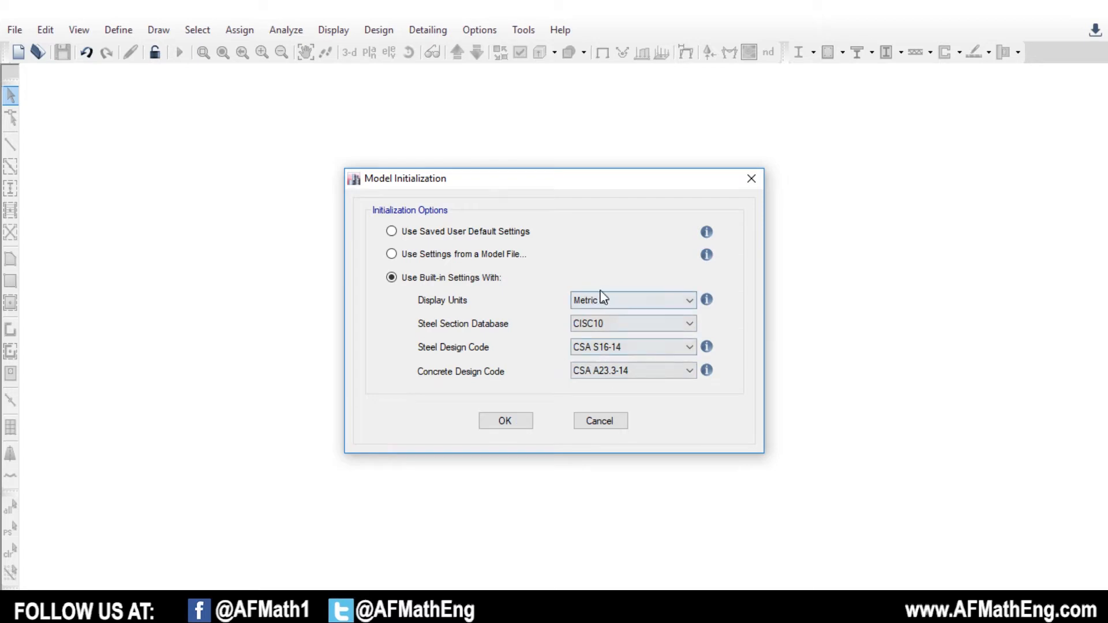
click(504, 421)
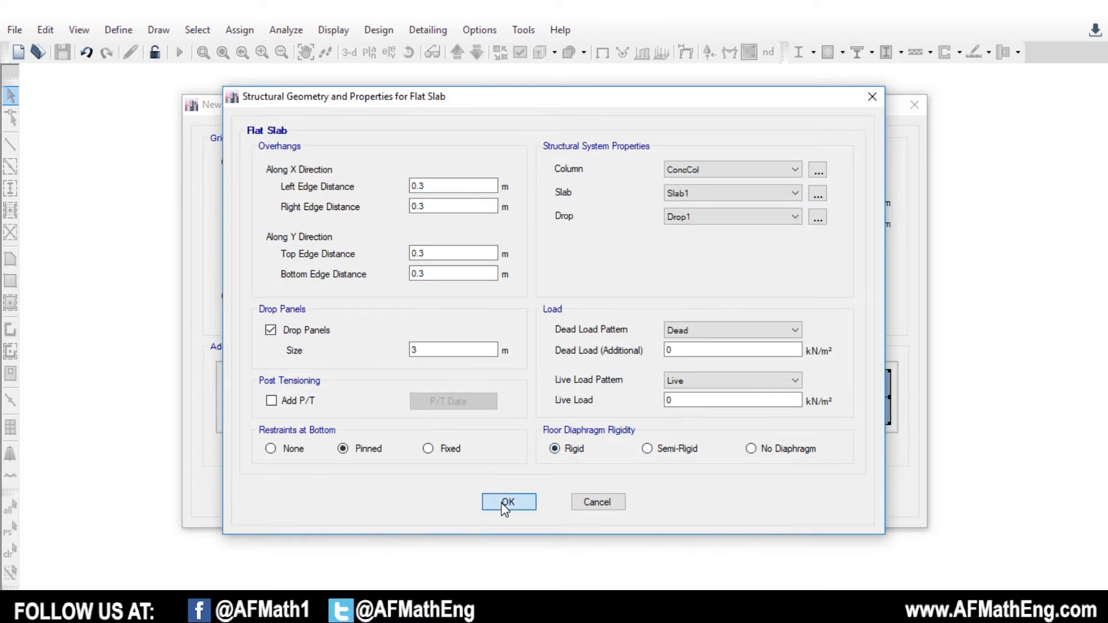
mouse_move(500, 520)
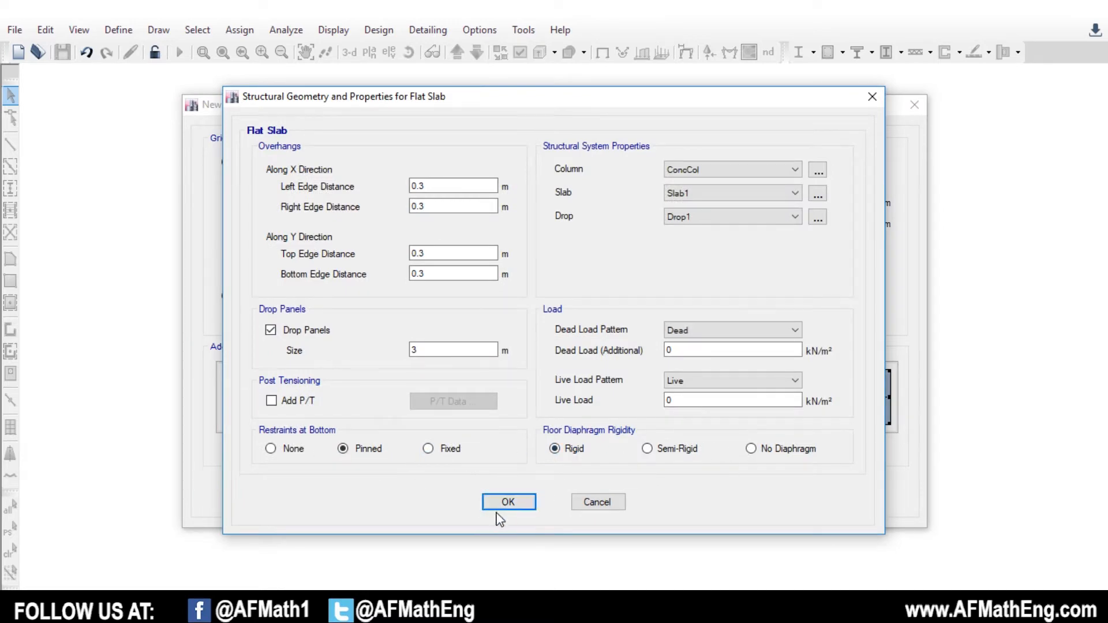
click(507, 502)
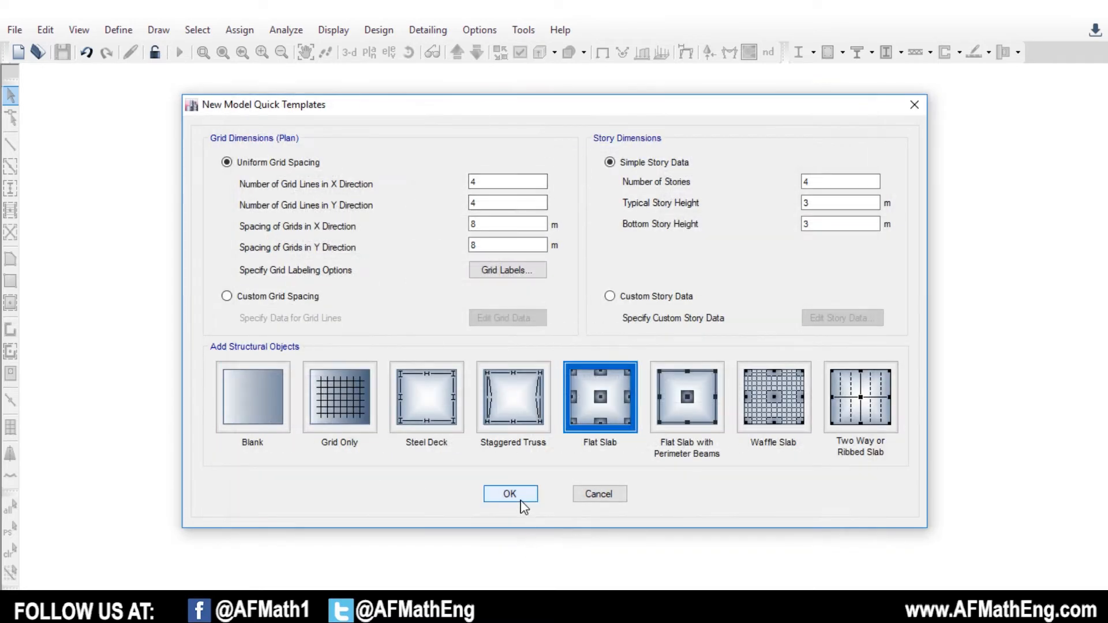
Step: Generate the four-storey flat-slab model with drop panels and columns, shown in 3-D
click(510, 493)
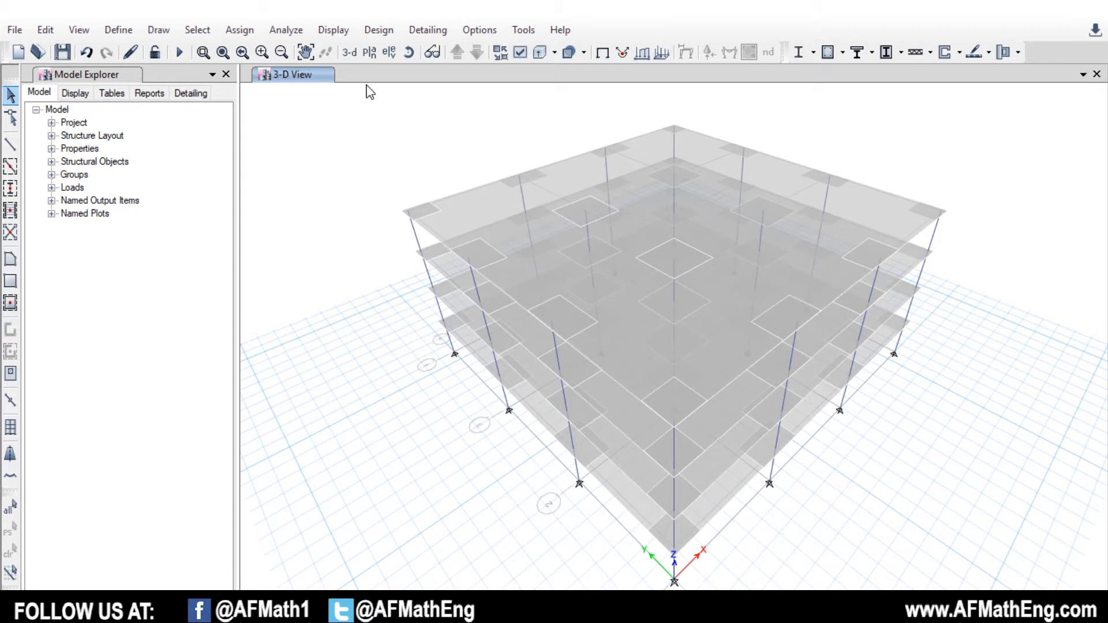
click(118, 30)
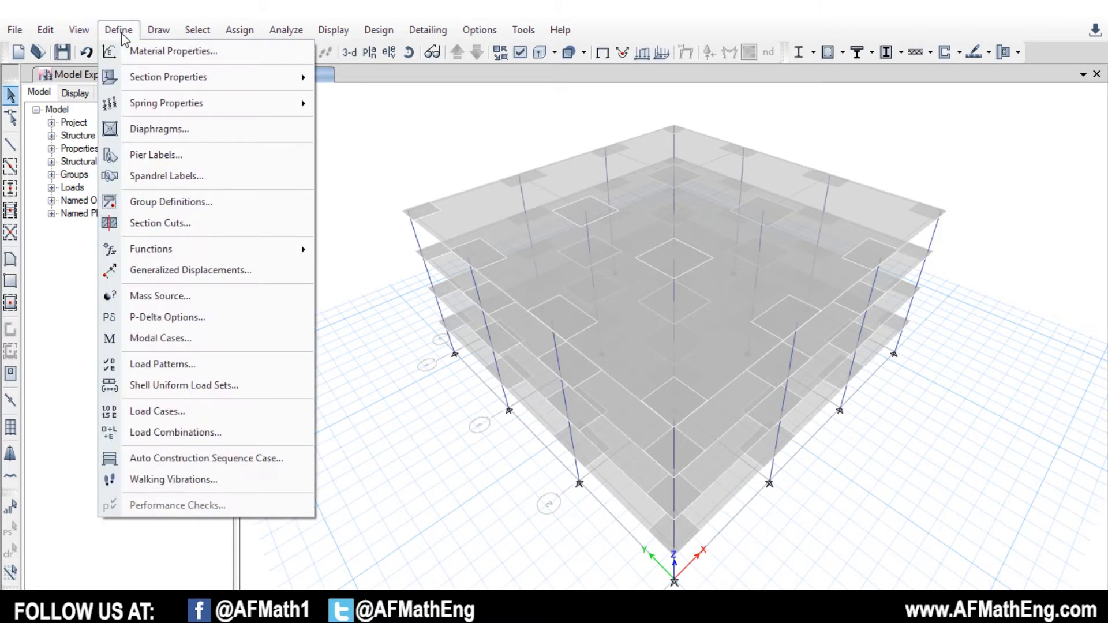
mouse_move(162, 364)
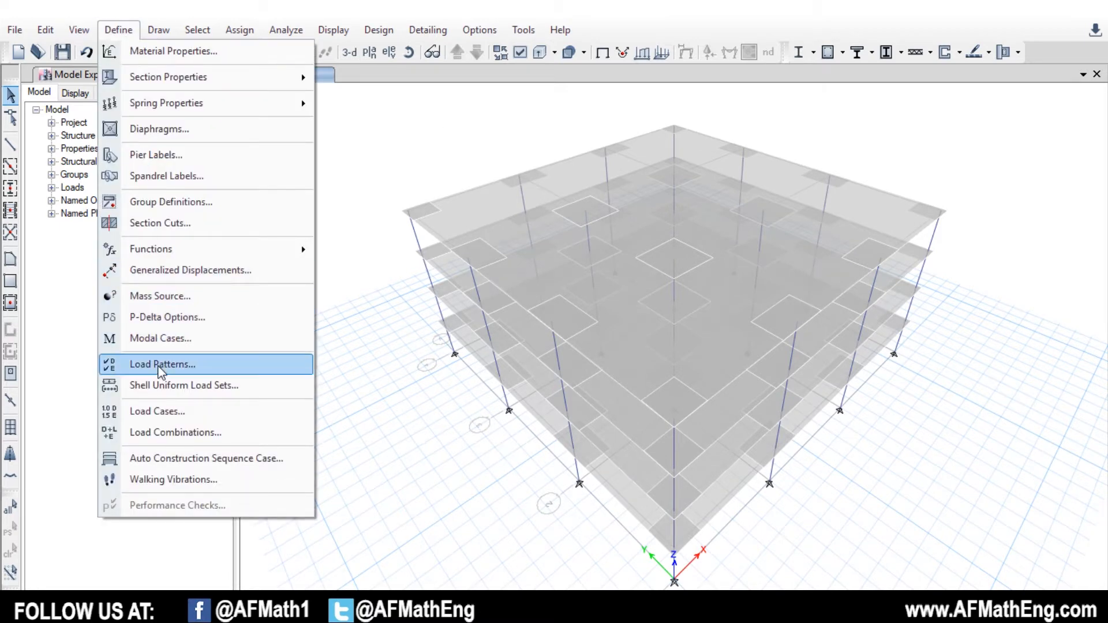
Step: Open Load Patterns beside Dead and Live, and enter the new load name EQX
click(162, 364)
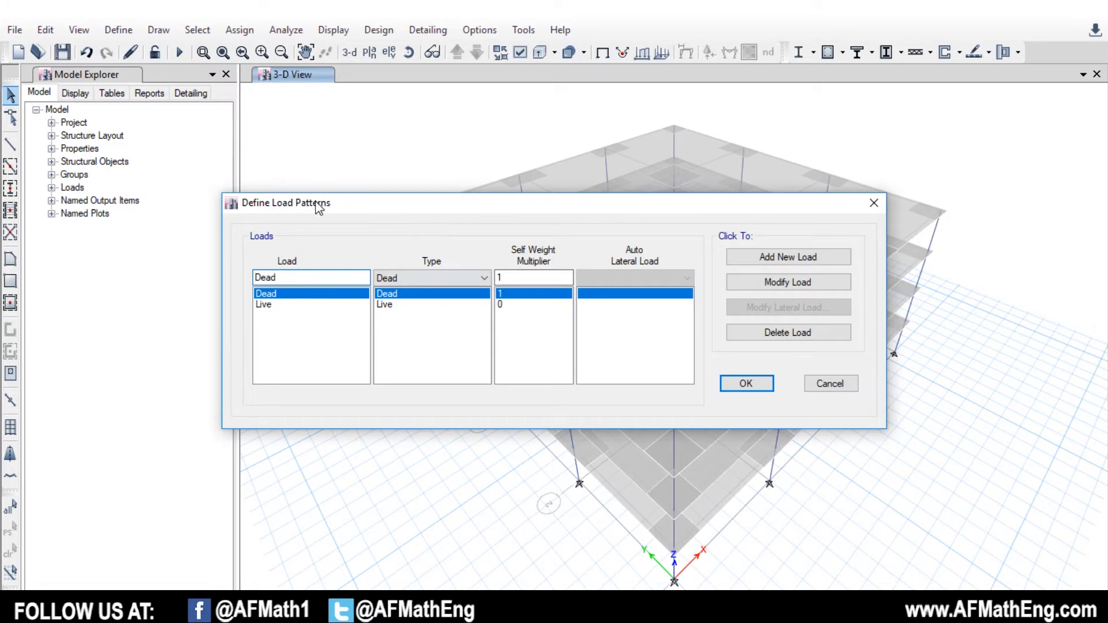
drag(286, 202, 327, 180)
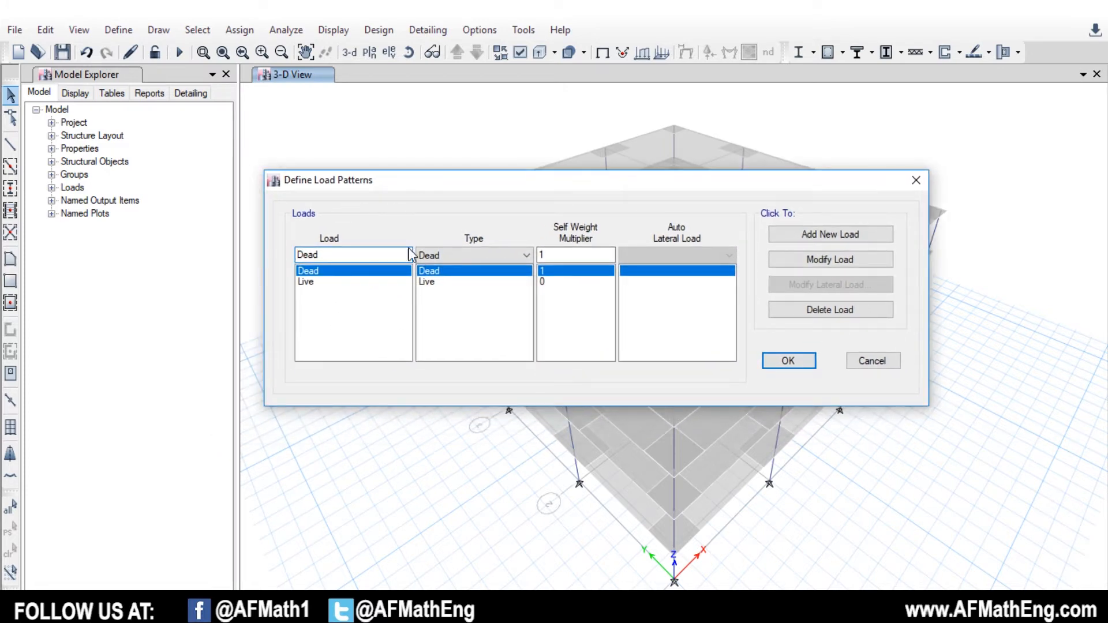
text(EQX)
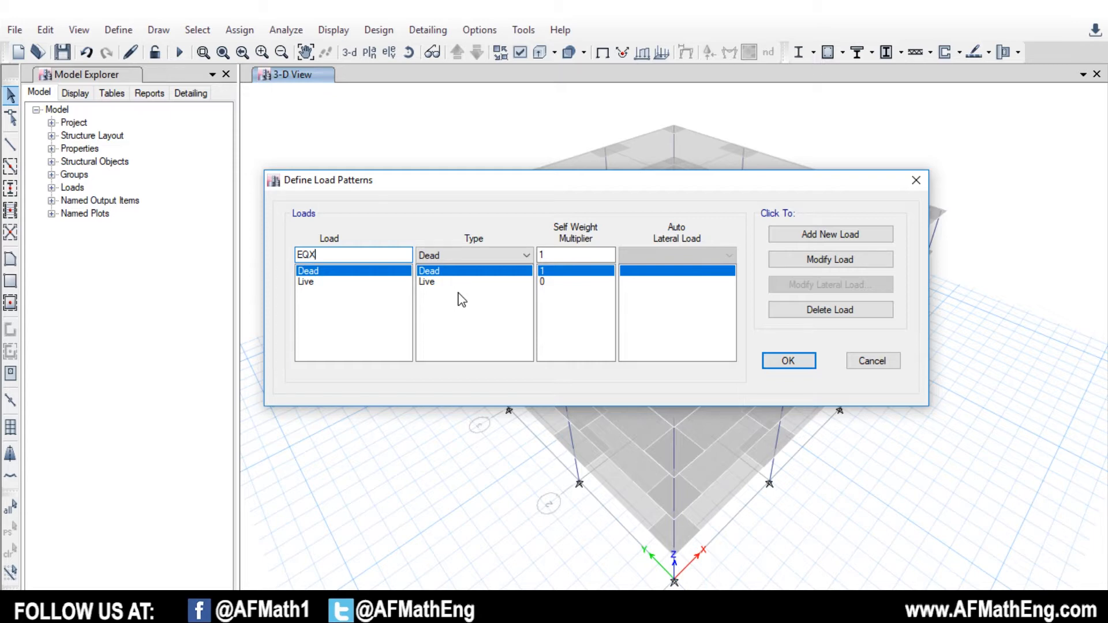
mouse_move(449, 279)
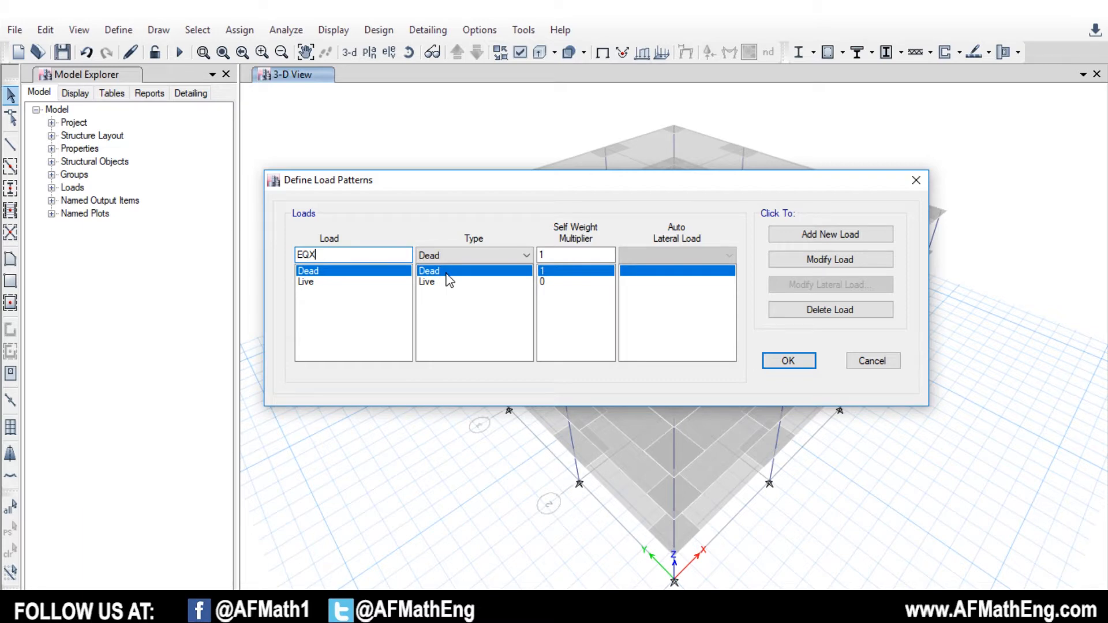
mouse_move(350, 293)
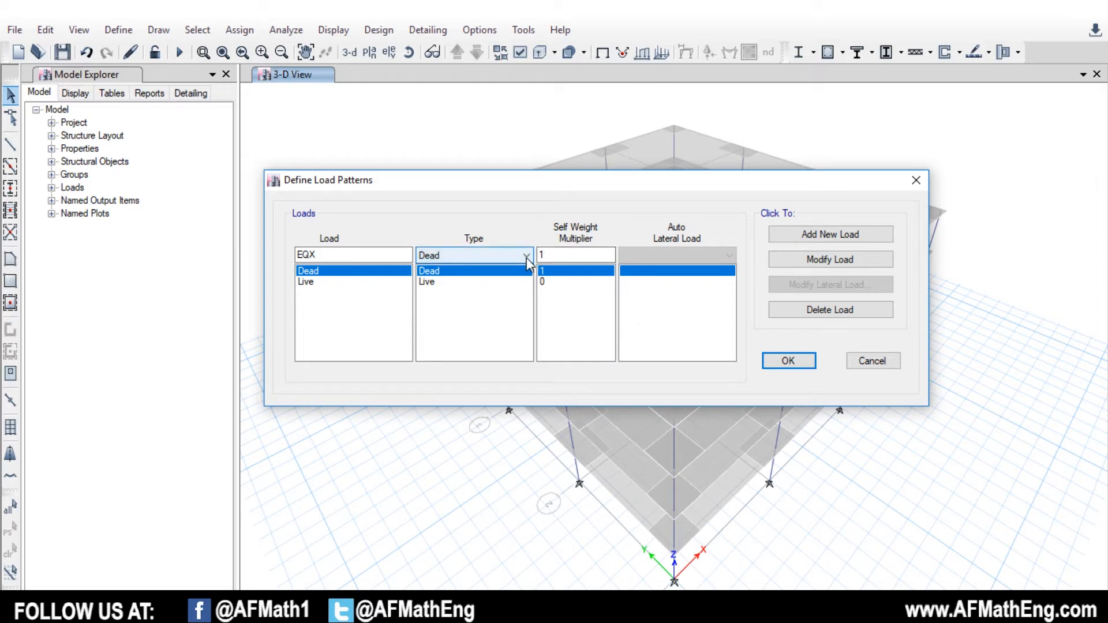
mouse_move(459, 256)
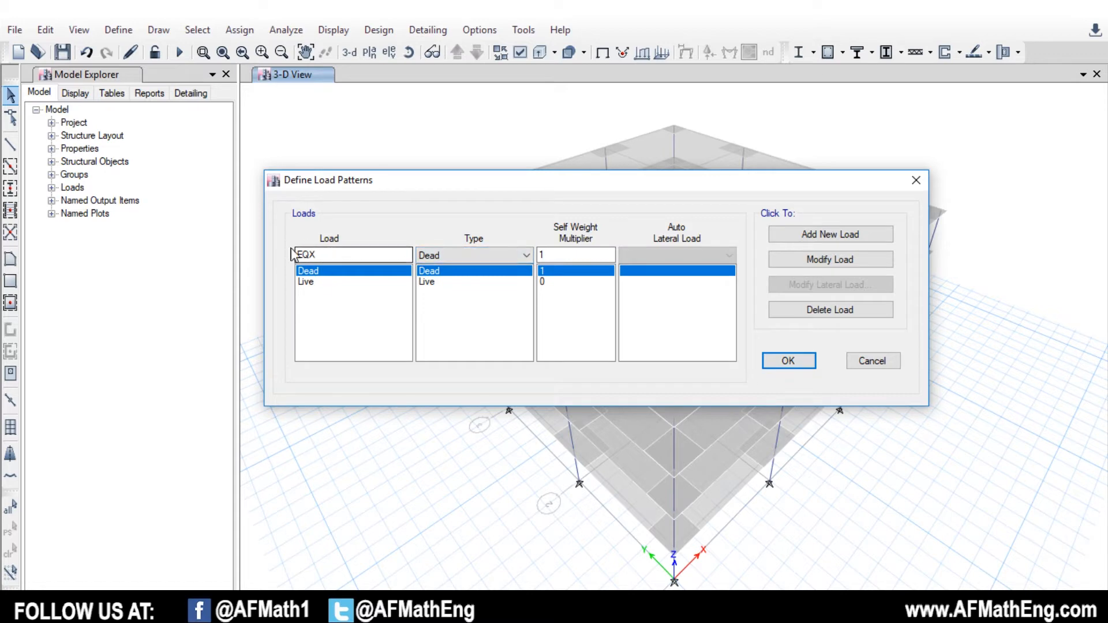
Step: Add EQX and EQy as Seismic load patterns with NBCC 2015 auto lateral loads
click(525, 255)
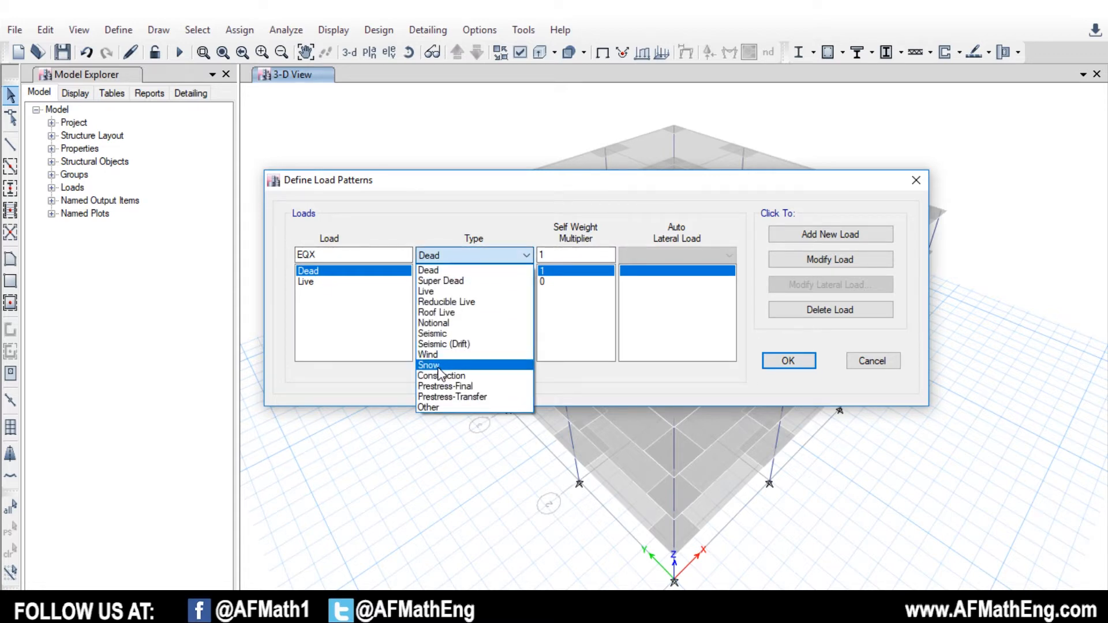
click(432, 333)
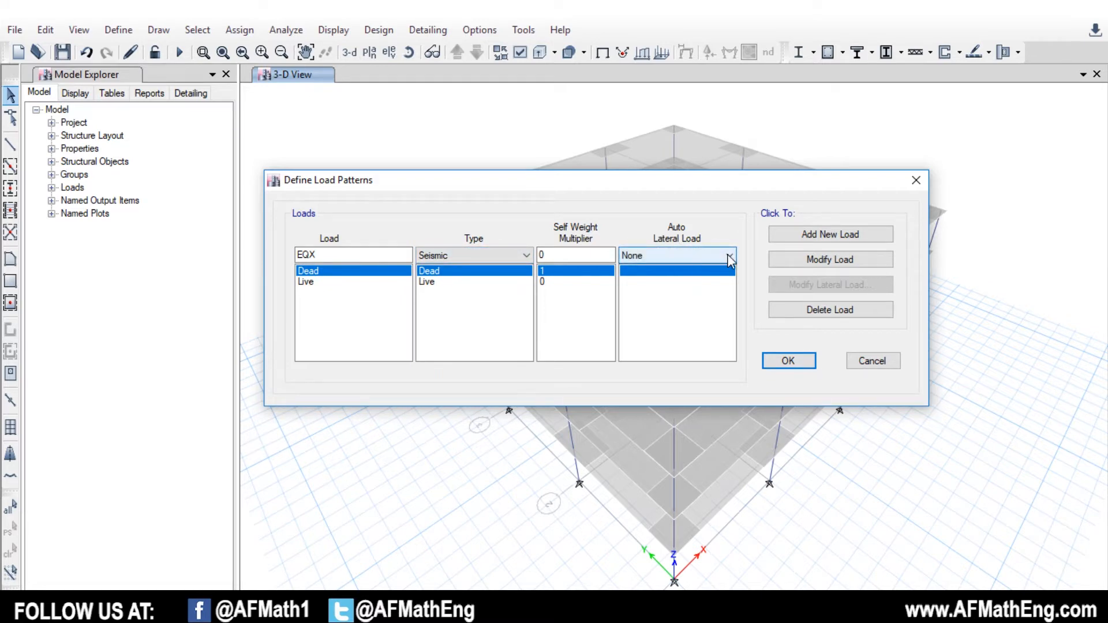
click(729, 255)
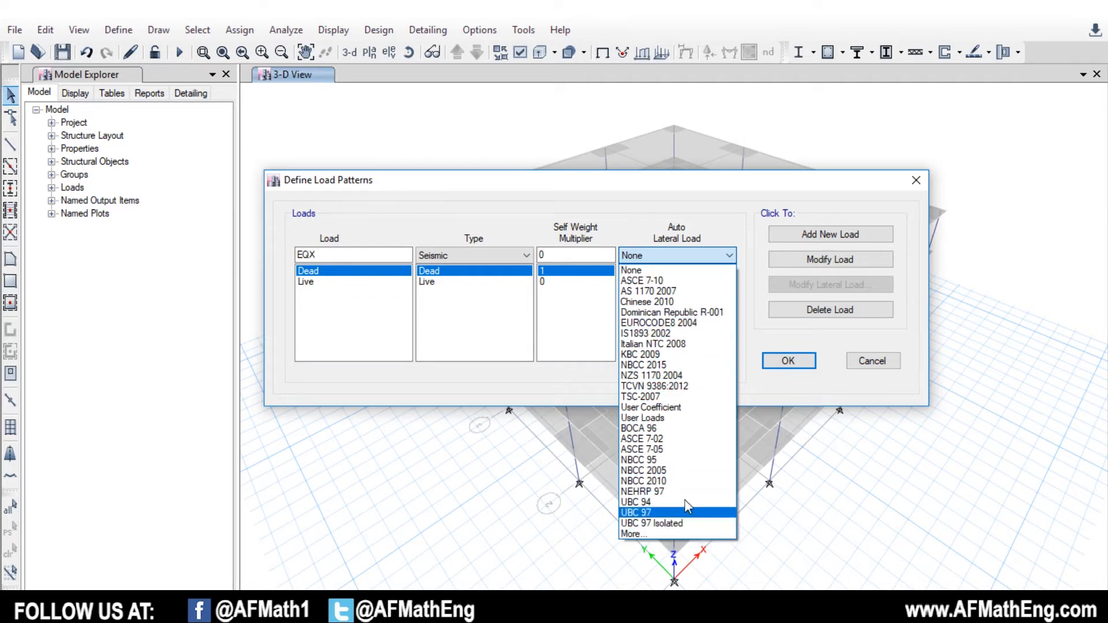
mouse_move(651, 375)
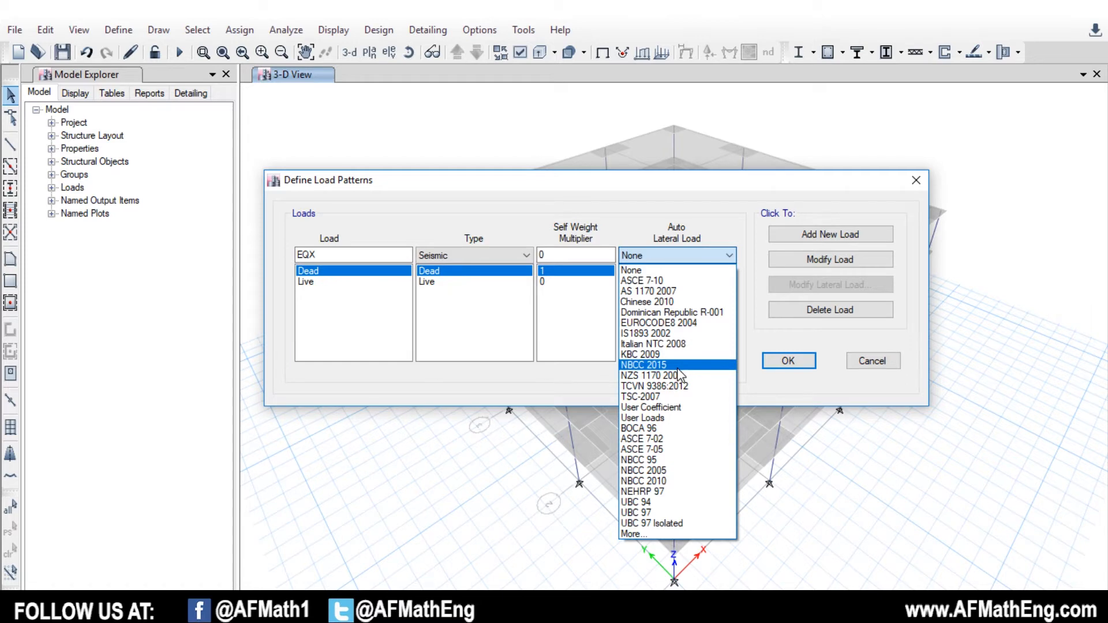
mouse_move(675, 373)
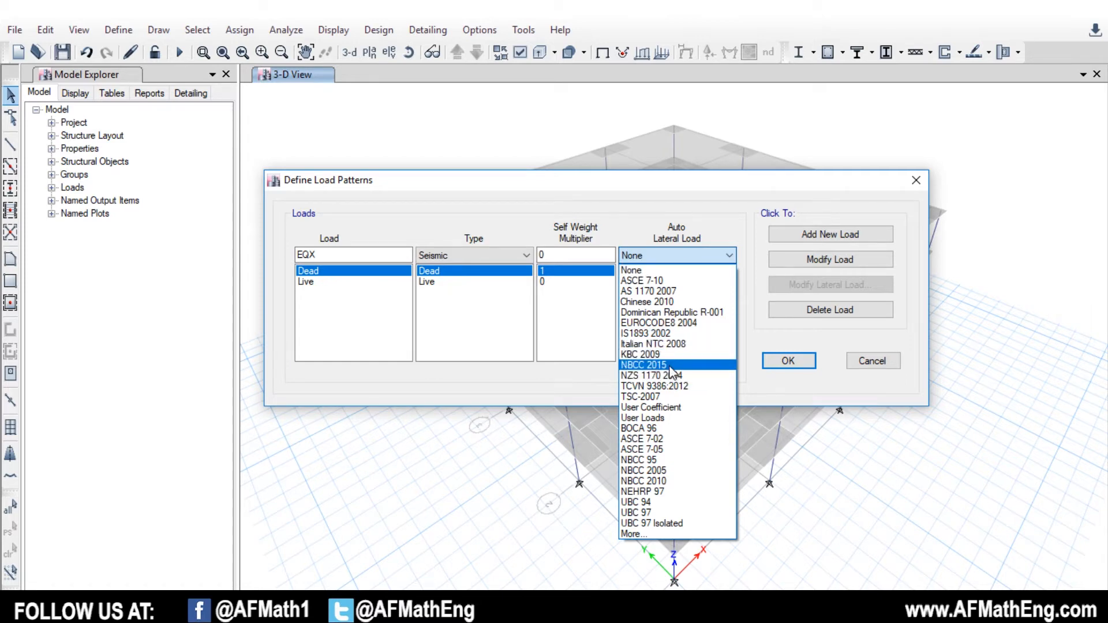
click(643, 365)
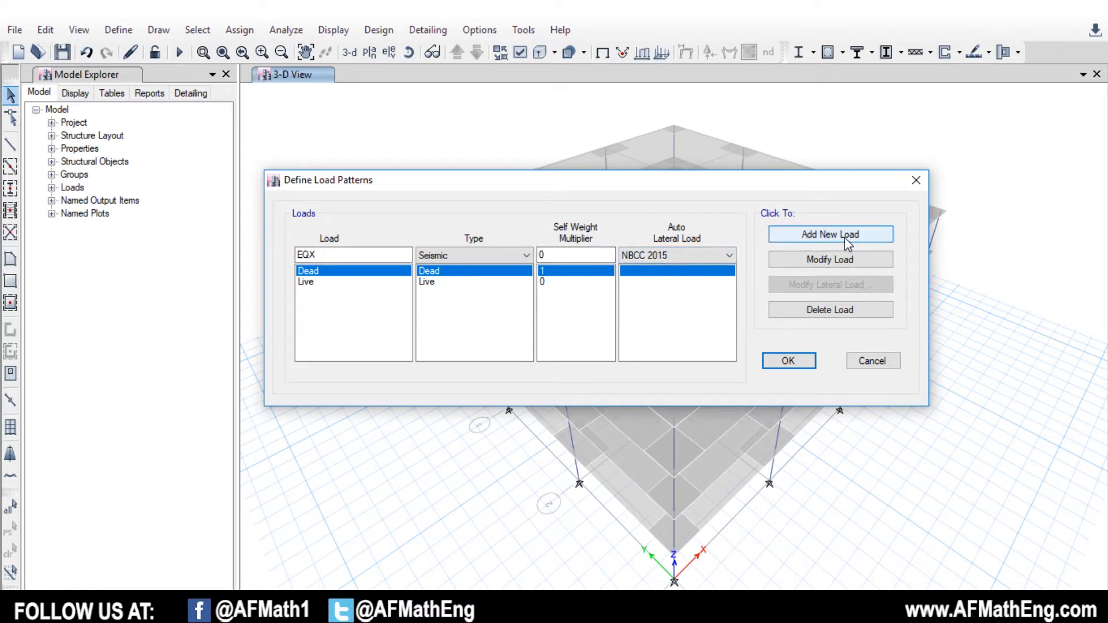
click(830, 234)
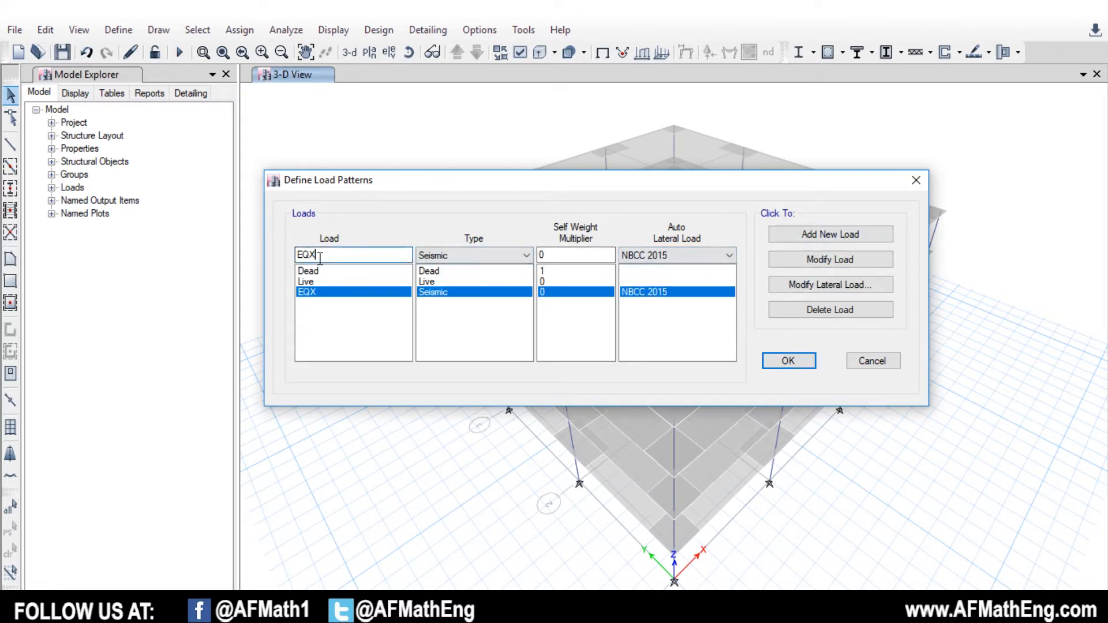
text(EQy)
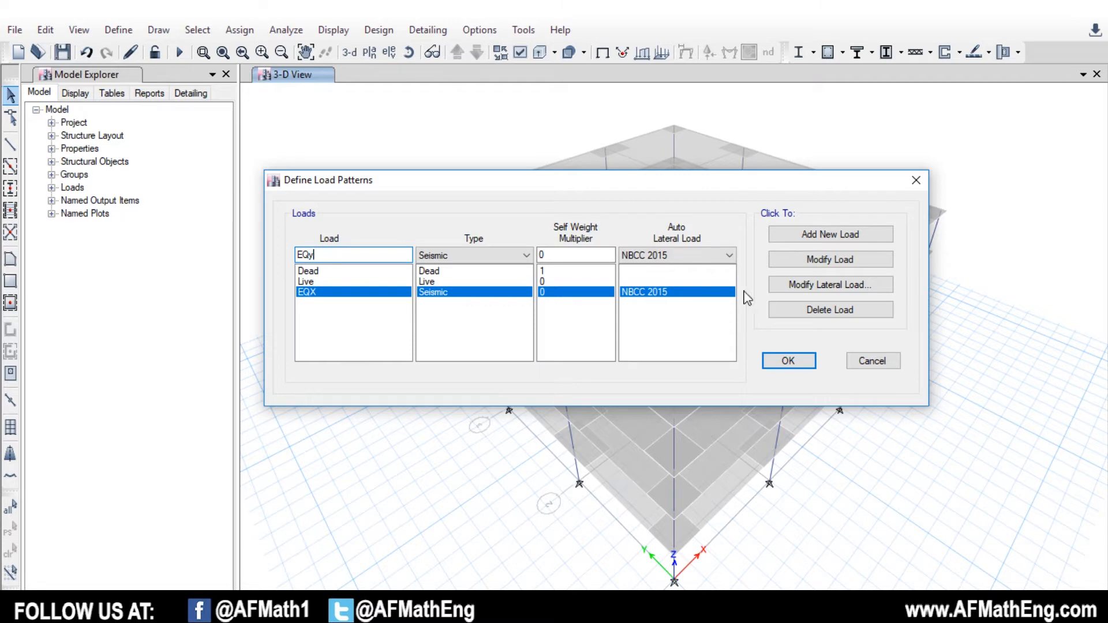
click(830, 234)
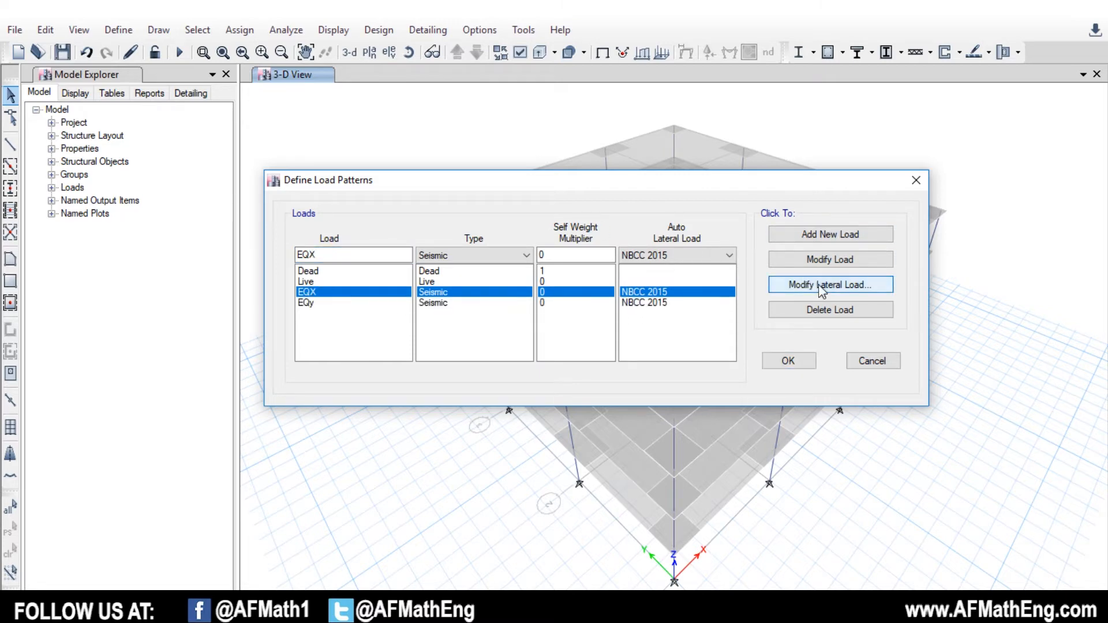
Step: Limit EQX to X Dir + Eccentricity and select its eccentricity ratio for 0.1
click(829, 284)
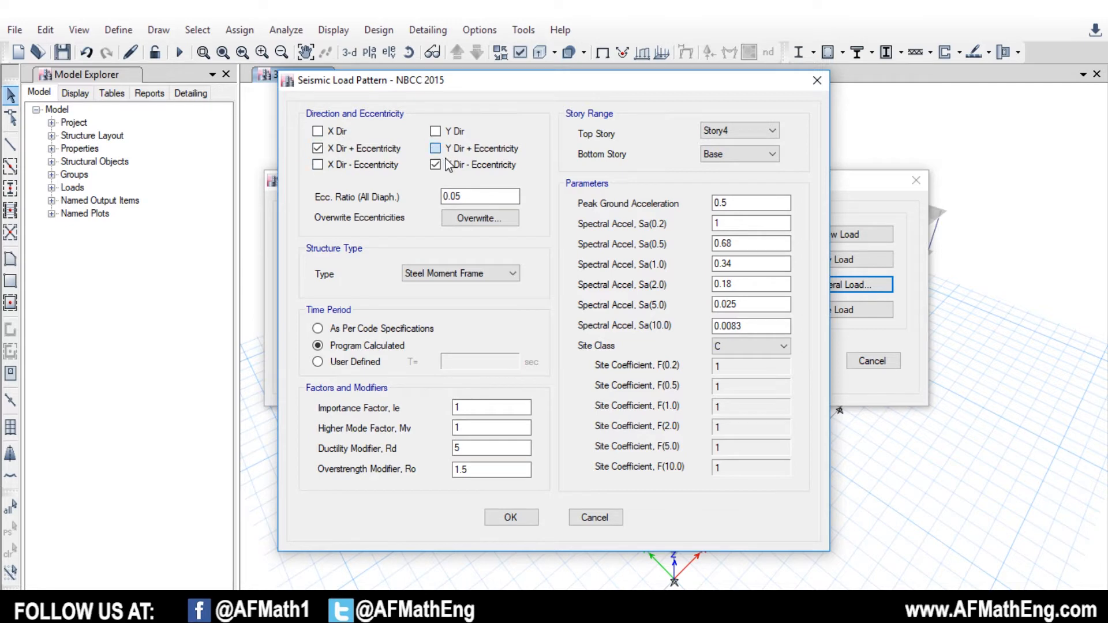
click(435, 164)
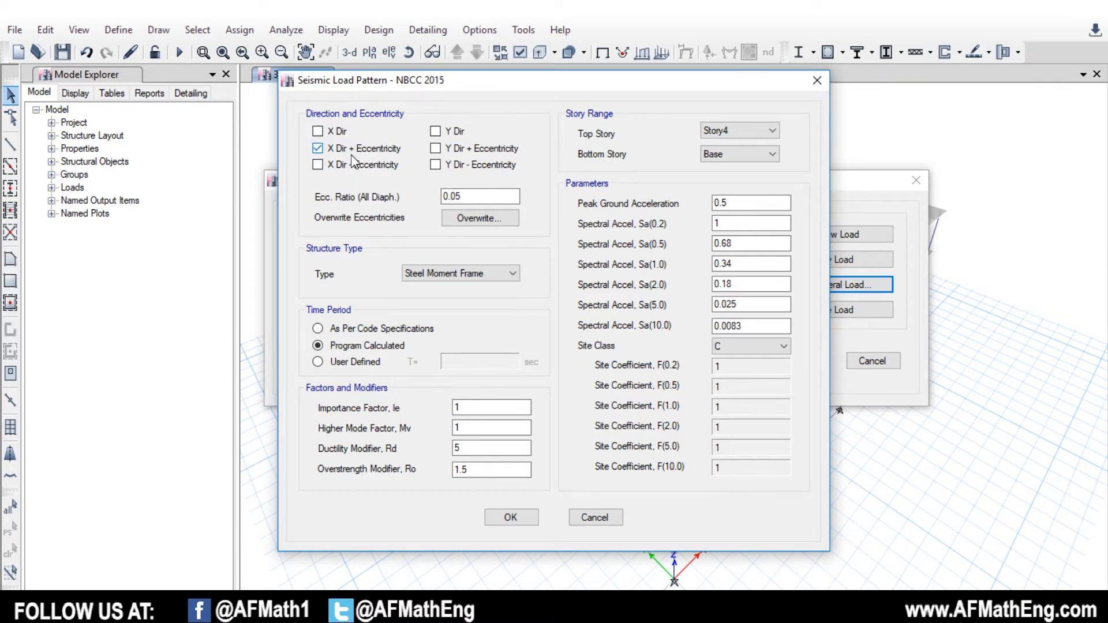
mouse_move(340, 187)
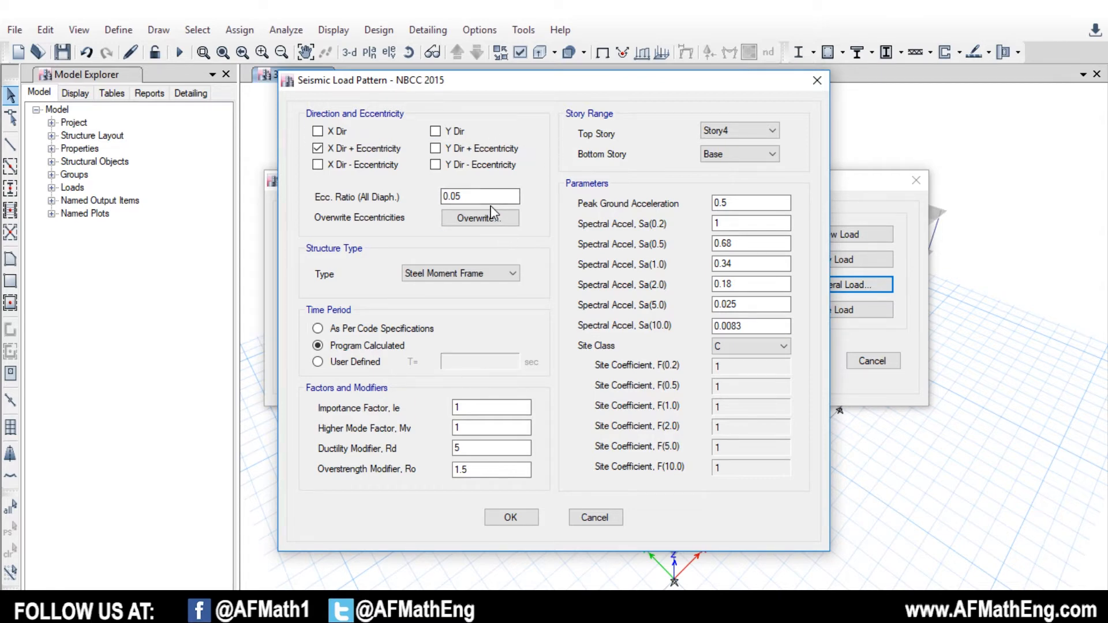
triple_click(479, 195)
text(.1)
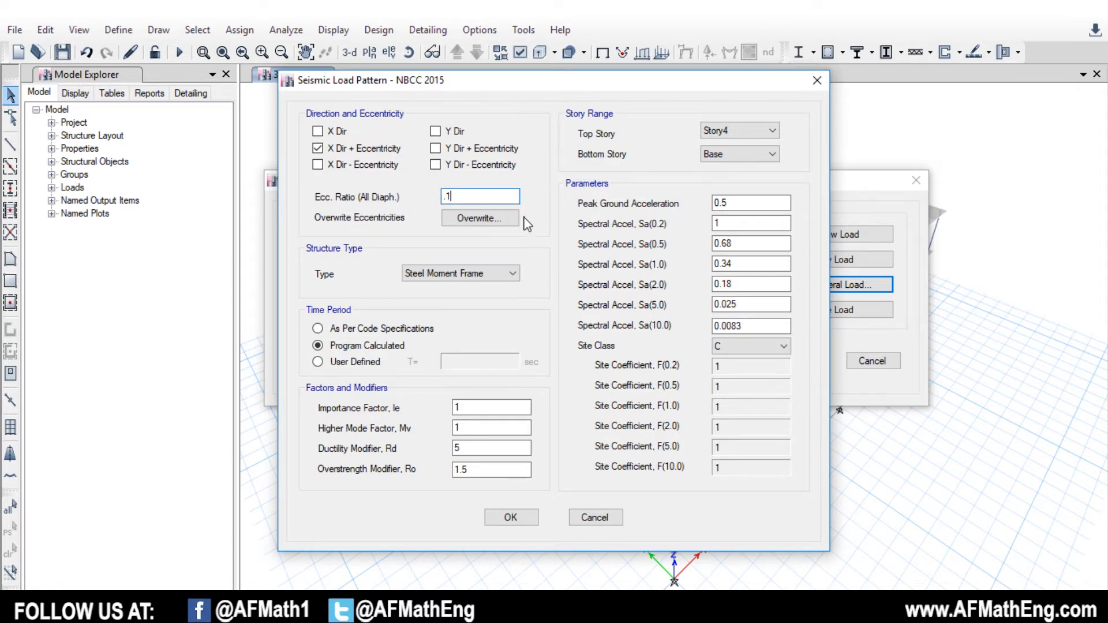
click(479, 217)
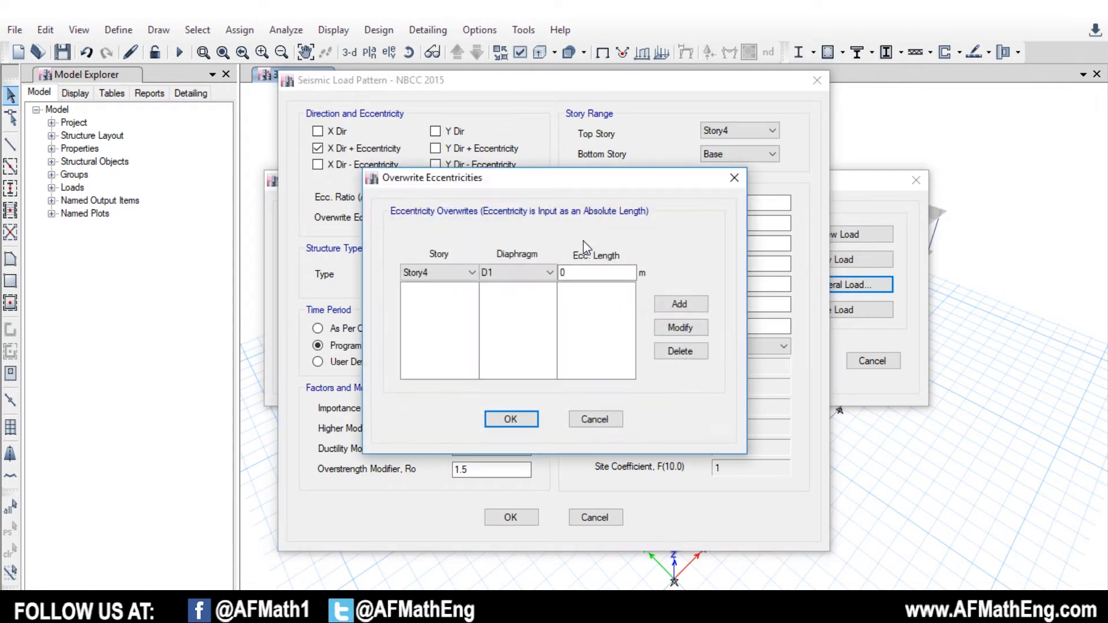
mouse_move(613, 278)
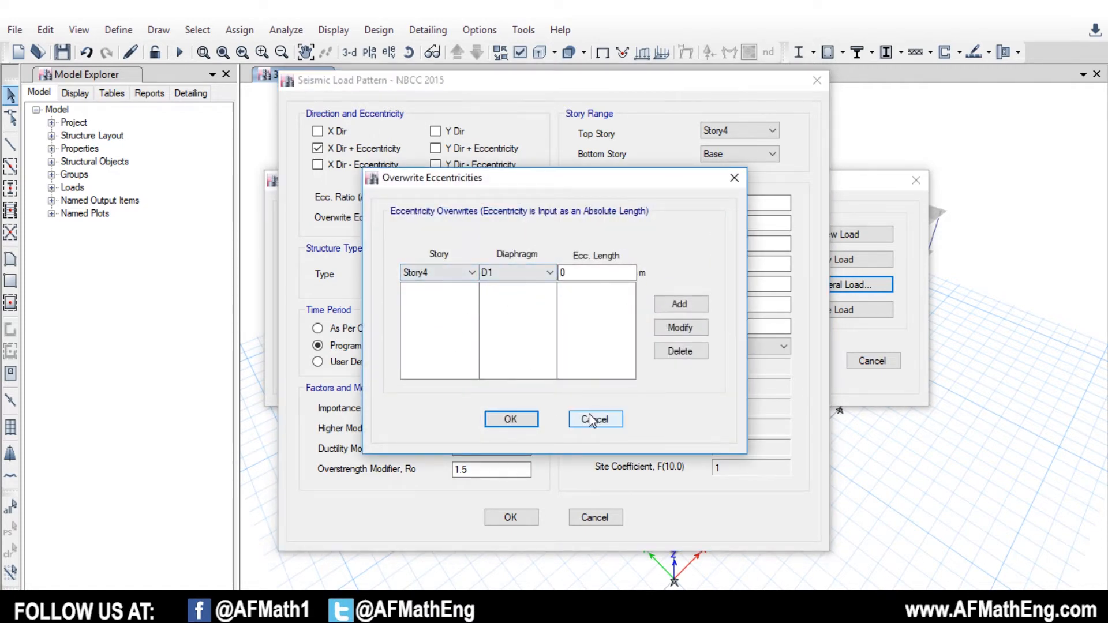
click(594, 419)
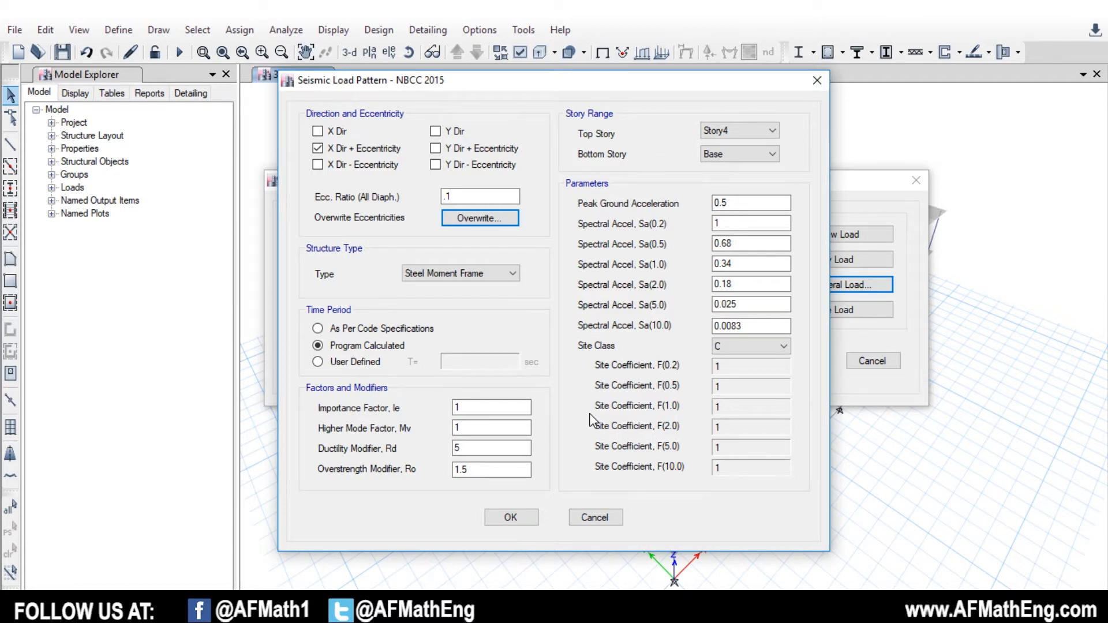
Step: Change EQX's structure type from Steel Moment Frame to Concrete Moment Frame
click(479, 217)
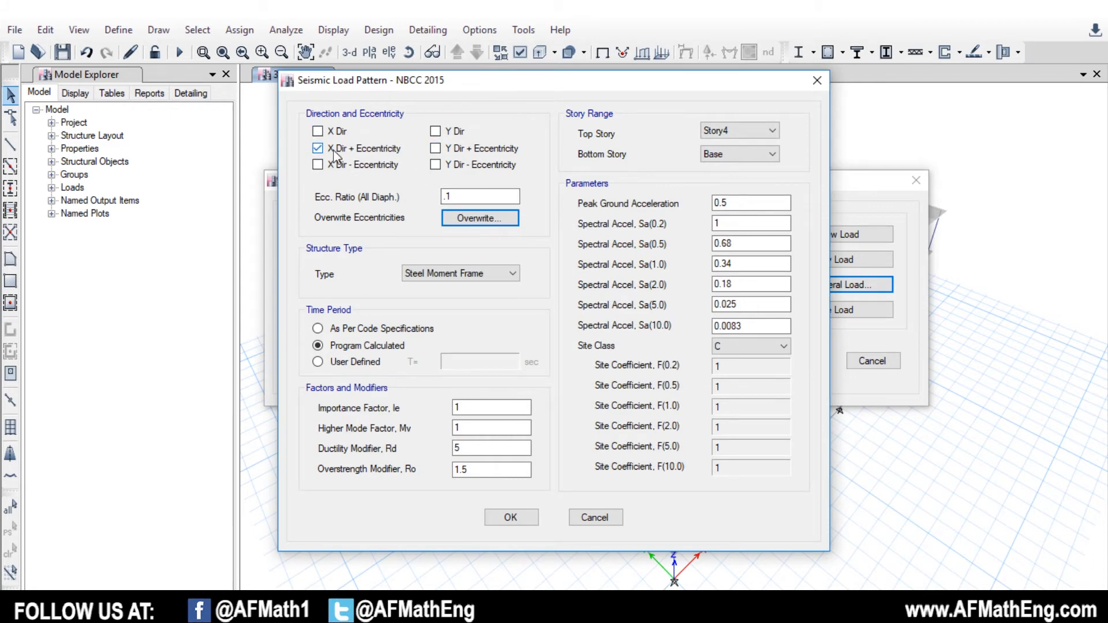
click(479, 196)
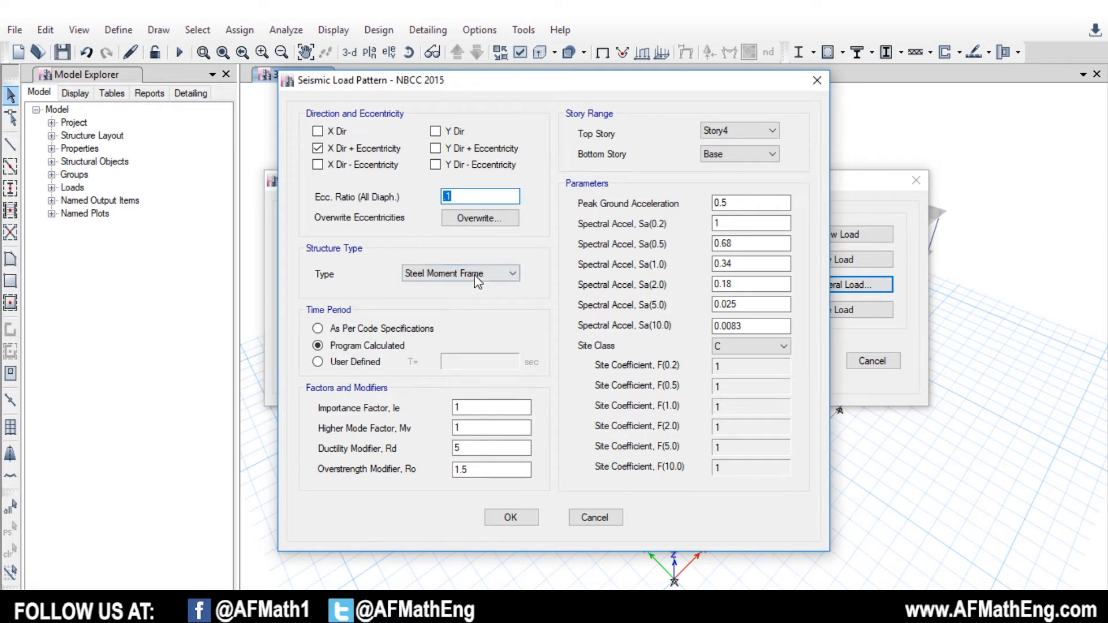
click(460, 274)
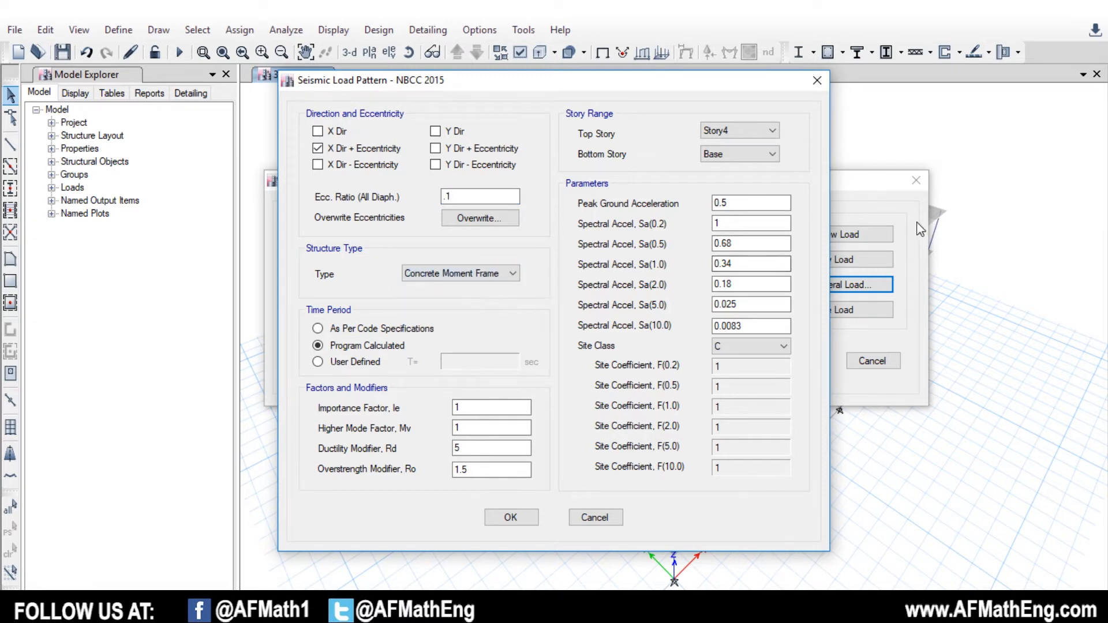
mouse_move(374, 318)
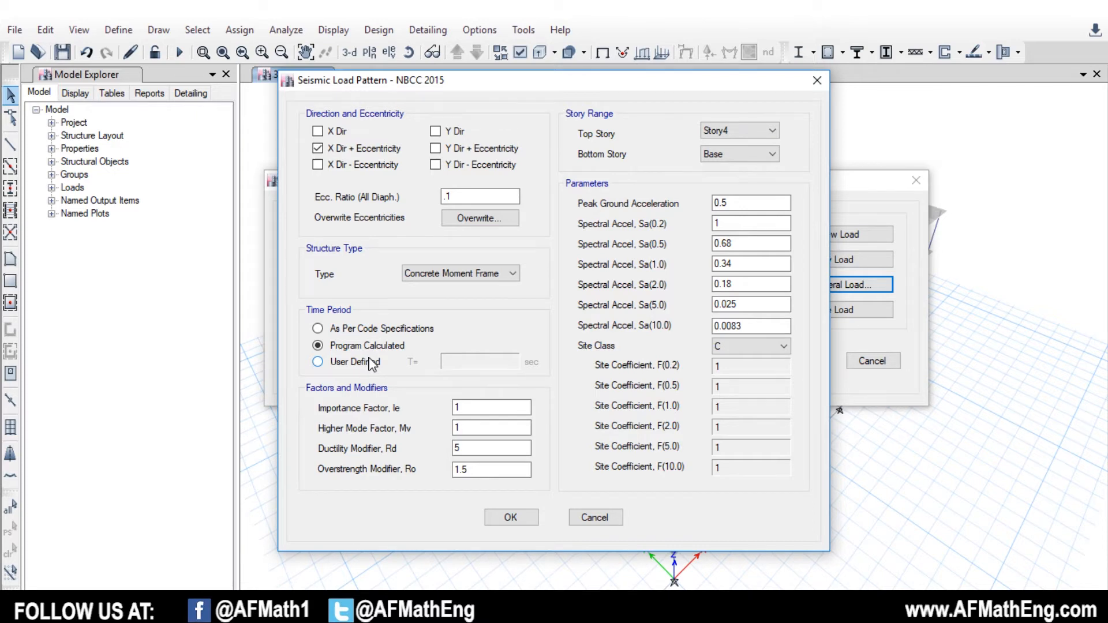
mouse_move(399, 366)
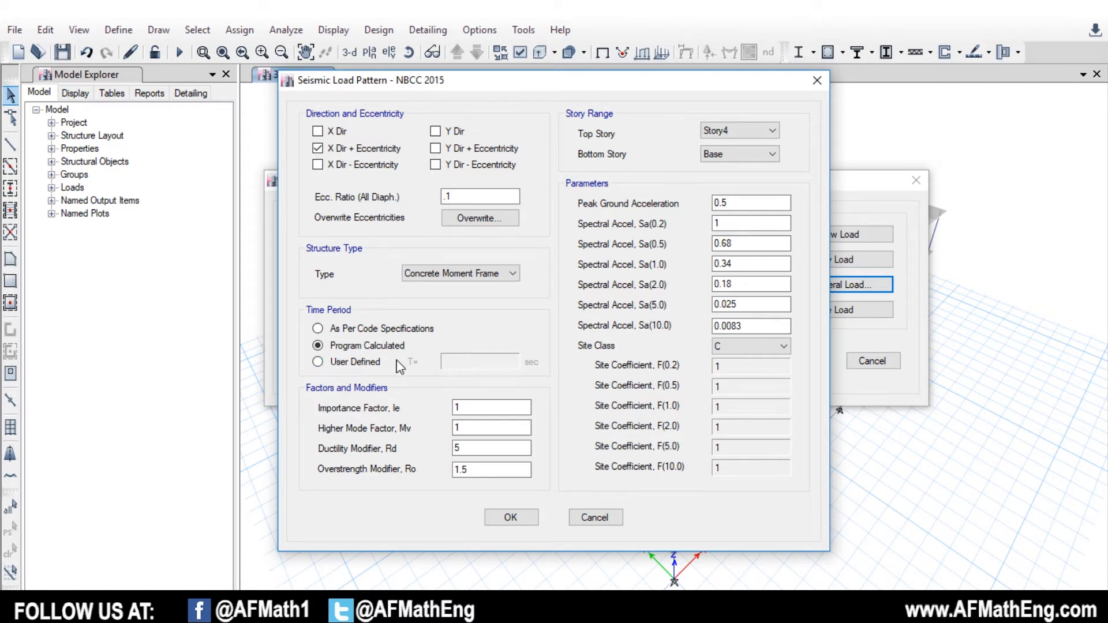
mouse_move(422, 381)
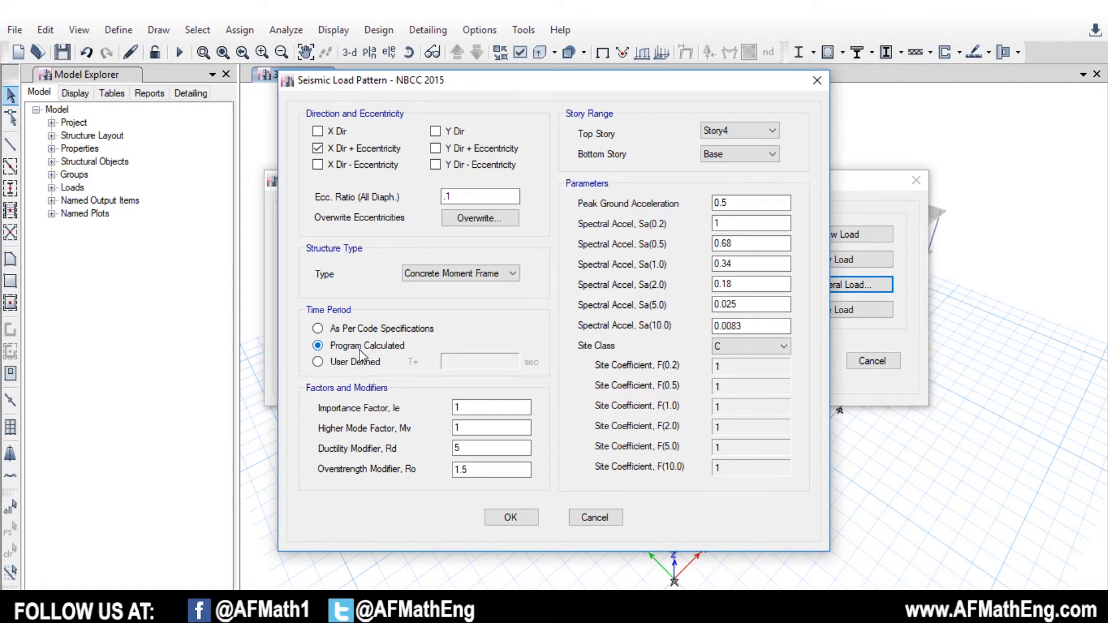
mouse_move(378, 373)
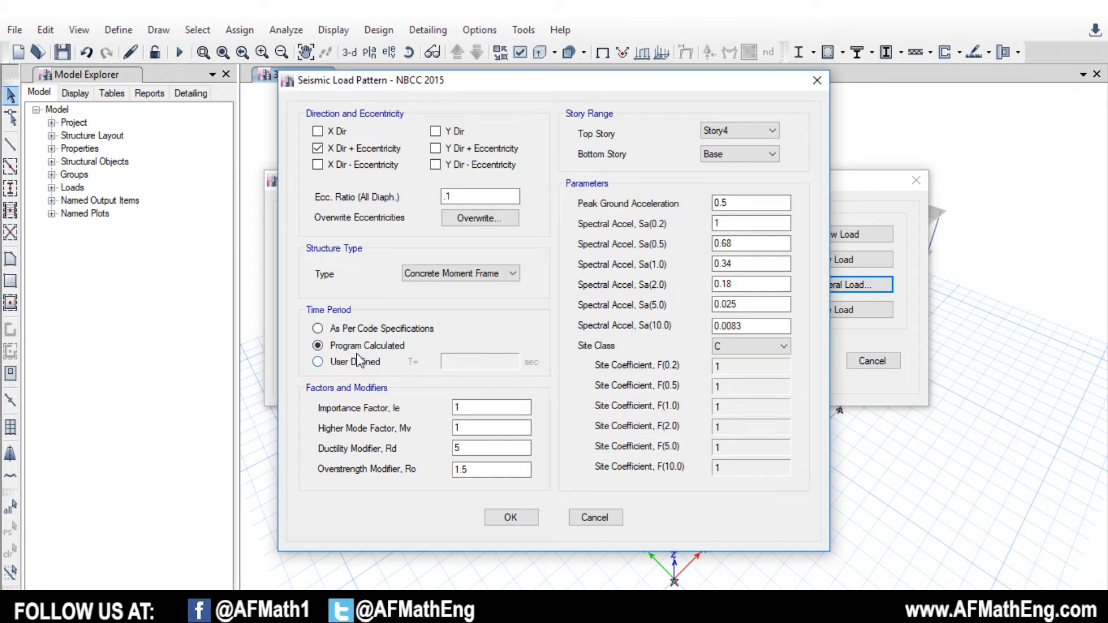
mouse_move(477, 401)
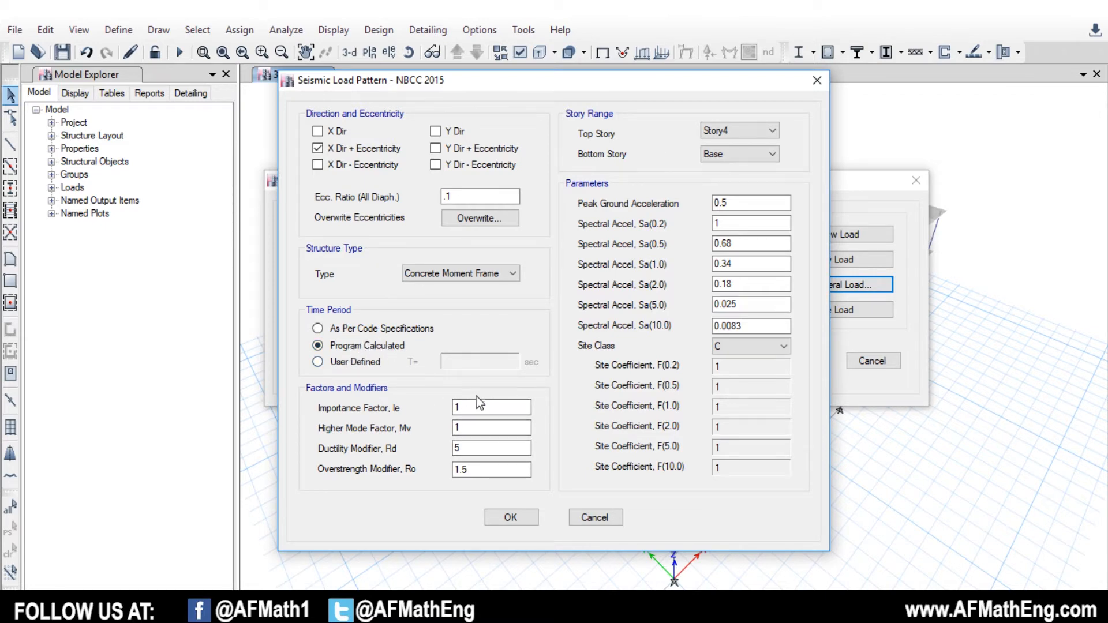
Step: Replace EQX's ductility modifier Rd of 5 with 2.5
click(490, 407)
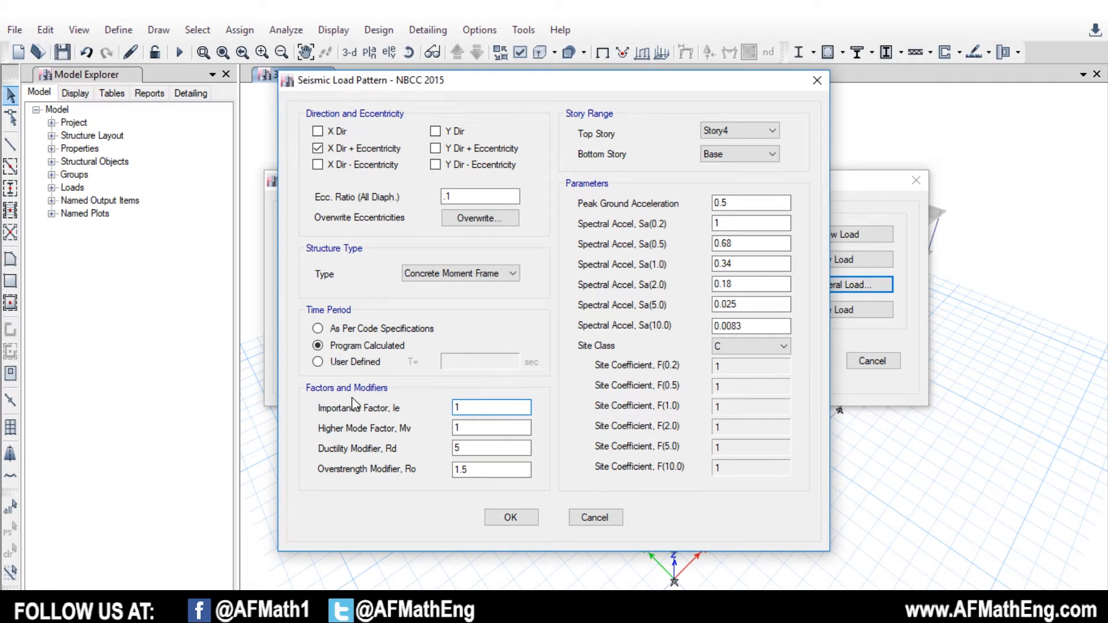
mouse_move(394, 409)
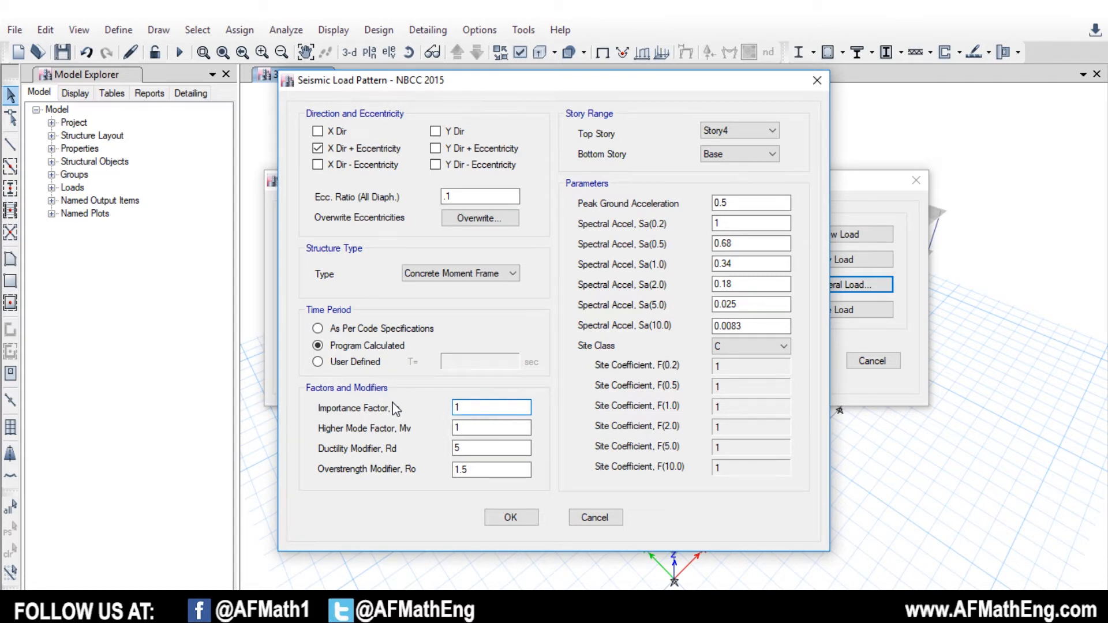
mouse_move(439, 429)
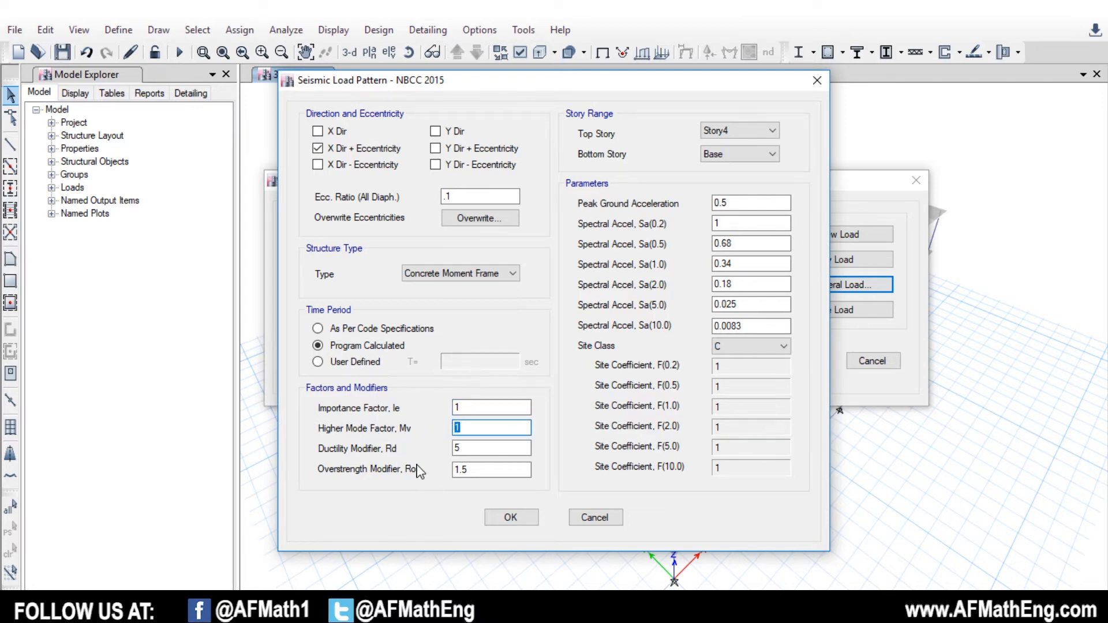
mouse_move(477, 461)
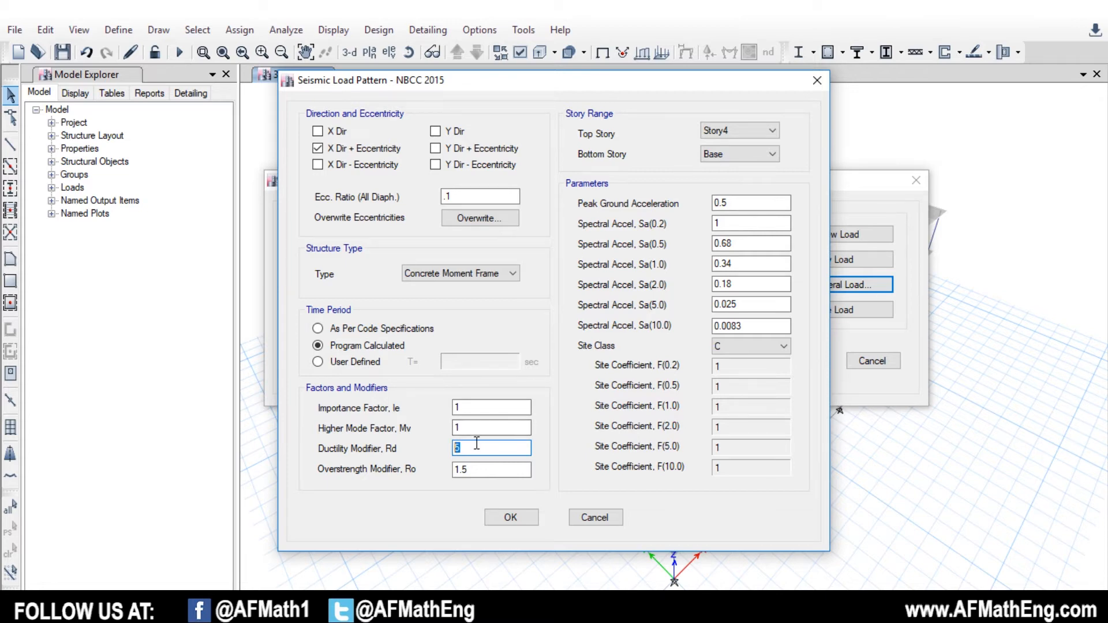
text(1.)
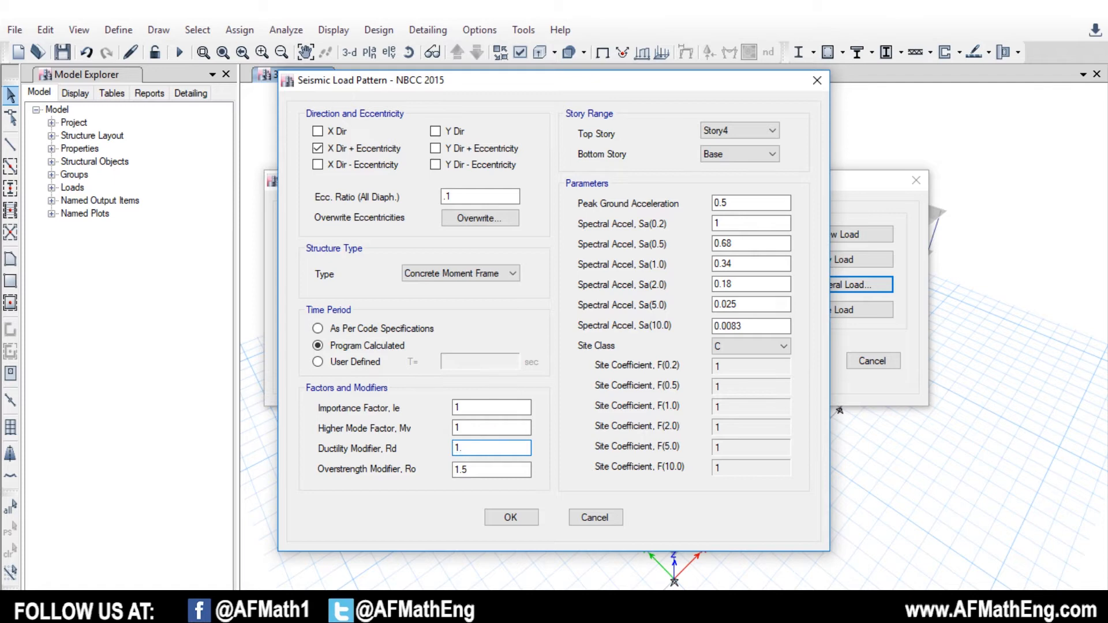
text(2)
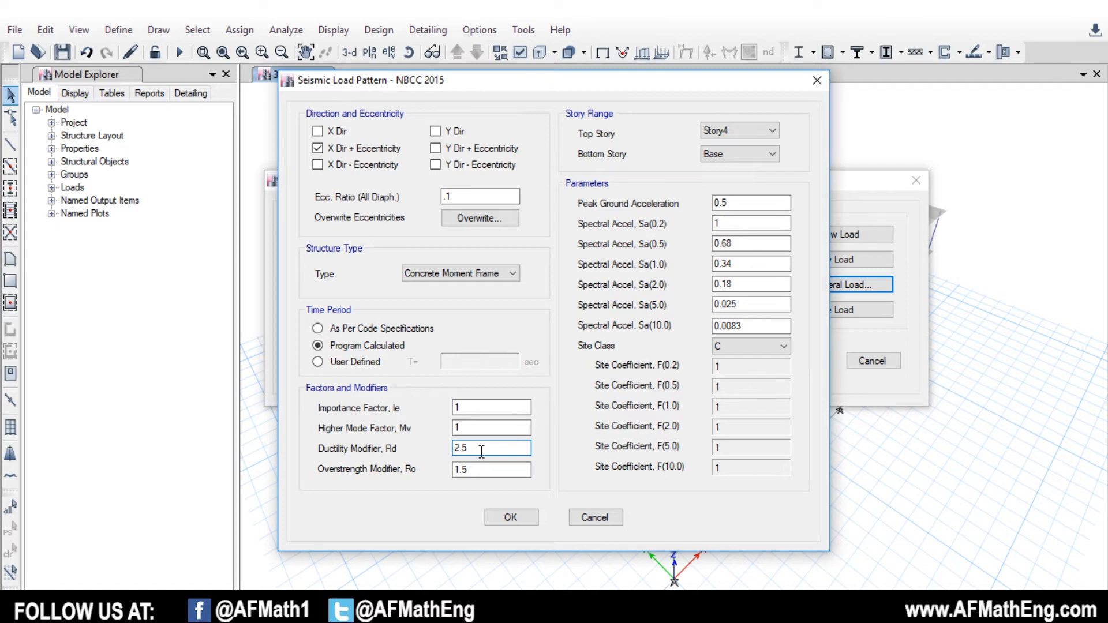
mouse_move(479, 465)
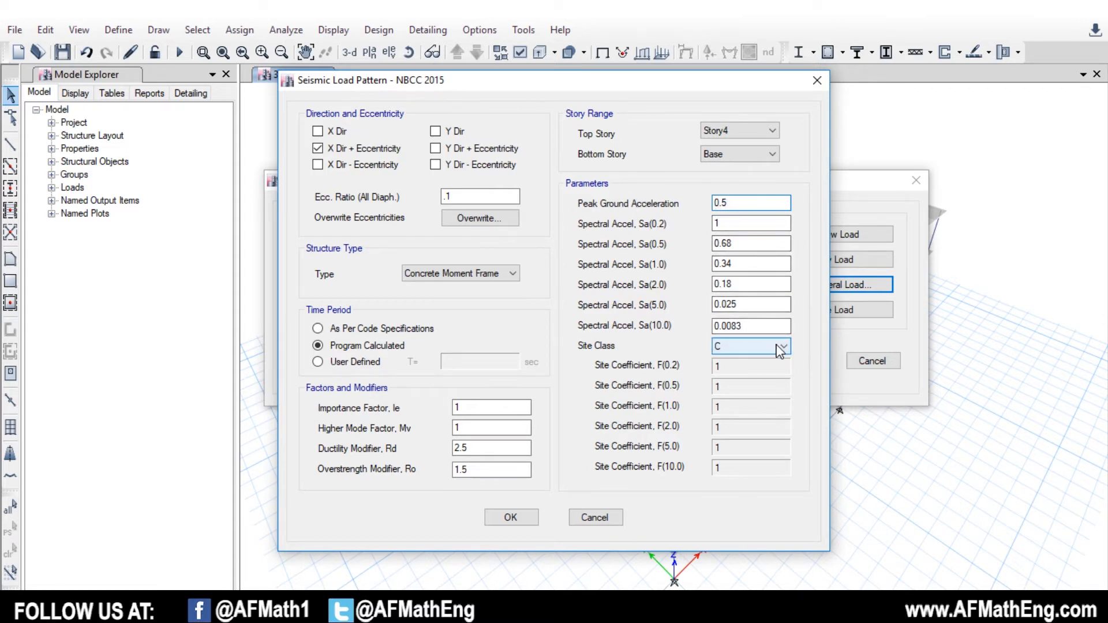
Step: Set EQX's site class to D and confirm its NBCC 2015 seismic settings
click(781, 346)
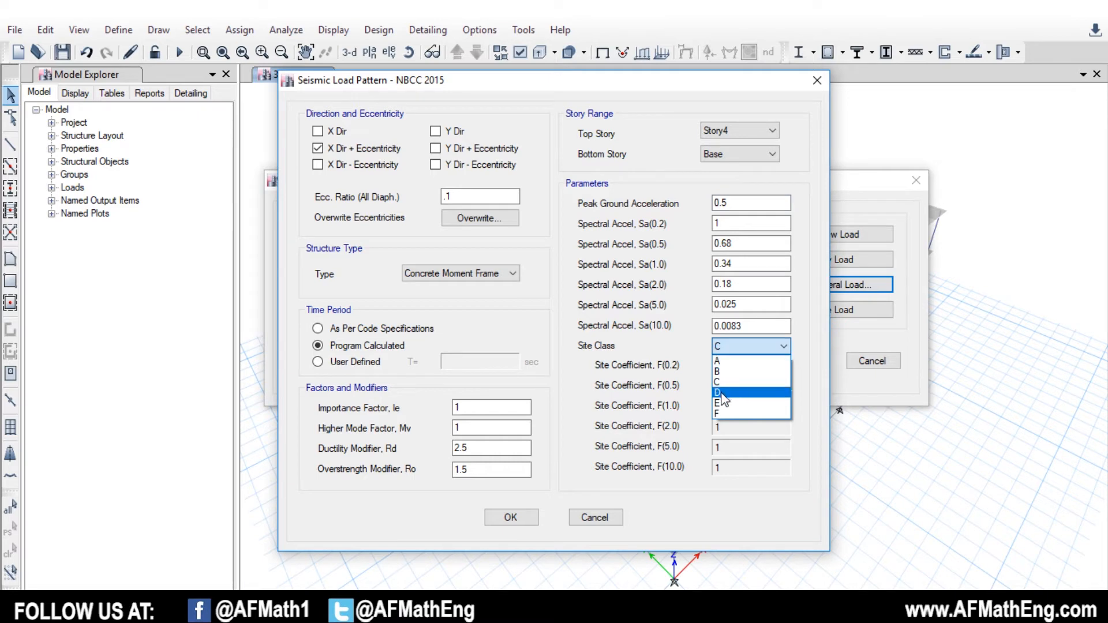
click(716, 393)
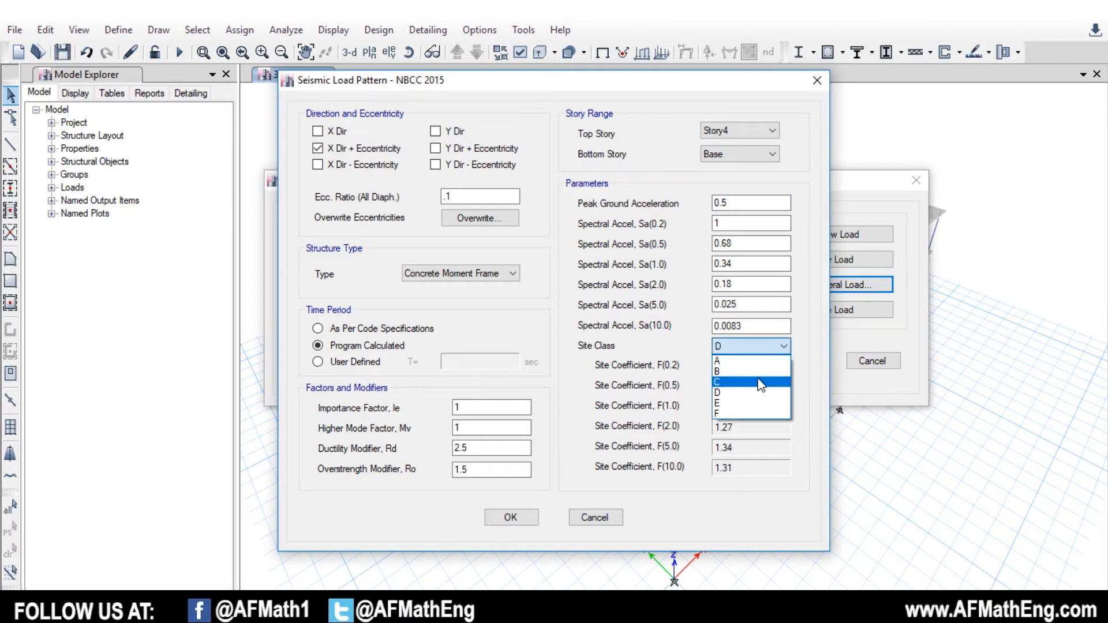
click(716, 371)
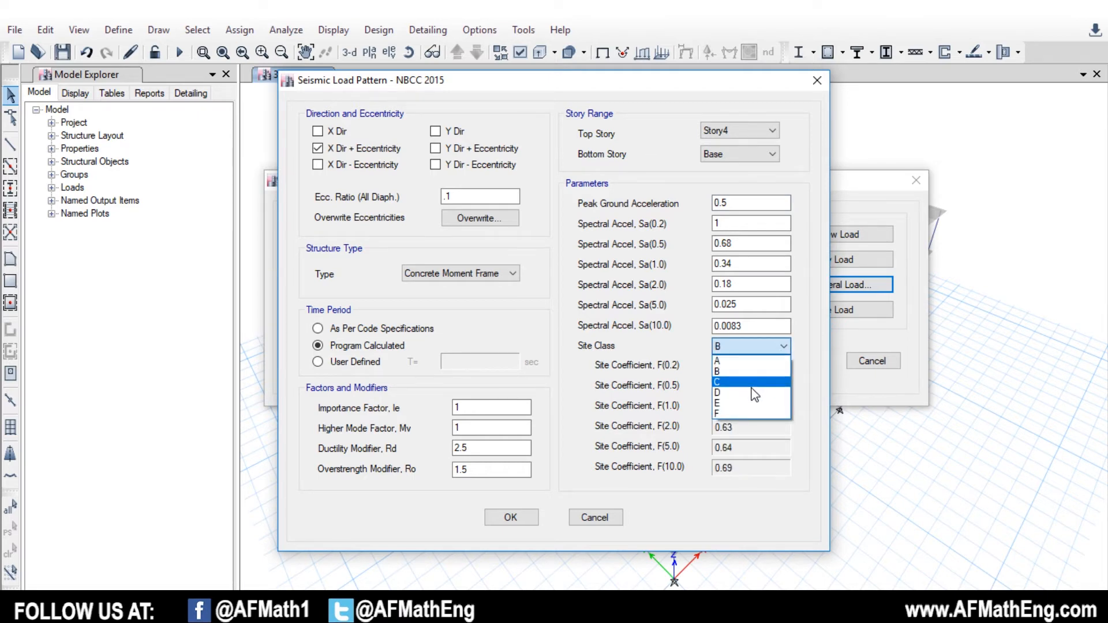
click(716, 393)
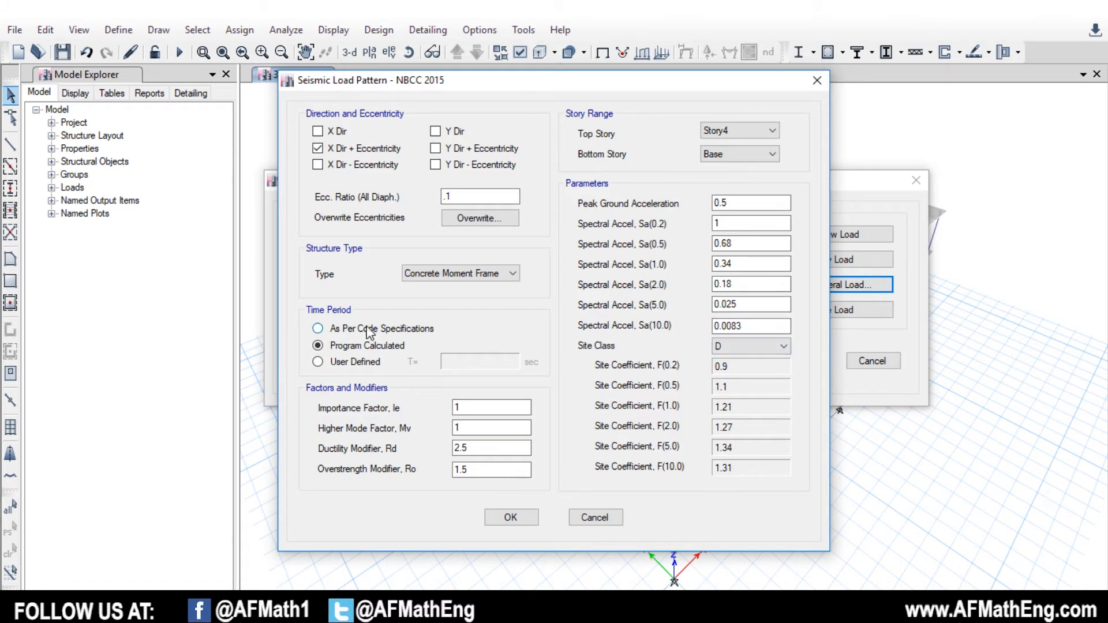
mouse_move(558, 494)
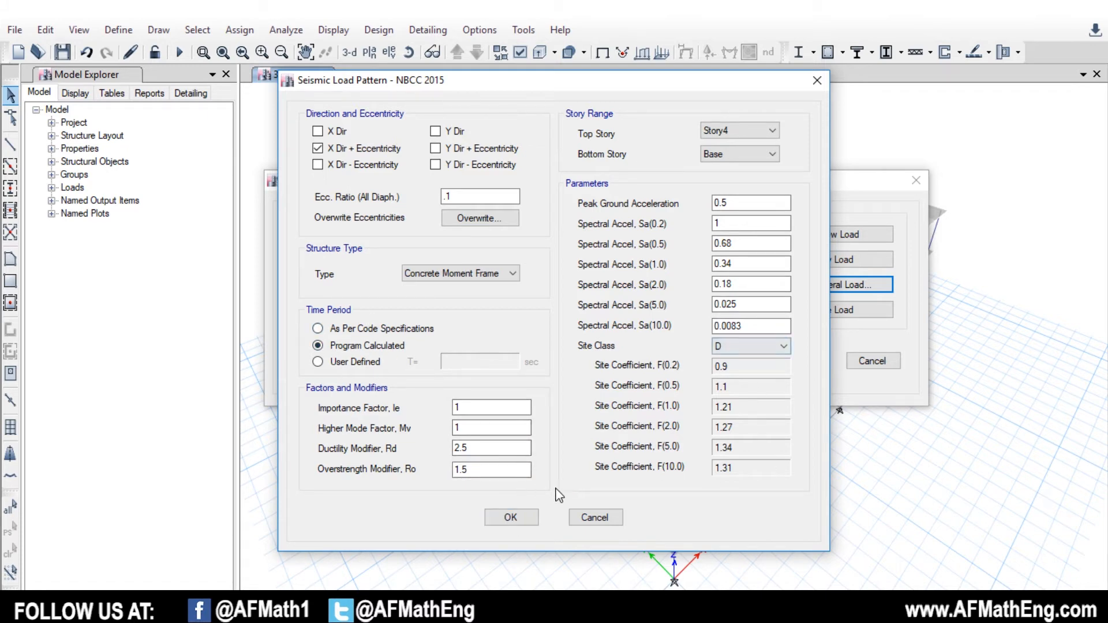
mouse_move(749, 145)
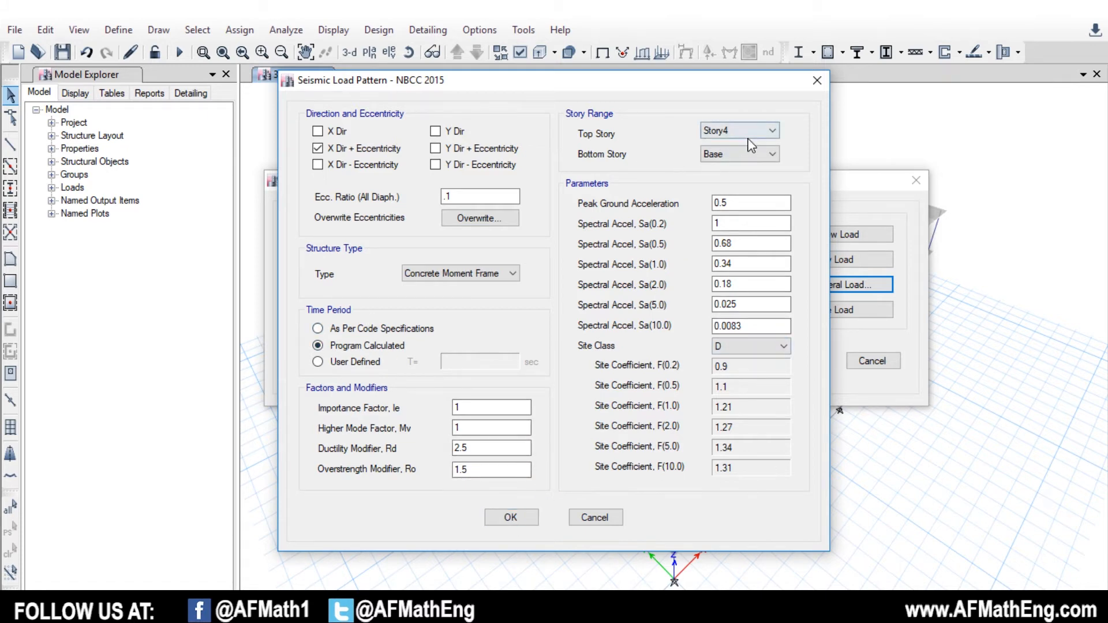
mouse_move(510, 516)
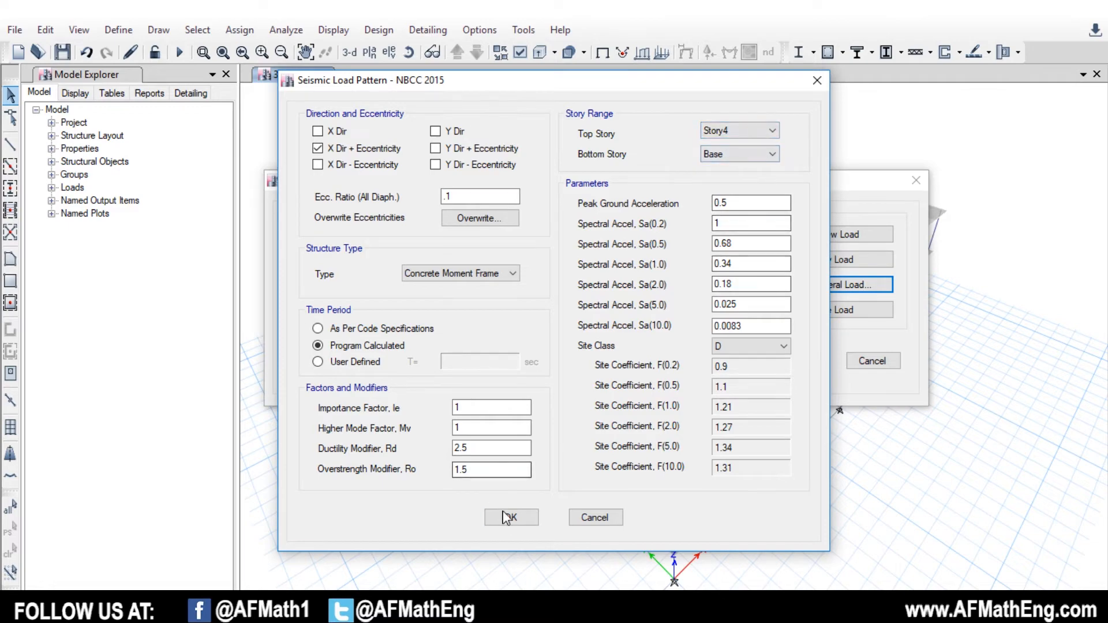
click(511, 517)
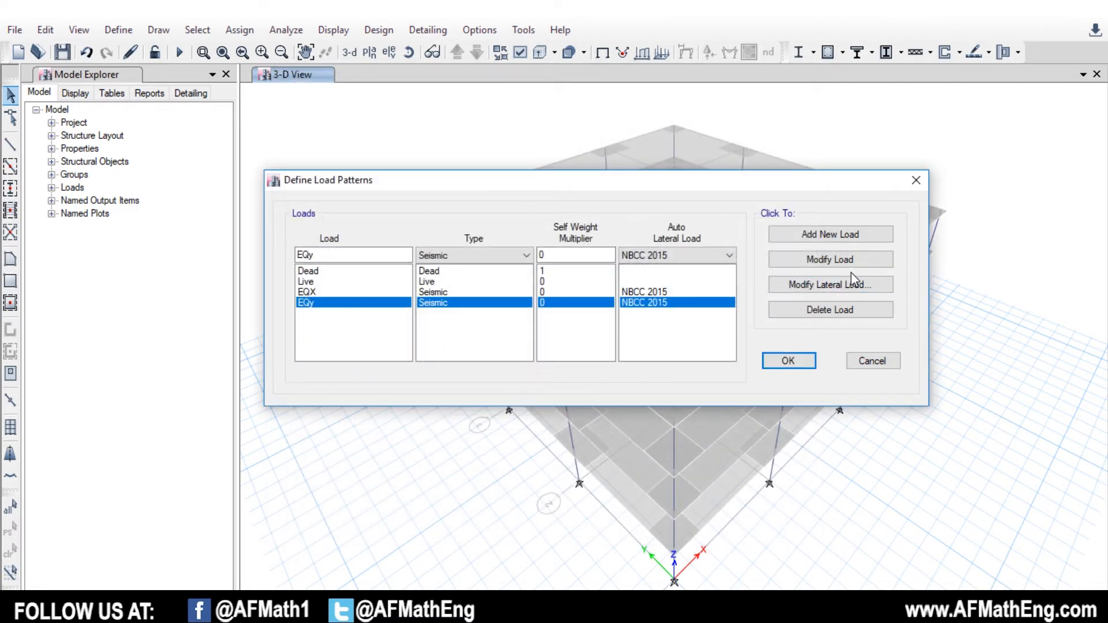
Step: Make EQy's seismic load a Concrete Moment Frame and change its site class
click(830, 284)
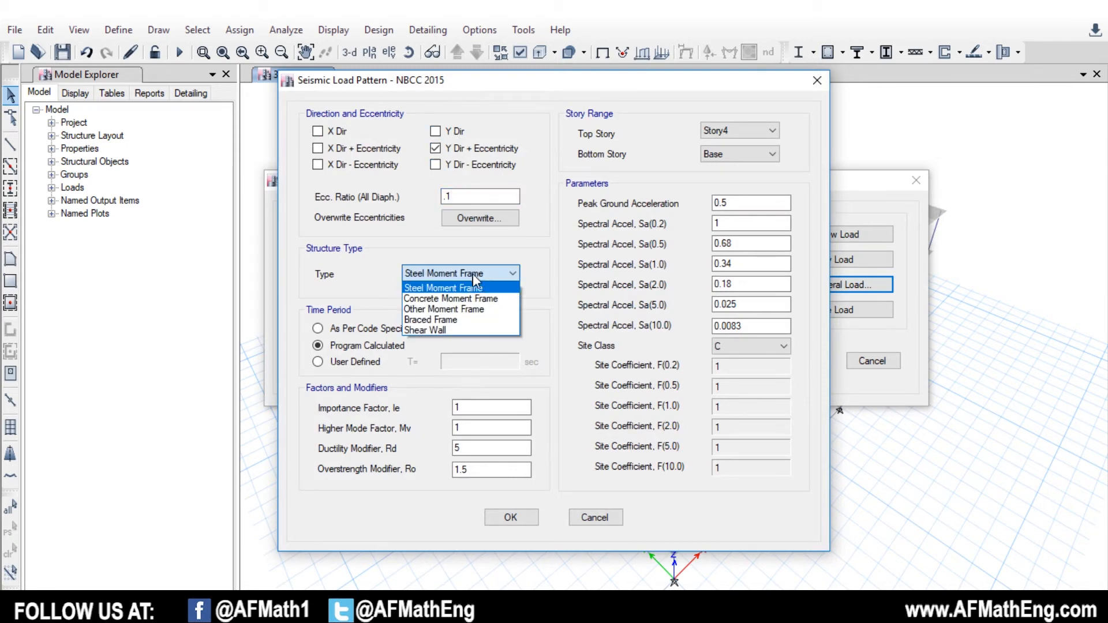
click(450, 299)
text(2.5)
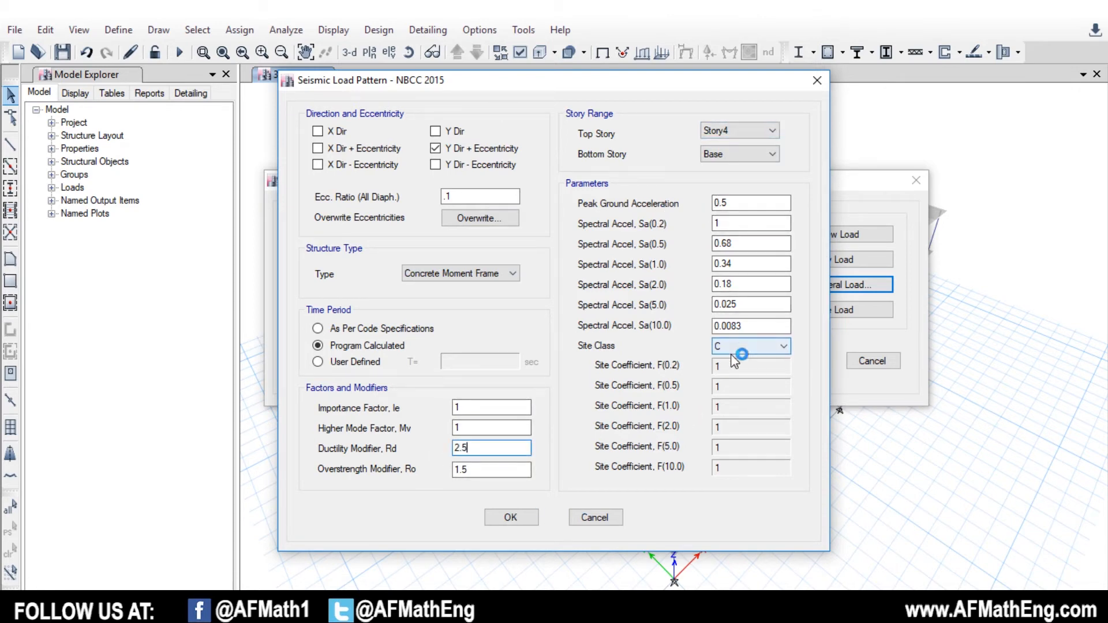
click(749, 346)
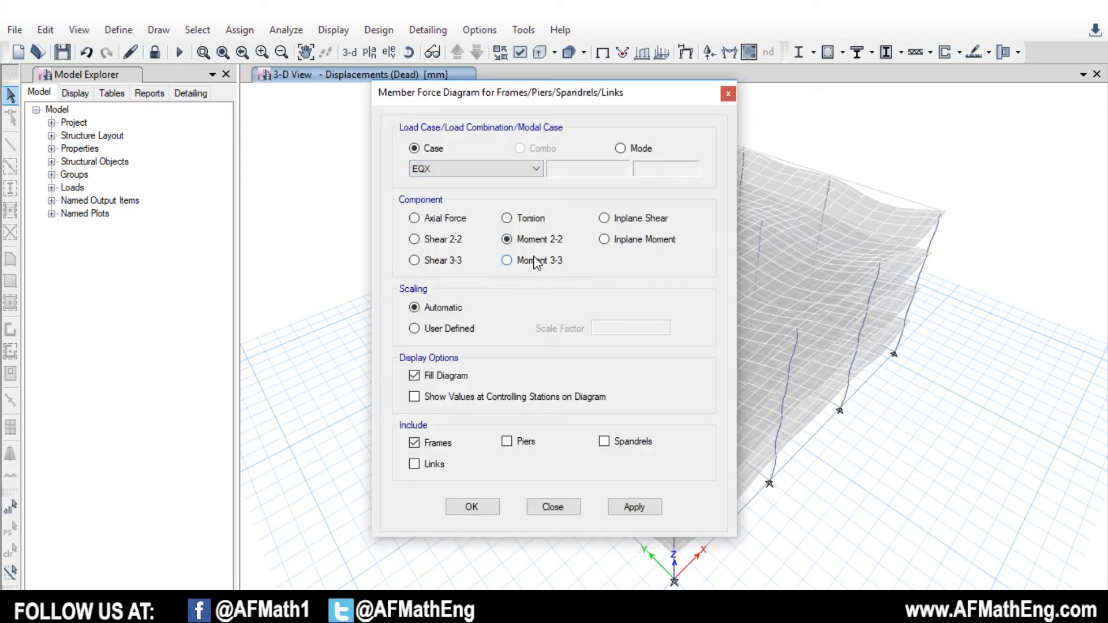
Step: Display the EQX Moment 3-3 diagram with values, then reopen diagram settings for EQy
click(471, 507)
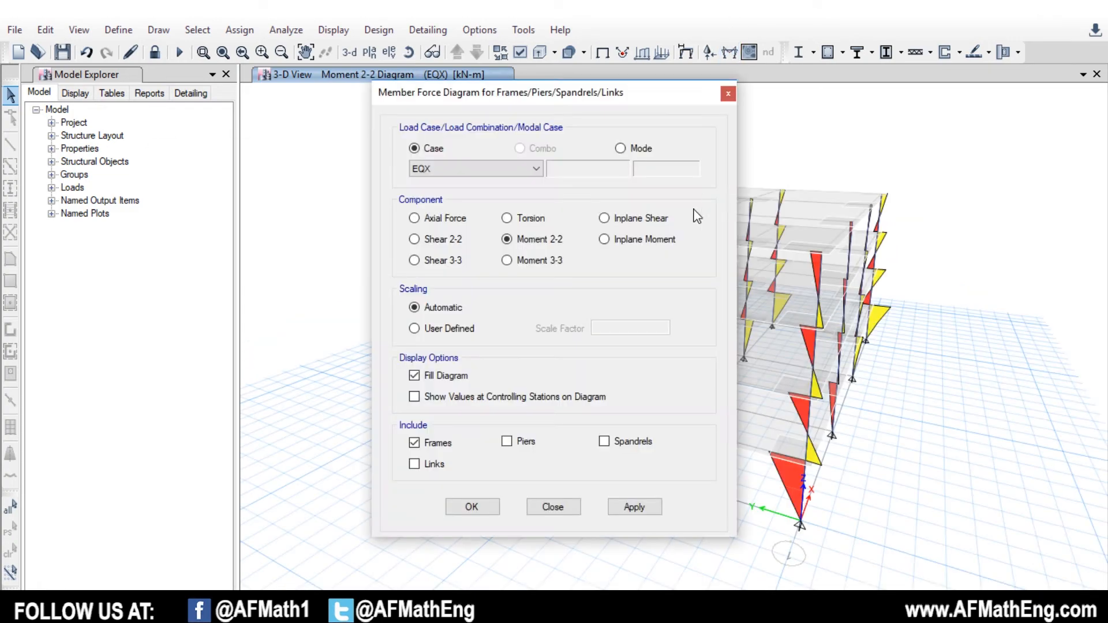
click(471, 507)
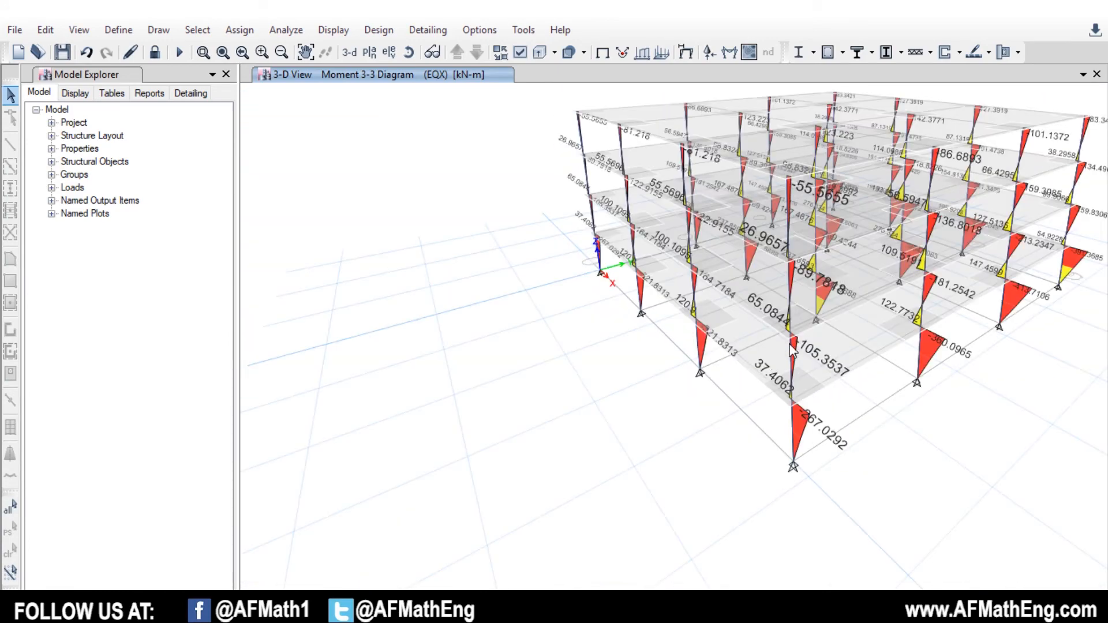
mouse_move(889, 151)
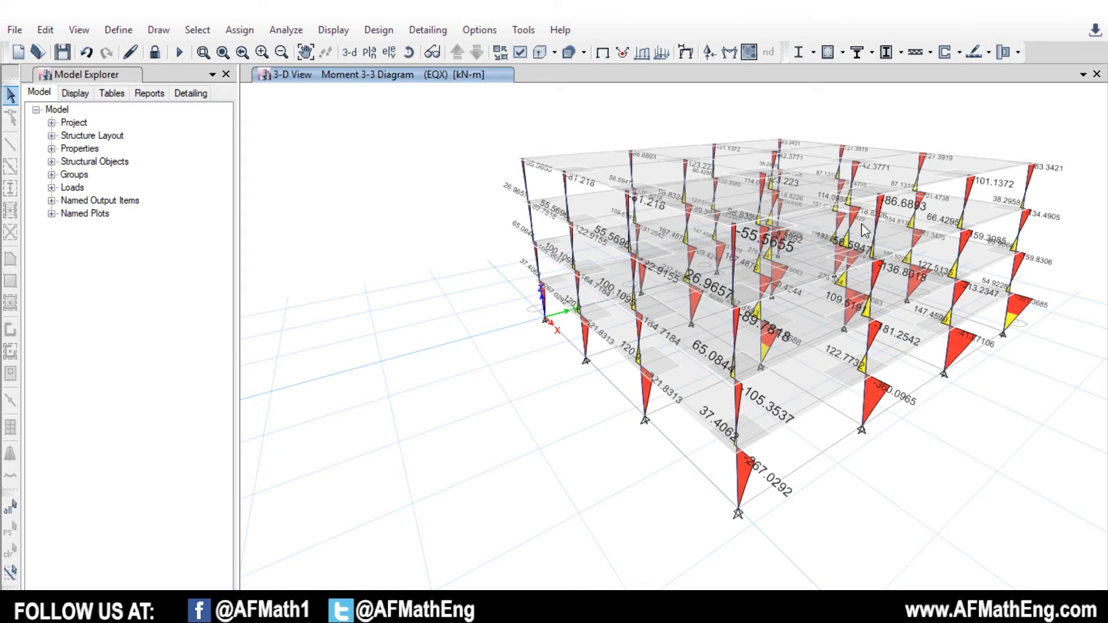
click(852, 183)
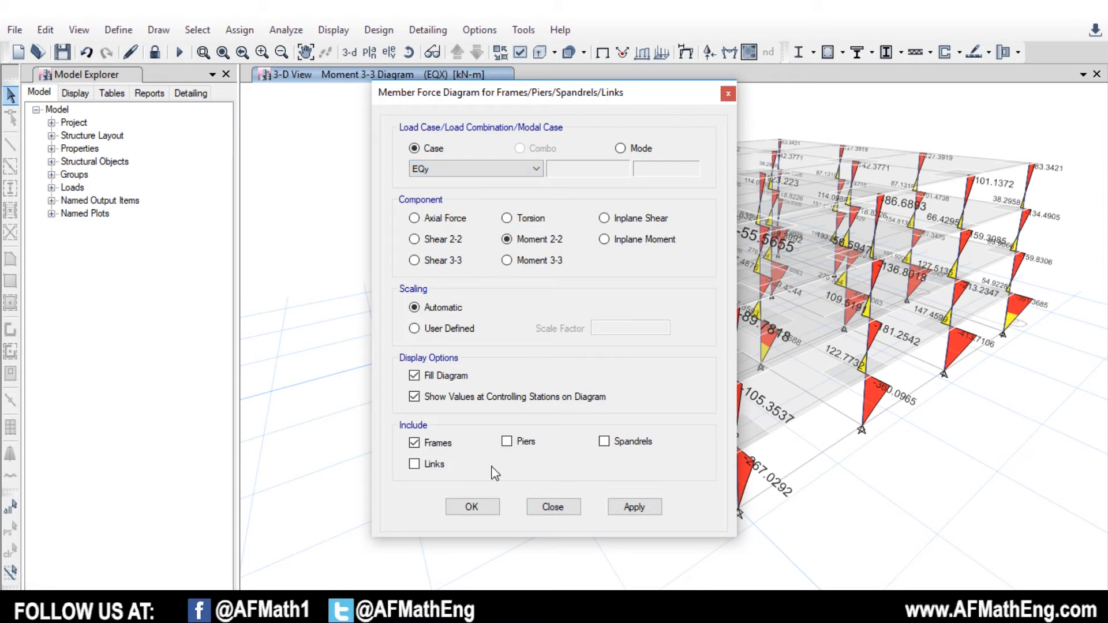
Step: Show the EQy Moment 2-2 diagram with values on the frames and adjust the 3D view
click(471, 506)
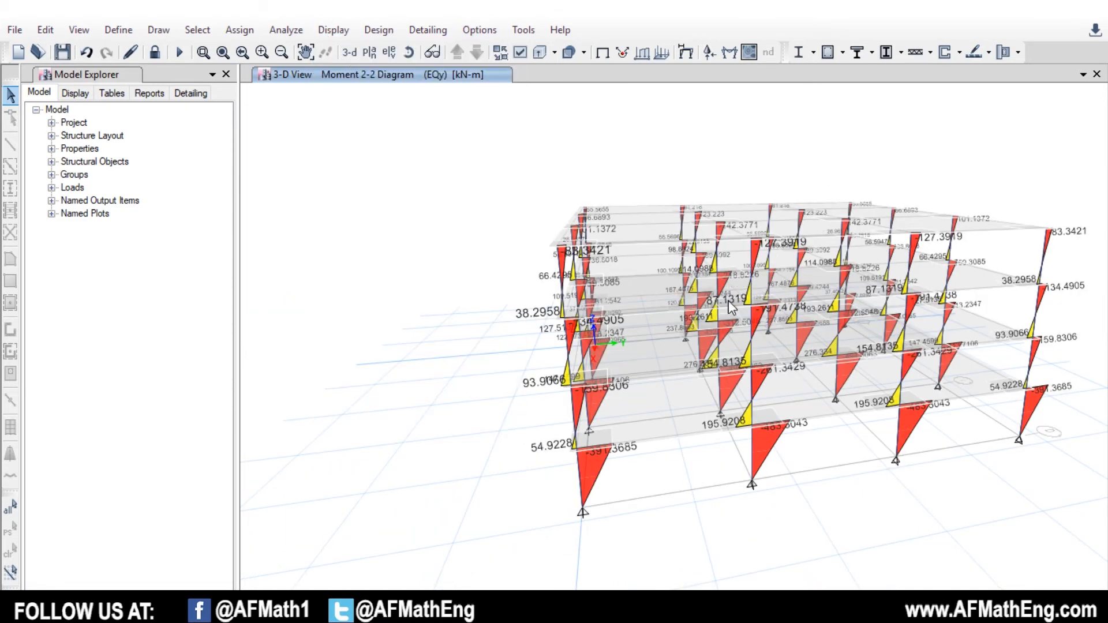
click(519, 51)
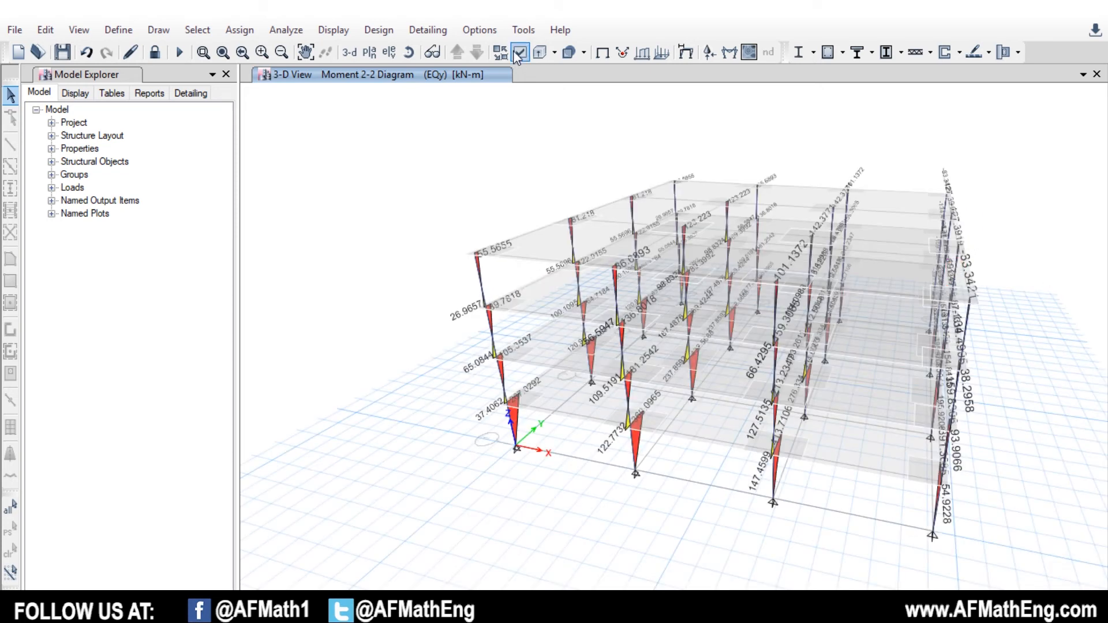
click(518, 51)
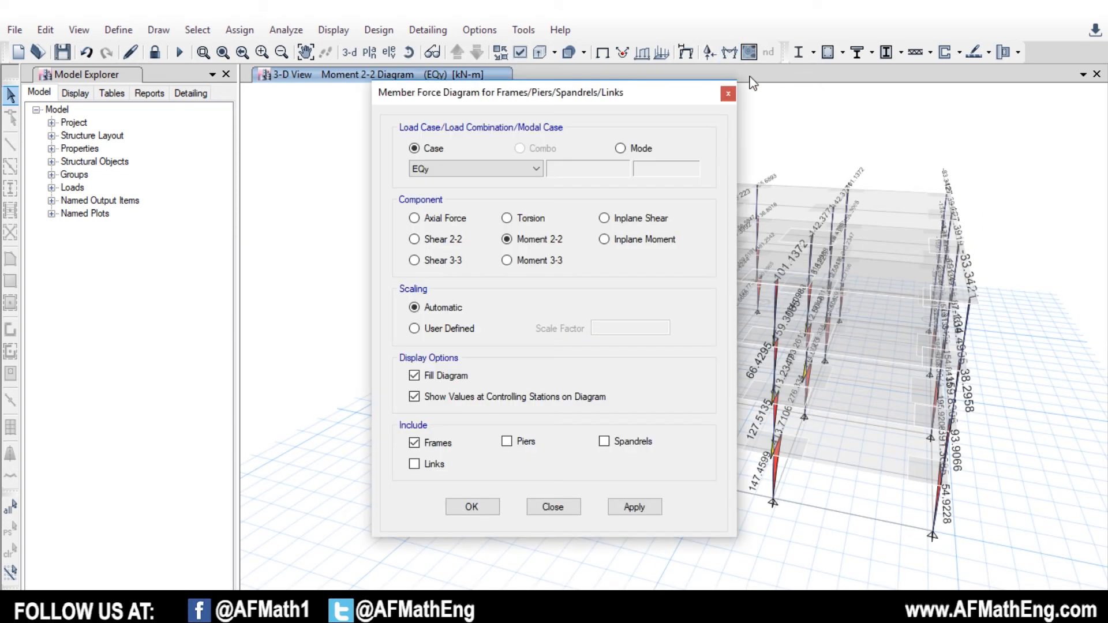
click(332, 30)
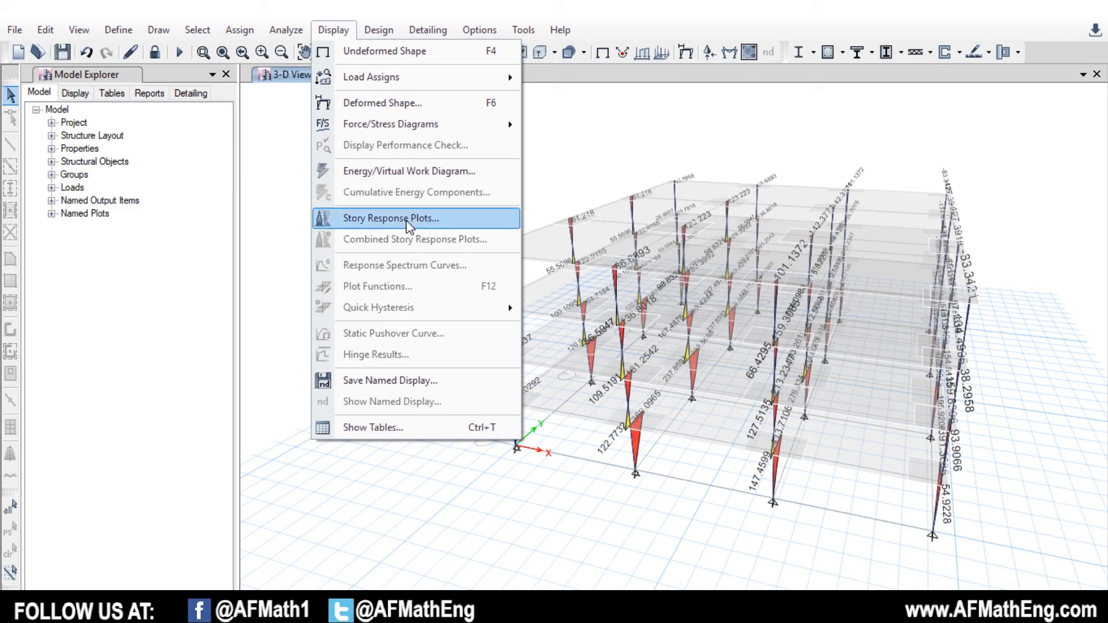
Step: Plot auto lateral loads to stories for EQX, then switch the load pattern to EQy
click(391, 218)
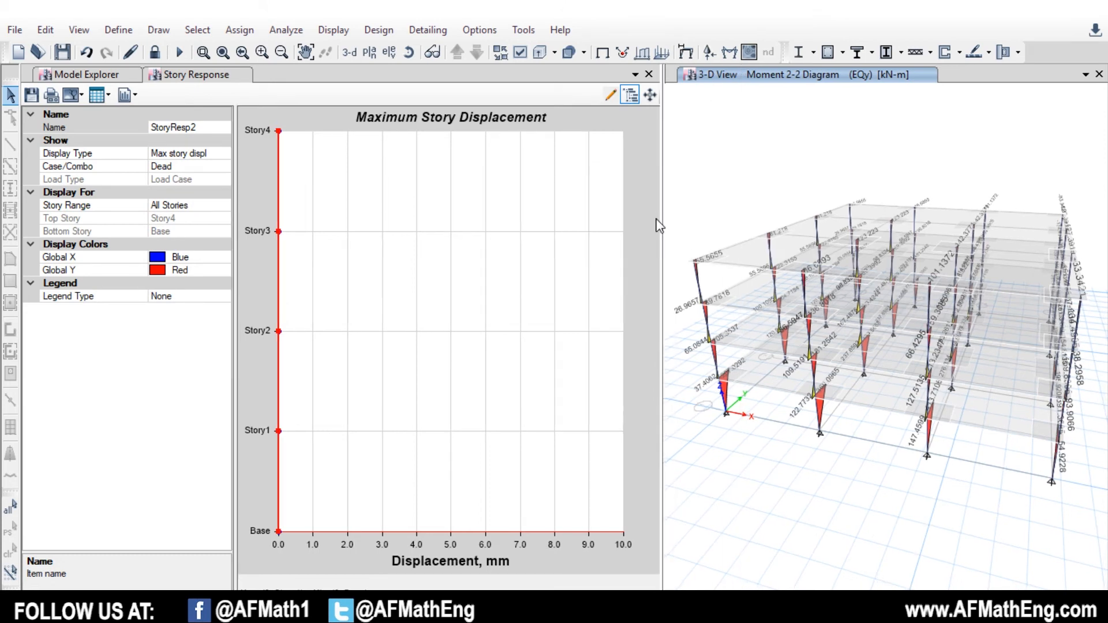
click(94, 166)
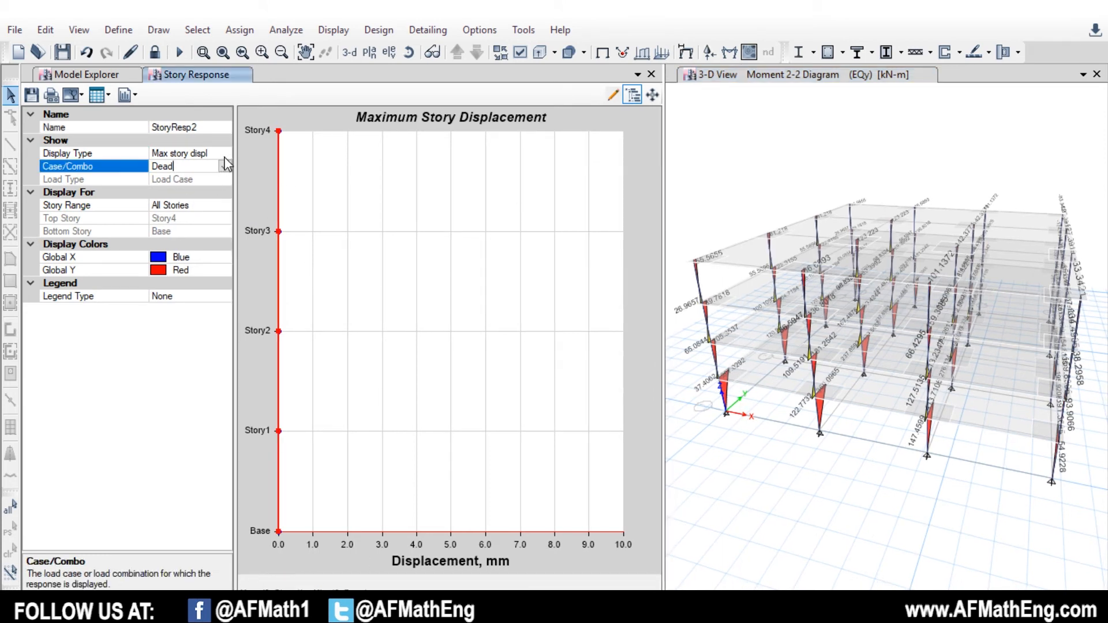
click(225, 154)
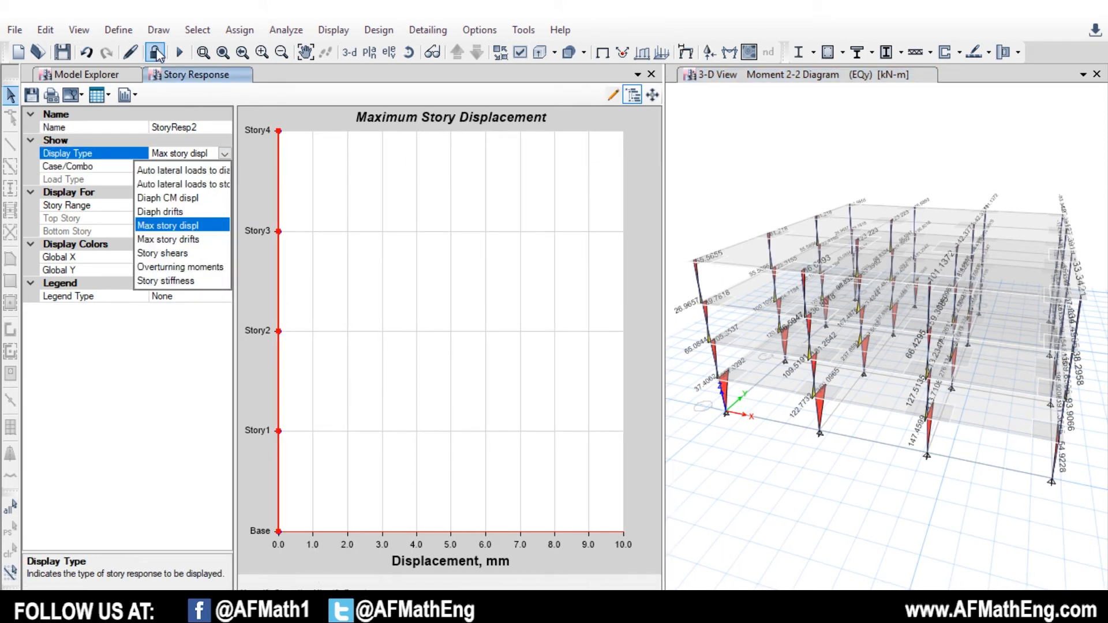
click(183, 183)
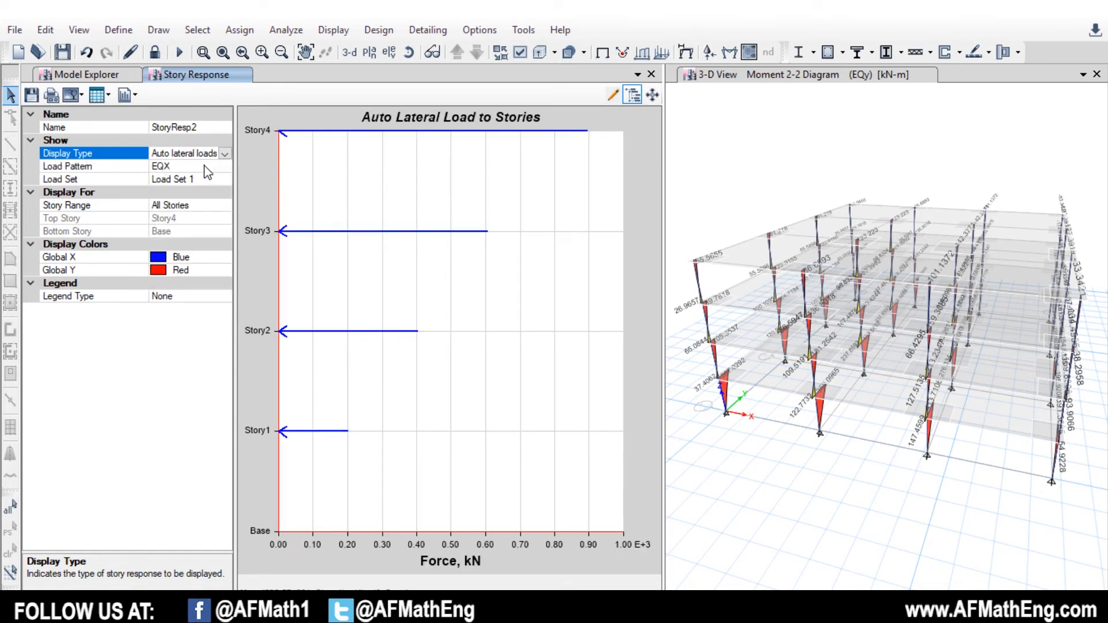
mouse_move(553, 305)
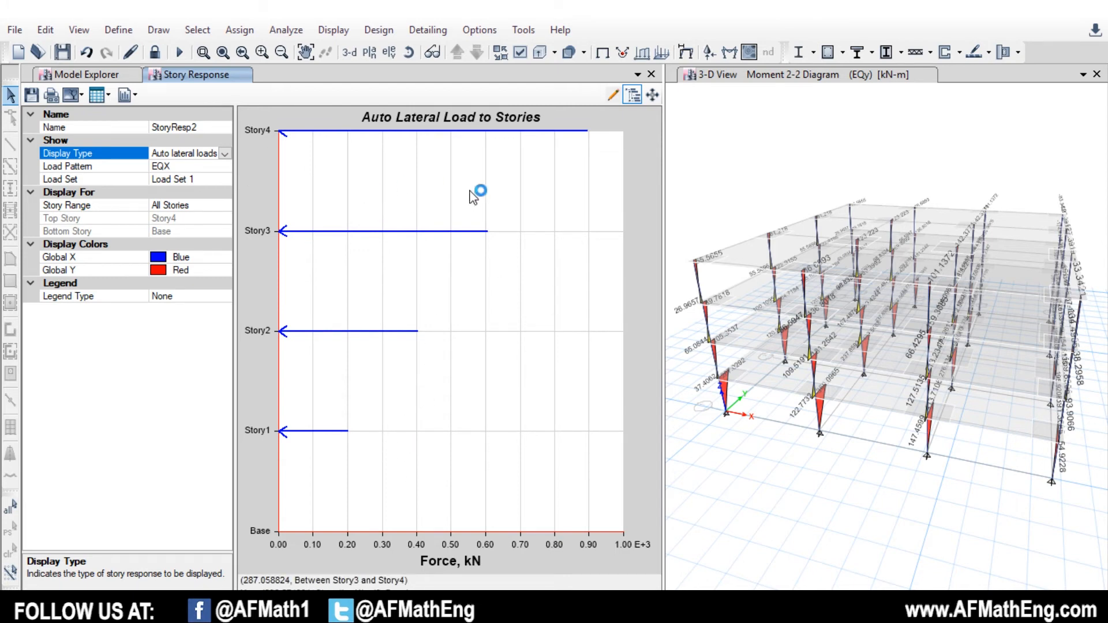
mouse_move(590, 138)
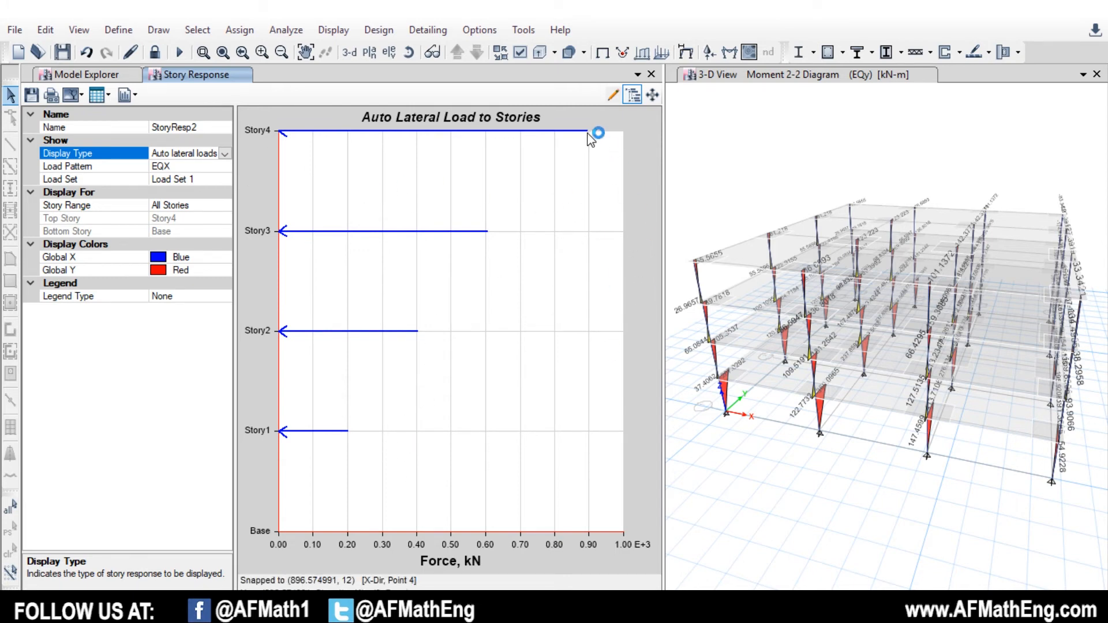
mouse_move(629, 516)
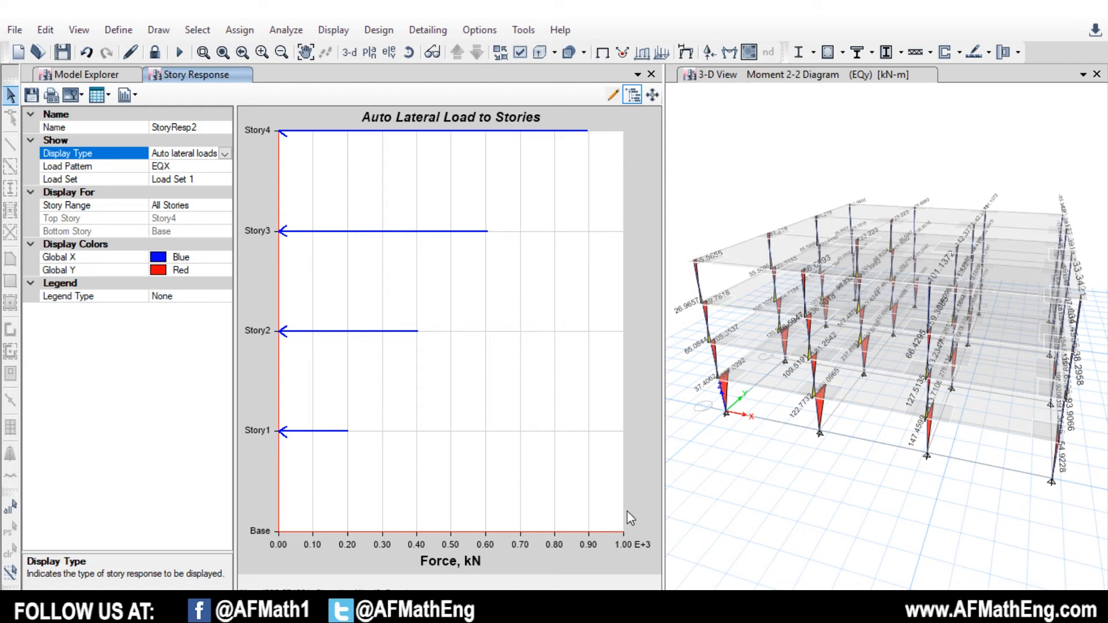
mouse_move(320, 161)
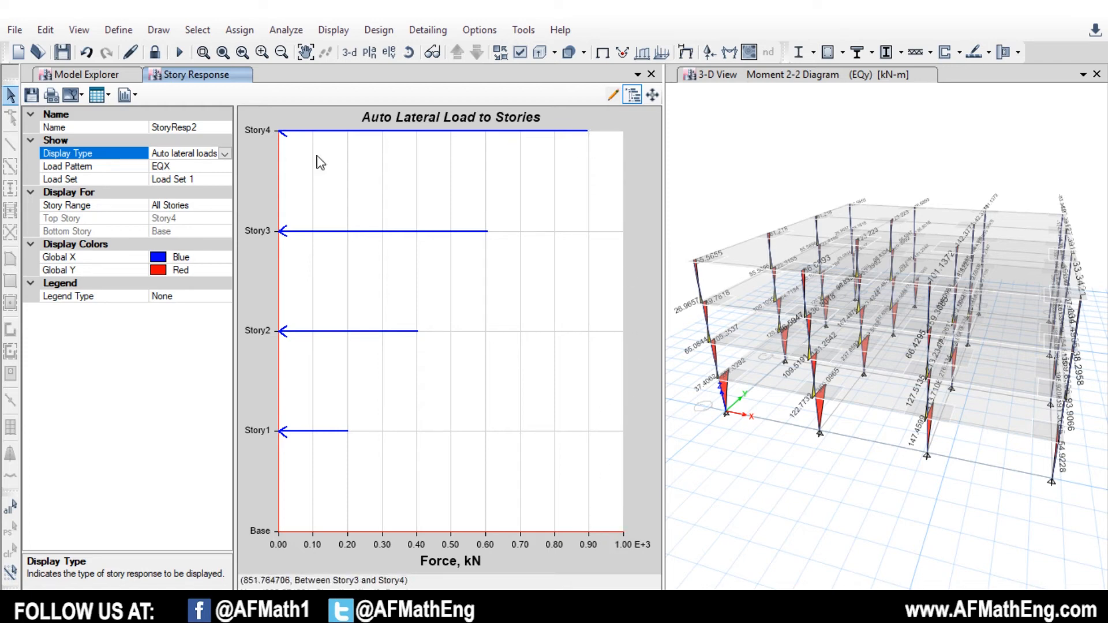
click(187, 166)
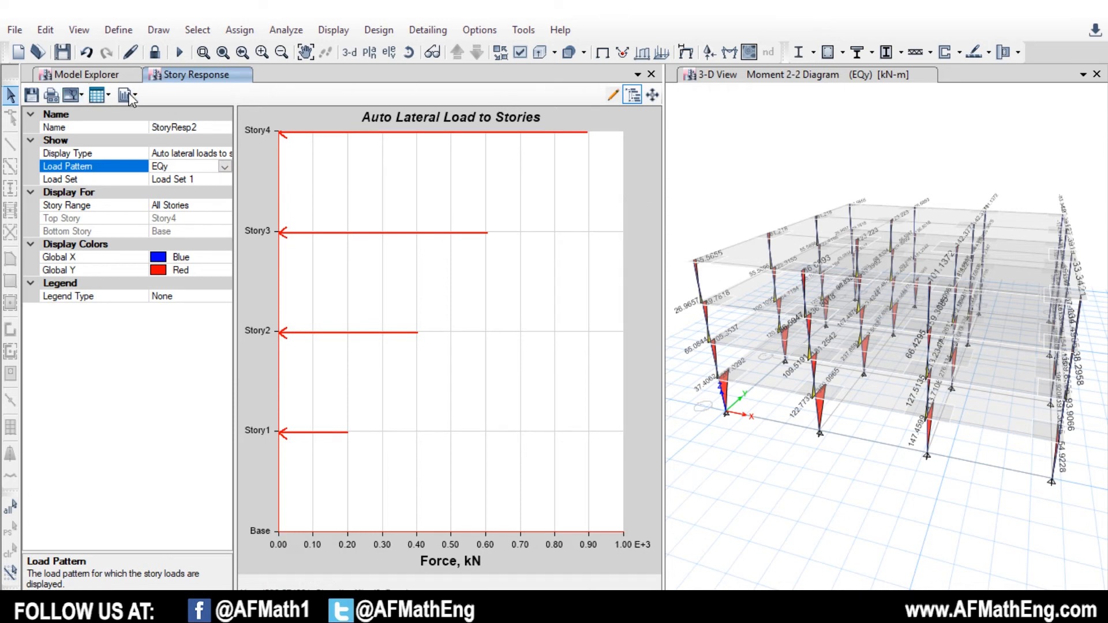
Step: Open the story response report on page 2, listing story forces from 897 kN to 202 kN
click(127, 95)
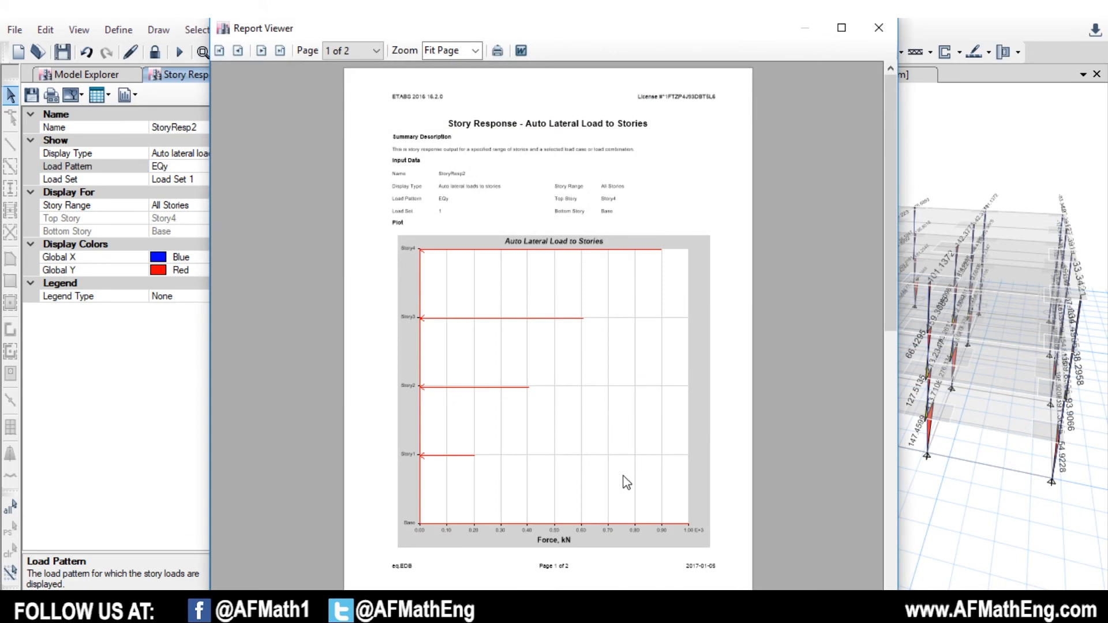
mouse_move(646, 256)
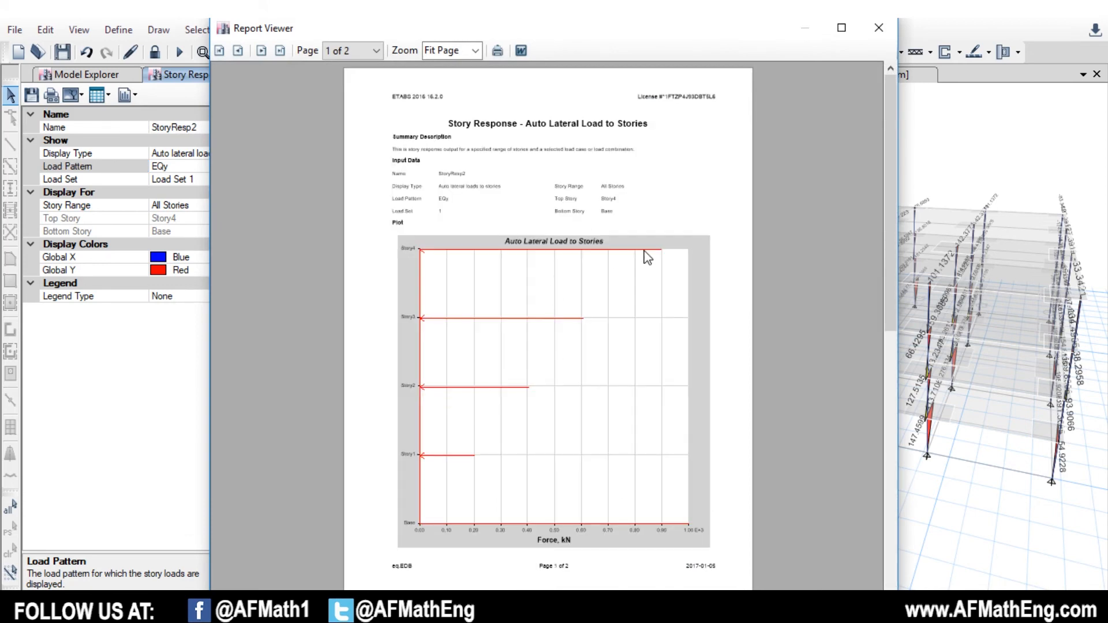
click(261, 50)
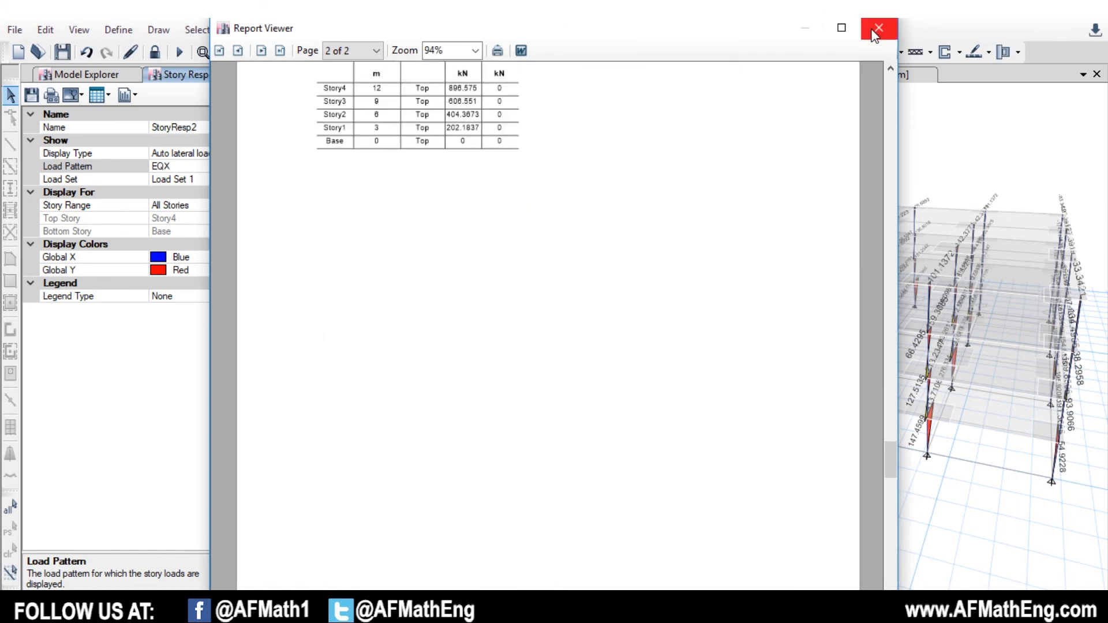
Step: Close the report and plot maximum story displacements for EQX, reaching about 107 mm
click(878, 28)
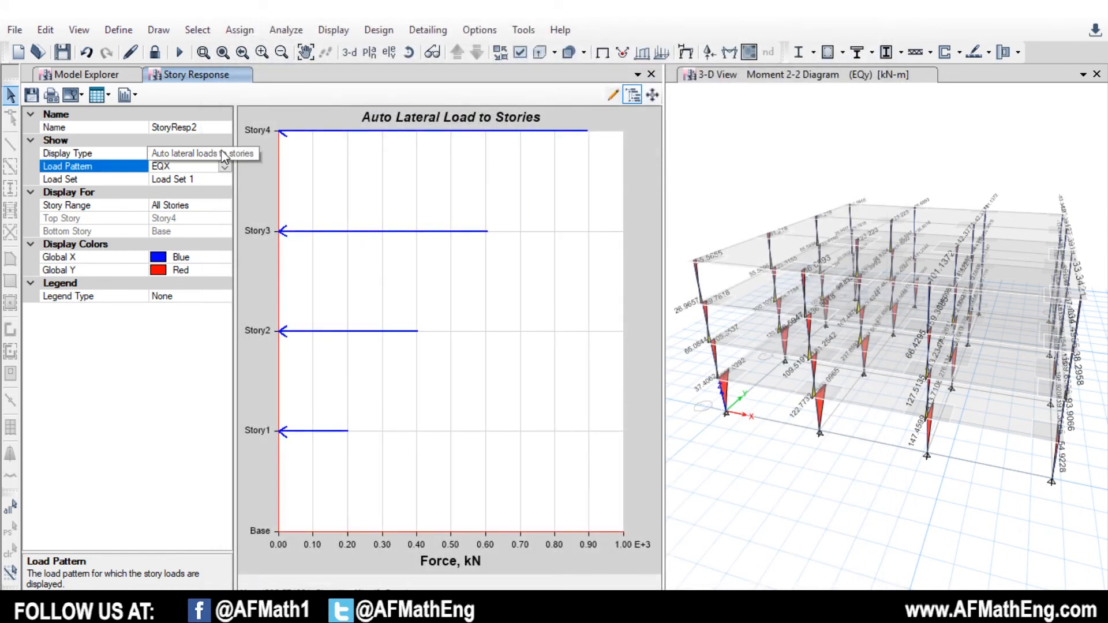
click(224, 154)
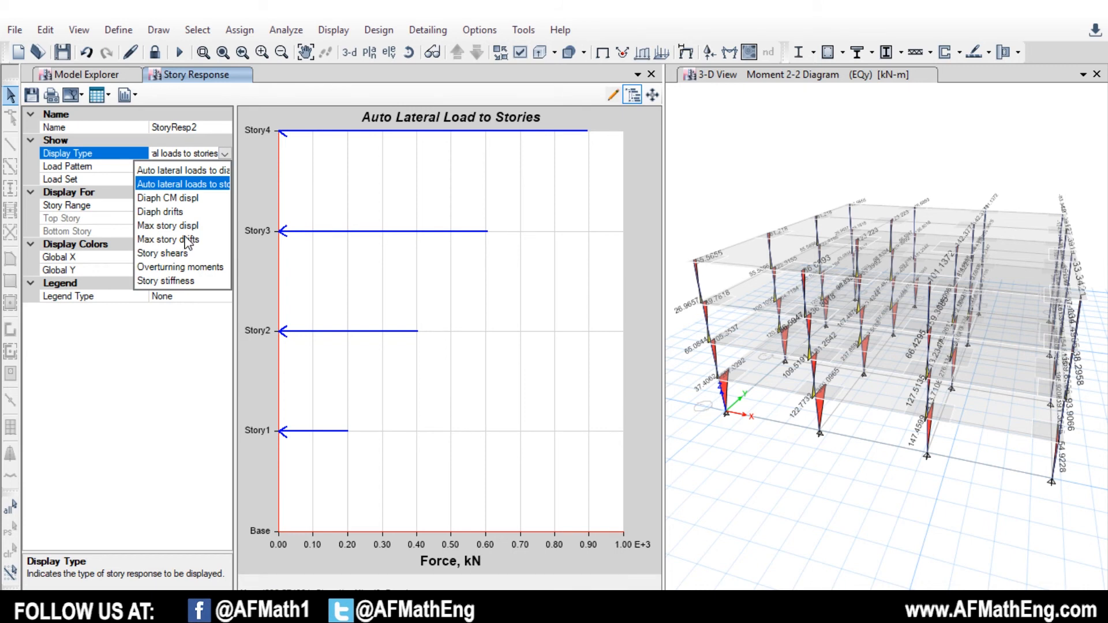
click(168, 239)
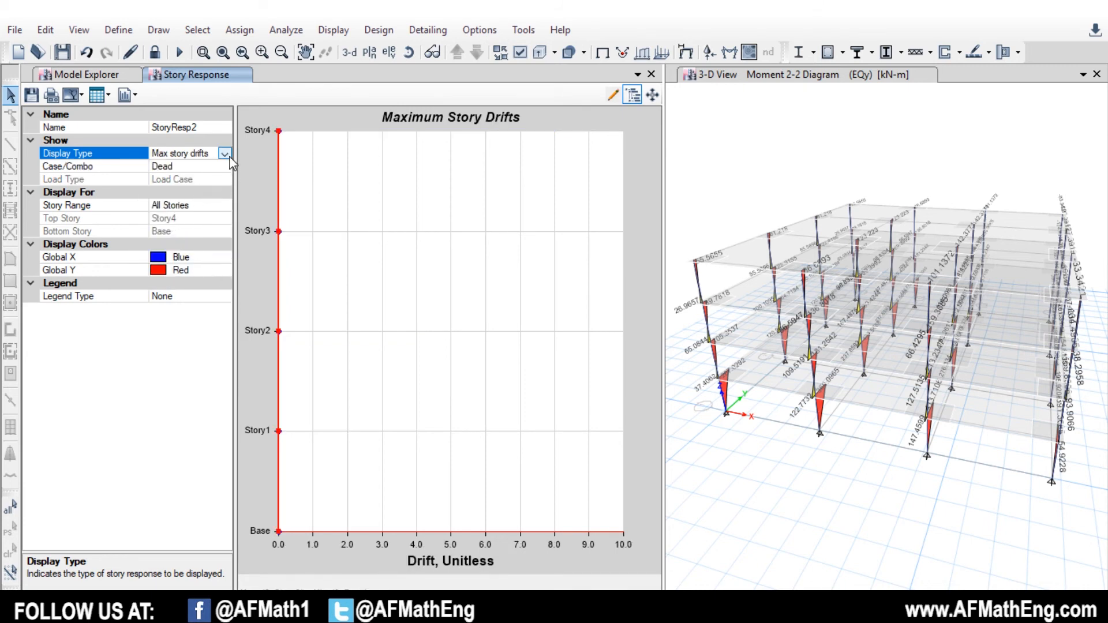
click(225, 153)
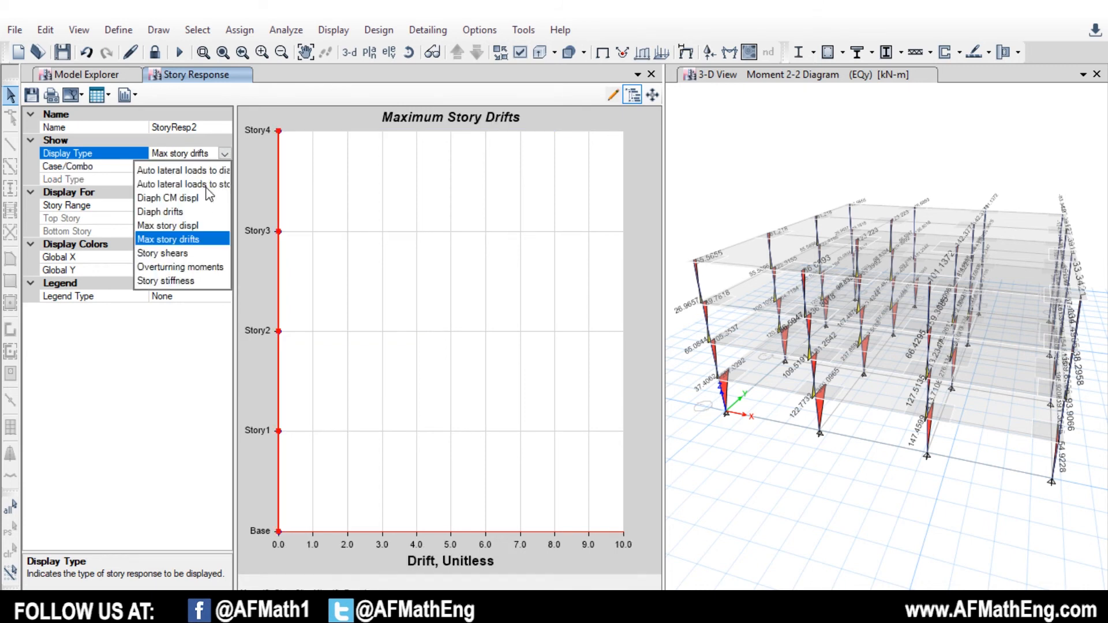
click(167, 226)
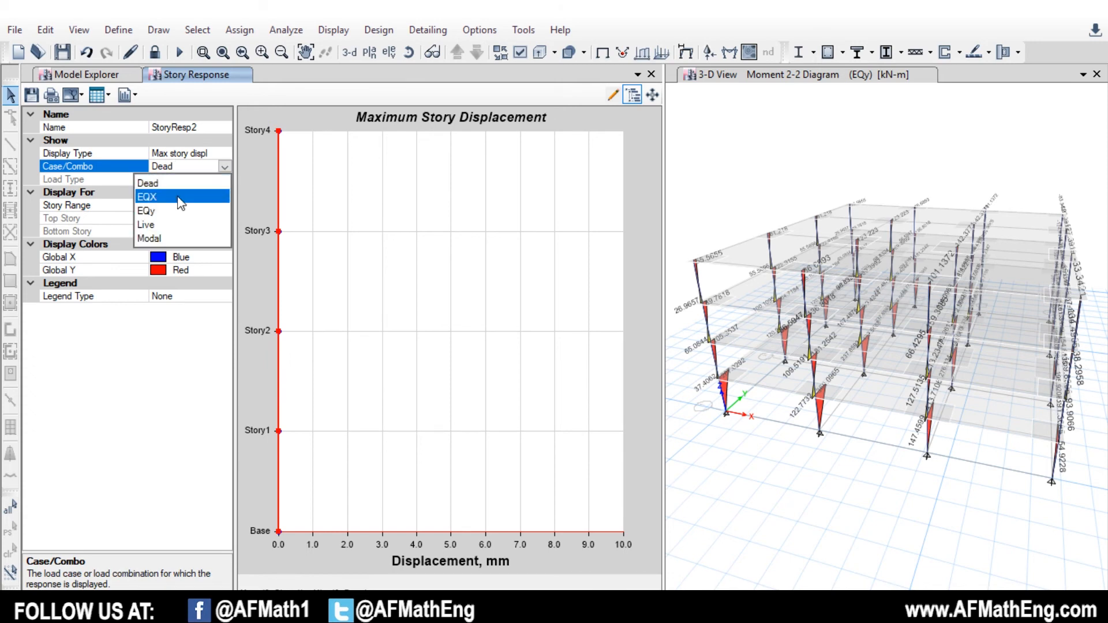
click(148, 196)
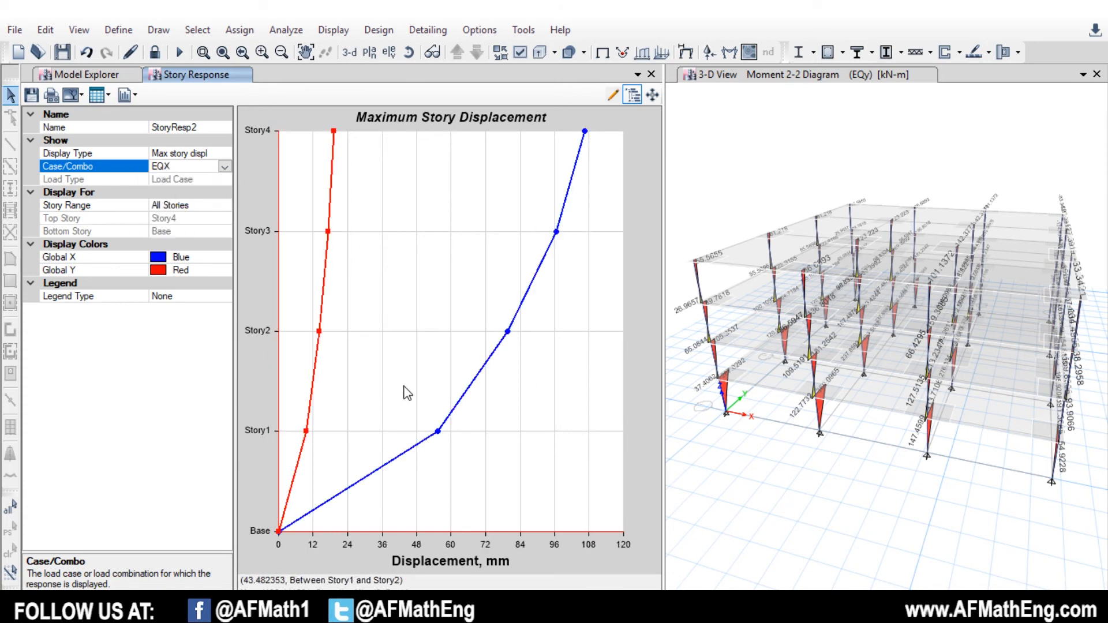
mouse_move(629, 141)
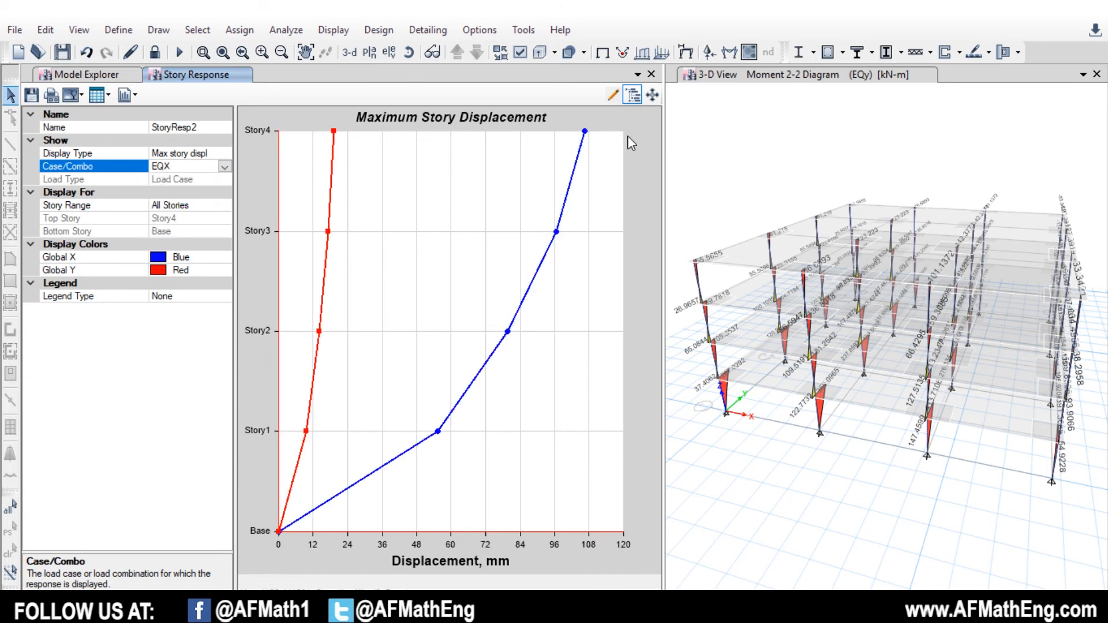
mouse_move(692, 216)
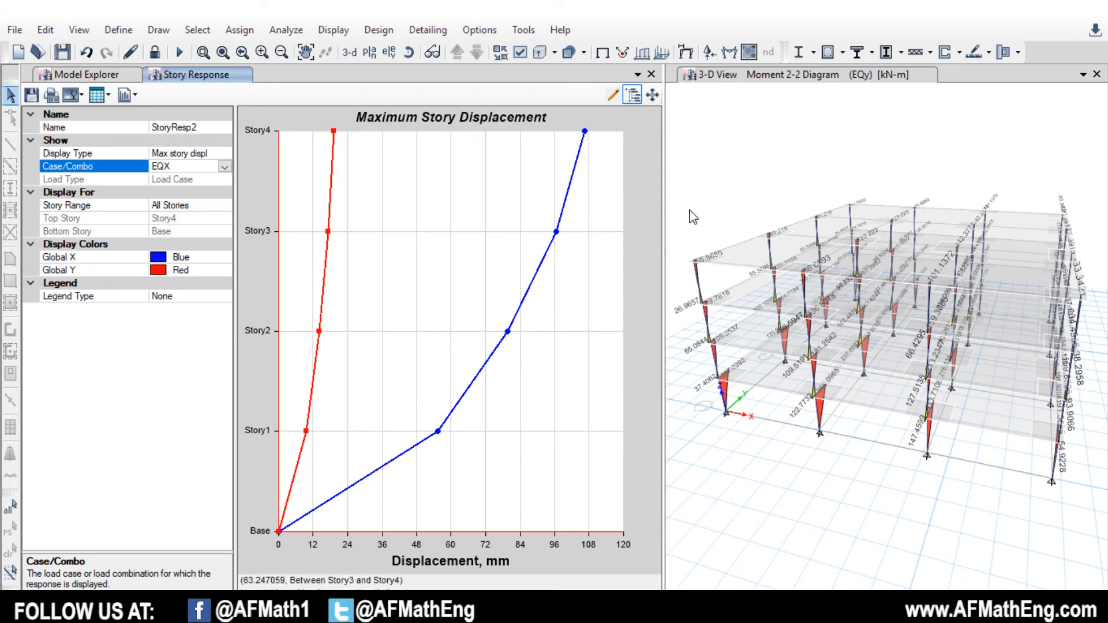
mouse_move(309, 173)
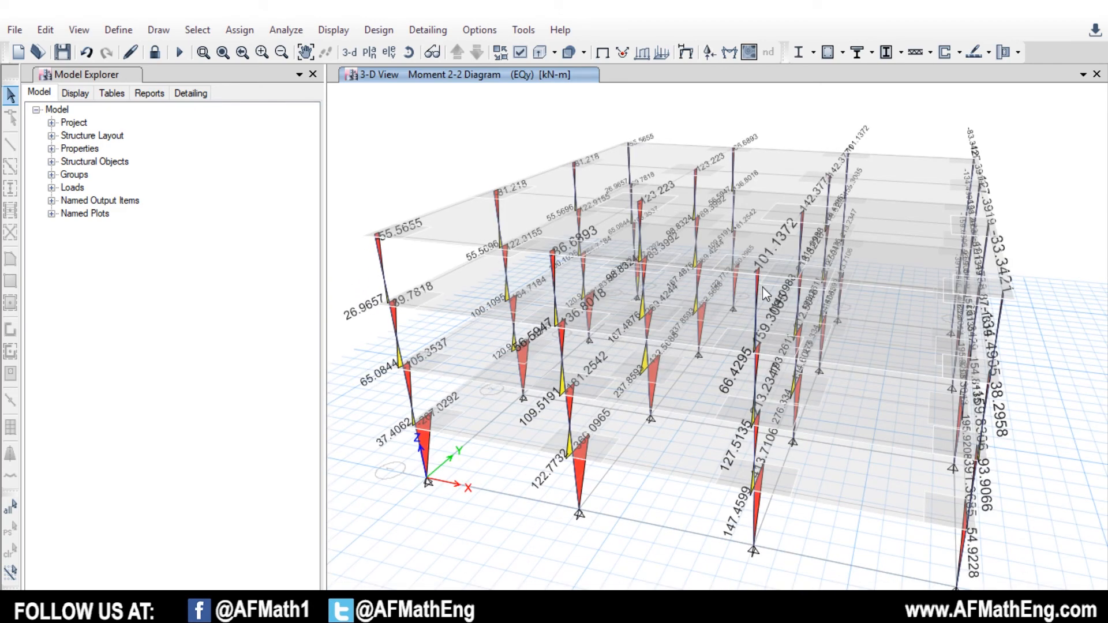
mouse_move(740, 196)
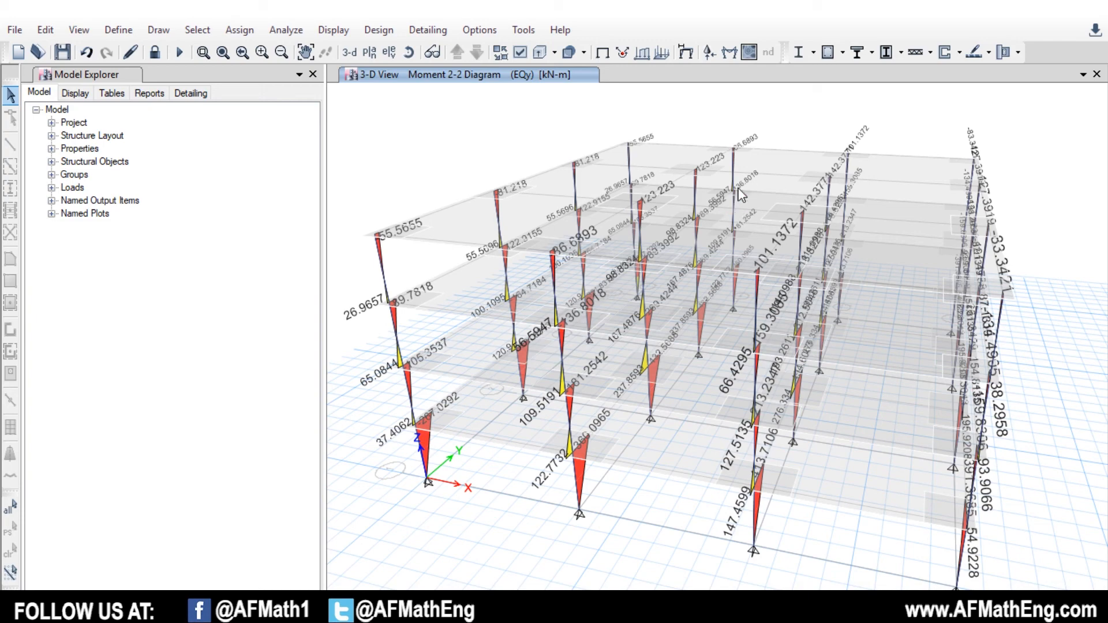
Step: Select Analysis > Results > Reactions > Base Reactions in the table chooser and confirm
click(333, 30)
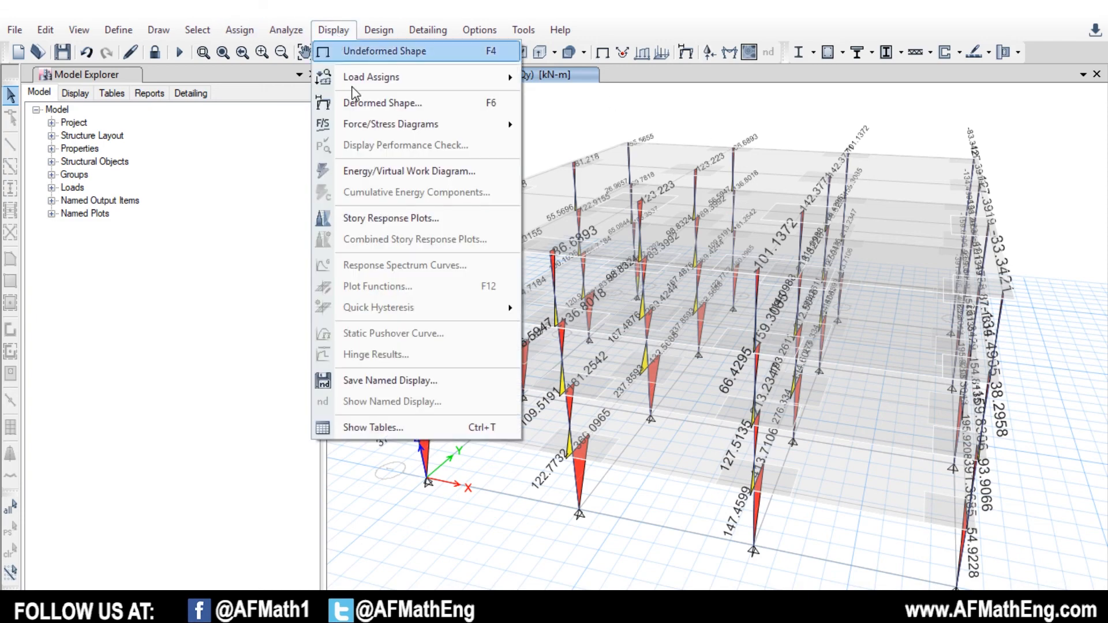
click(372, 427)
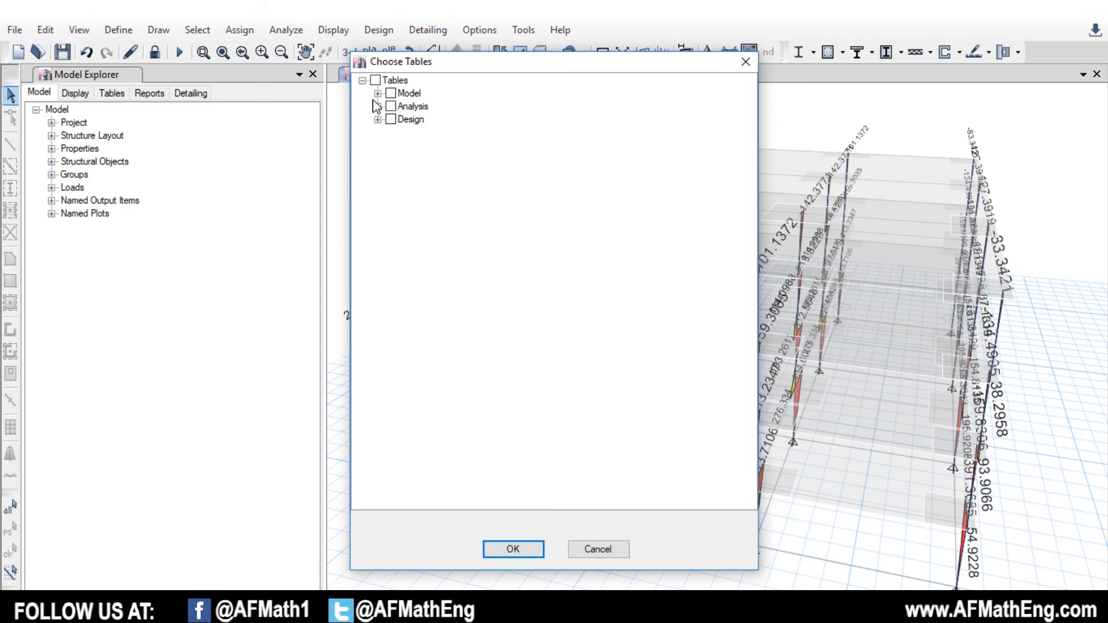
click(380, 106)
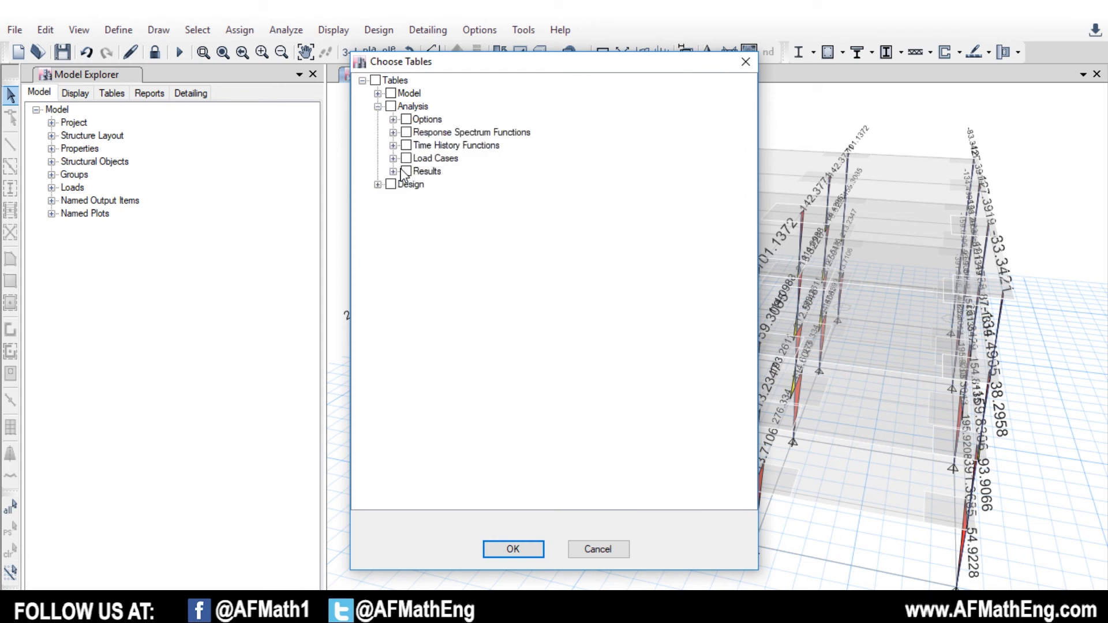
click(393, 170)
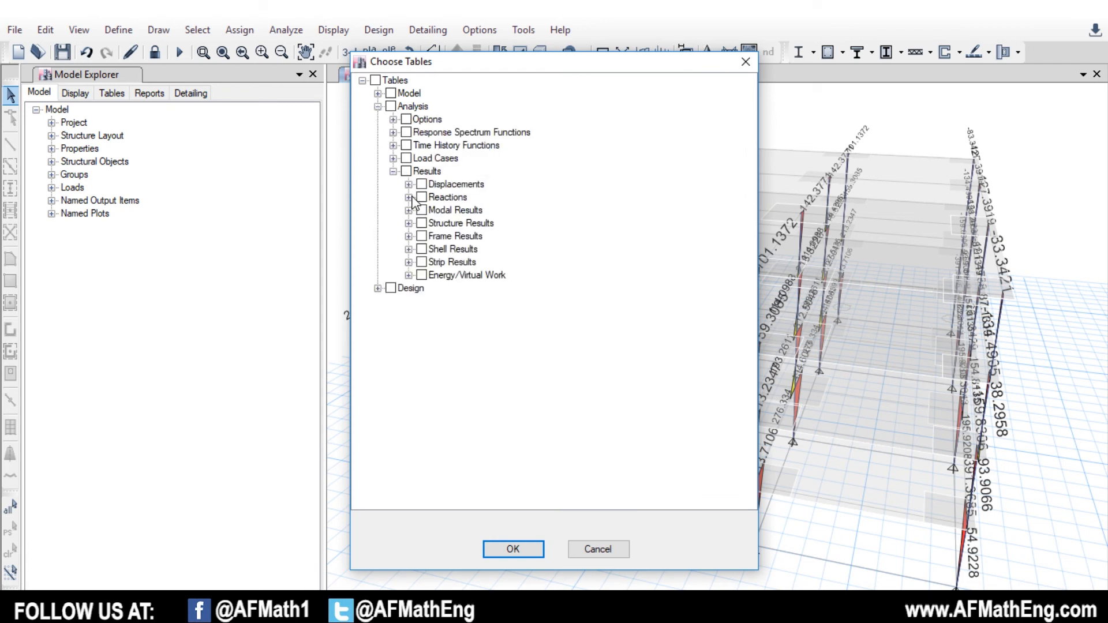
click(409, 197)
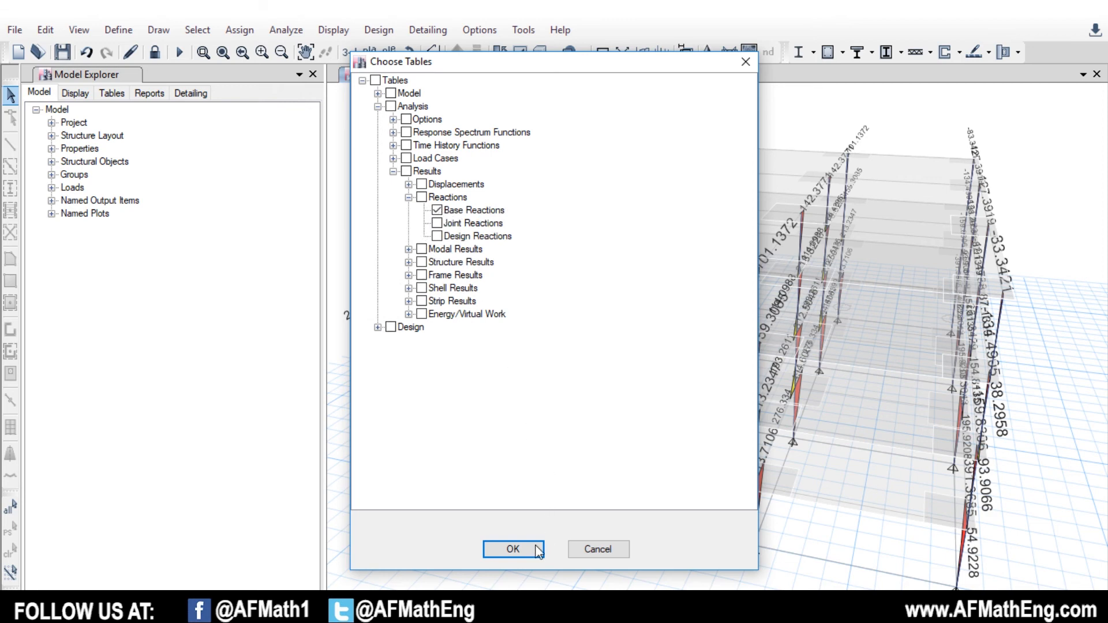
click(513, 549)
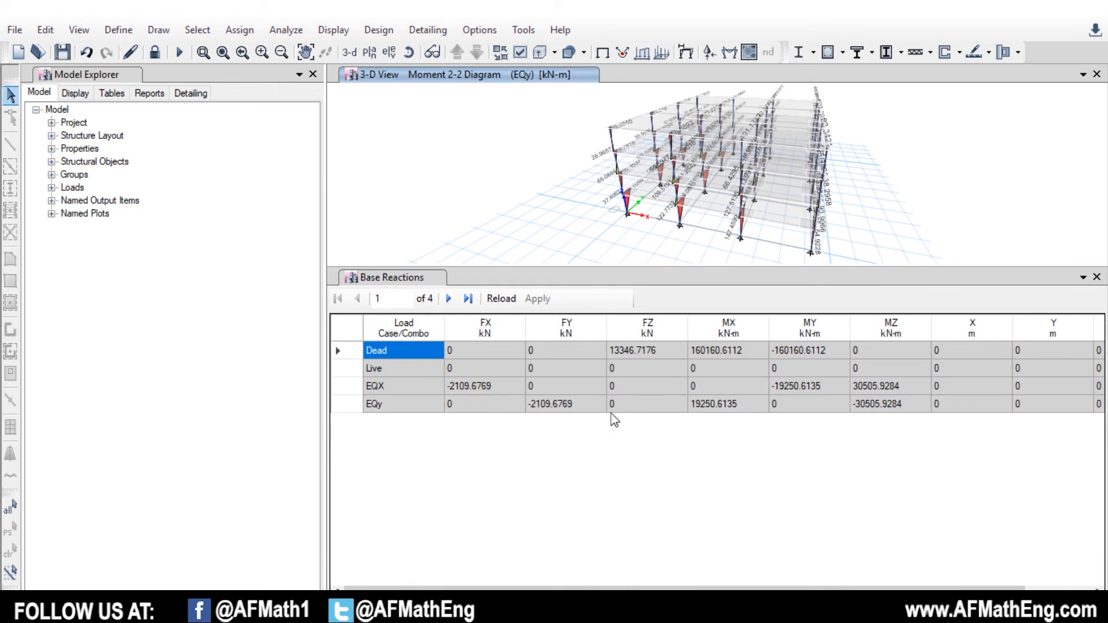
mouse_move(375, 394)
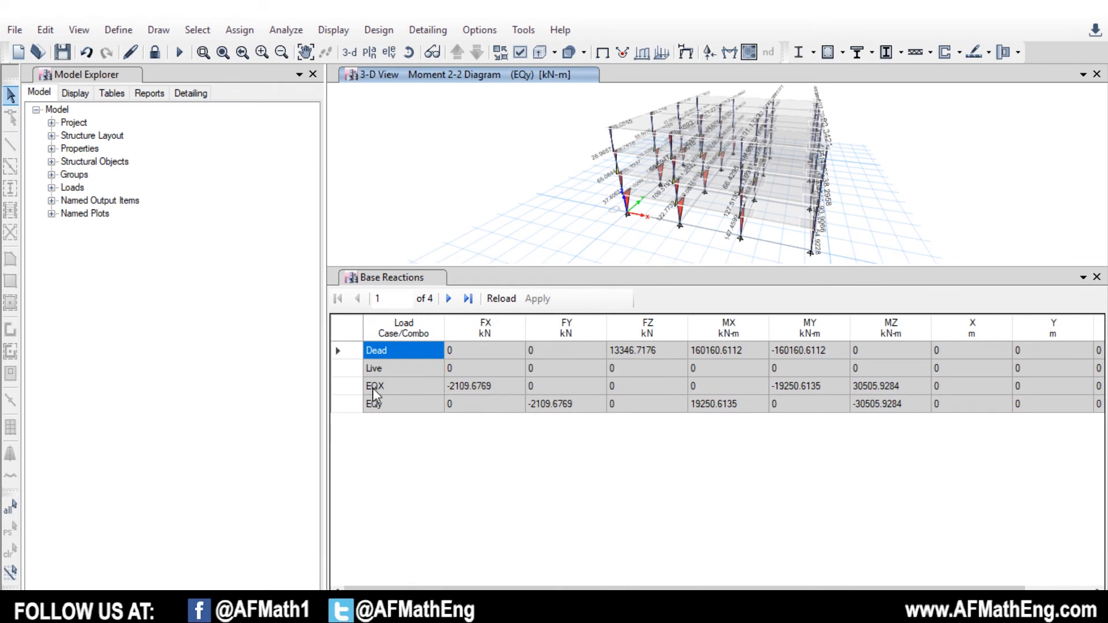
mouse_move(485, 399)
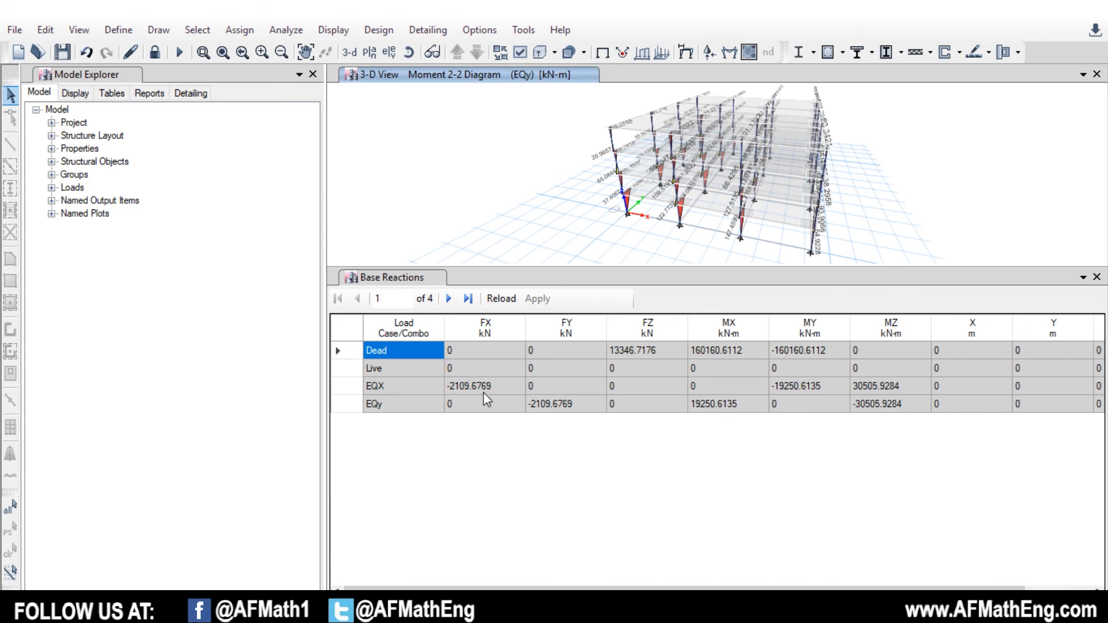
mouse_move(471, 375)
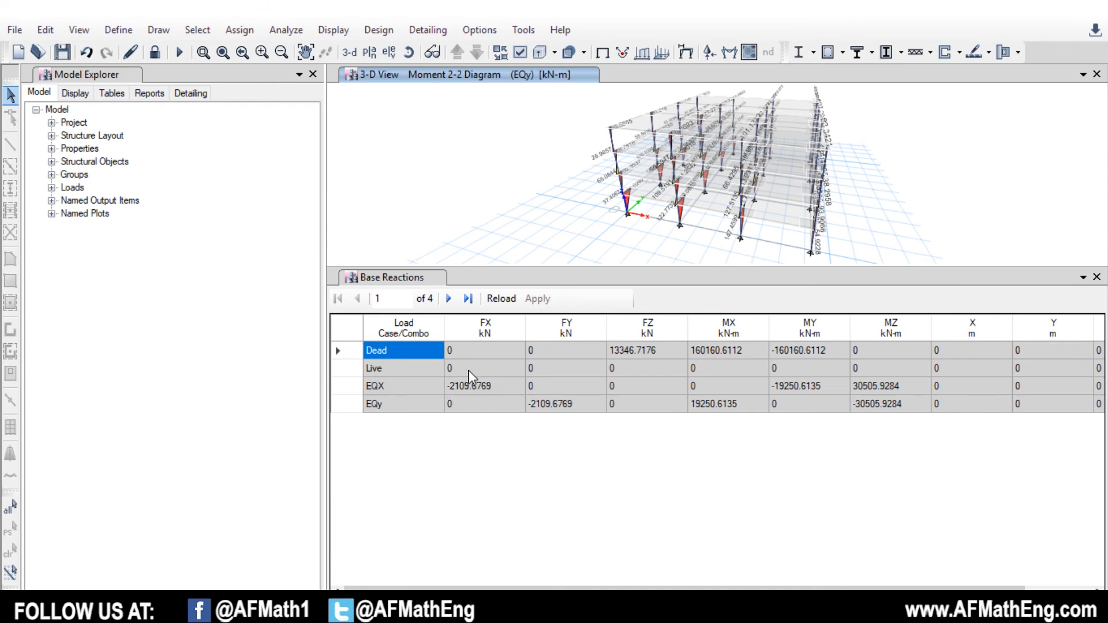
Step: Review the Base Reactions table, including Dead FZ 13346.72 kN and EQX MZ 30505.93 kN·m
click(613, 155)
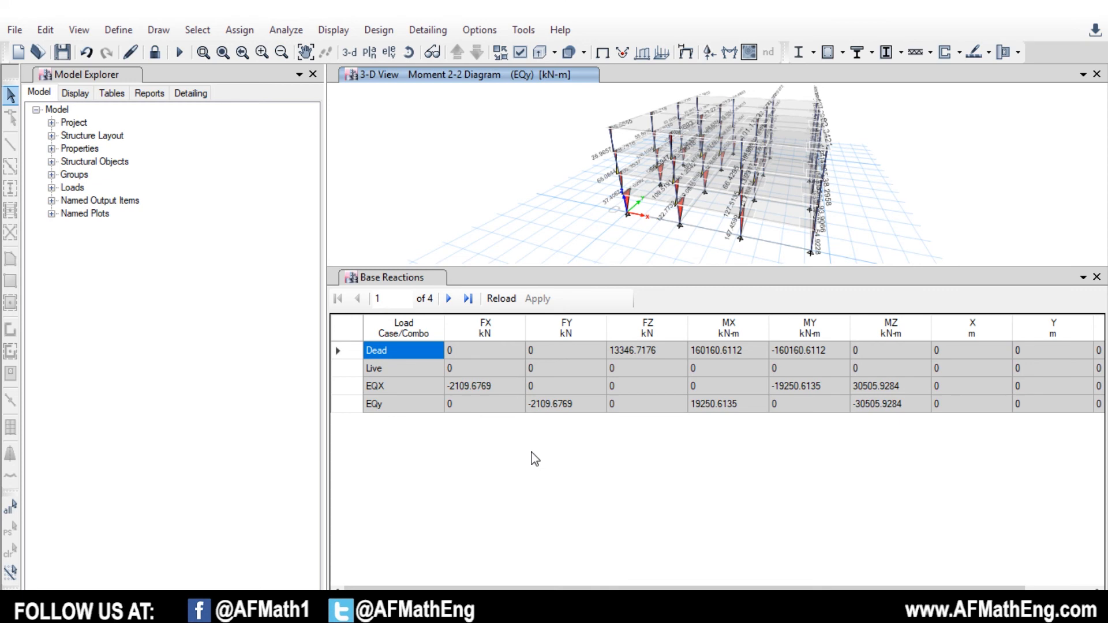
mouse_move(808, 371)
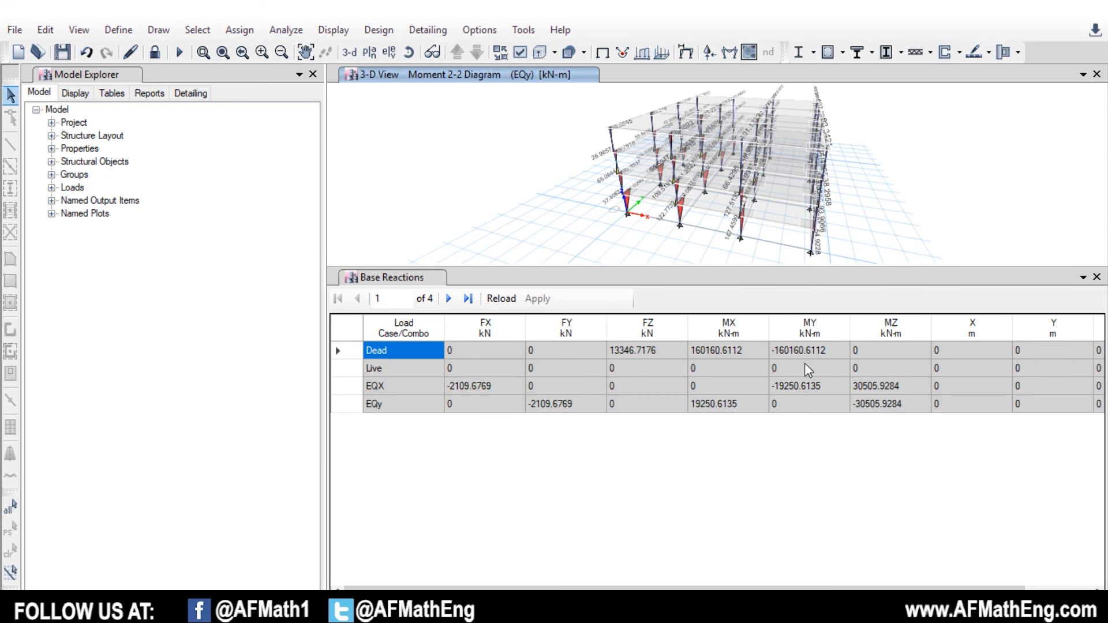
mouse_move(469, 399)
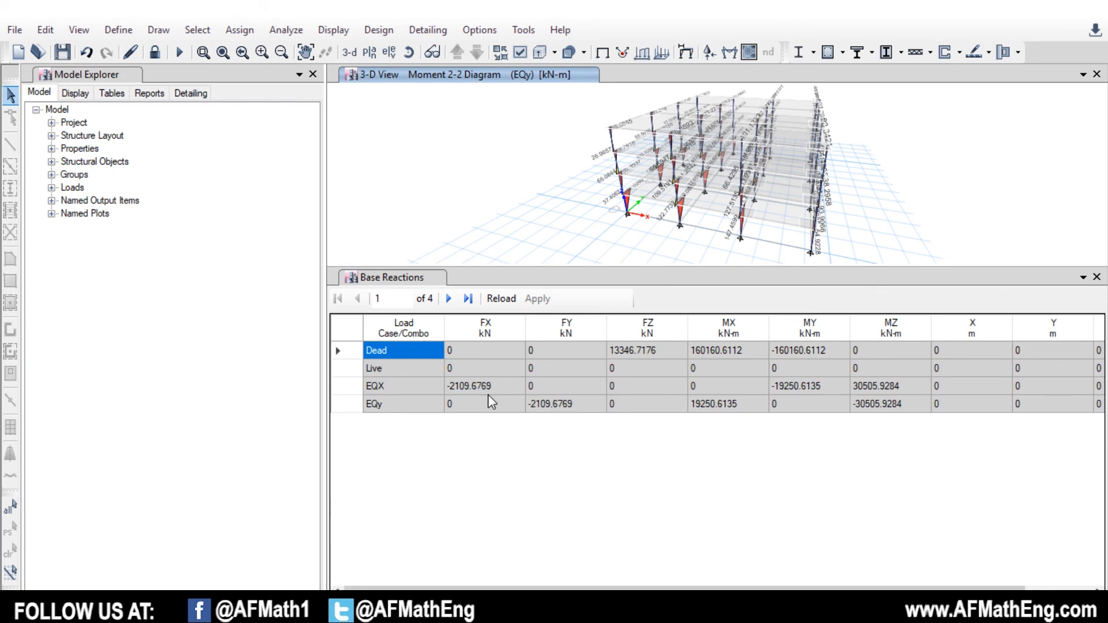
mouse_move(531, 394)
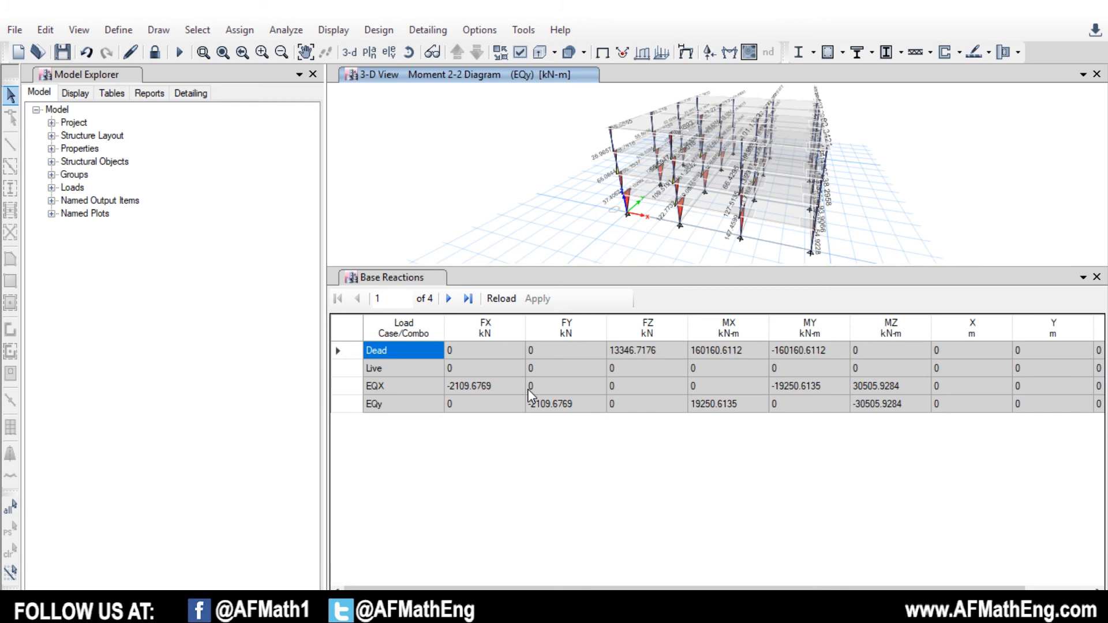
mouse_move(522, 402)
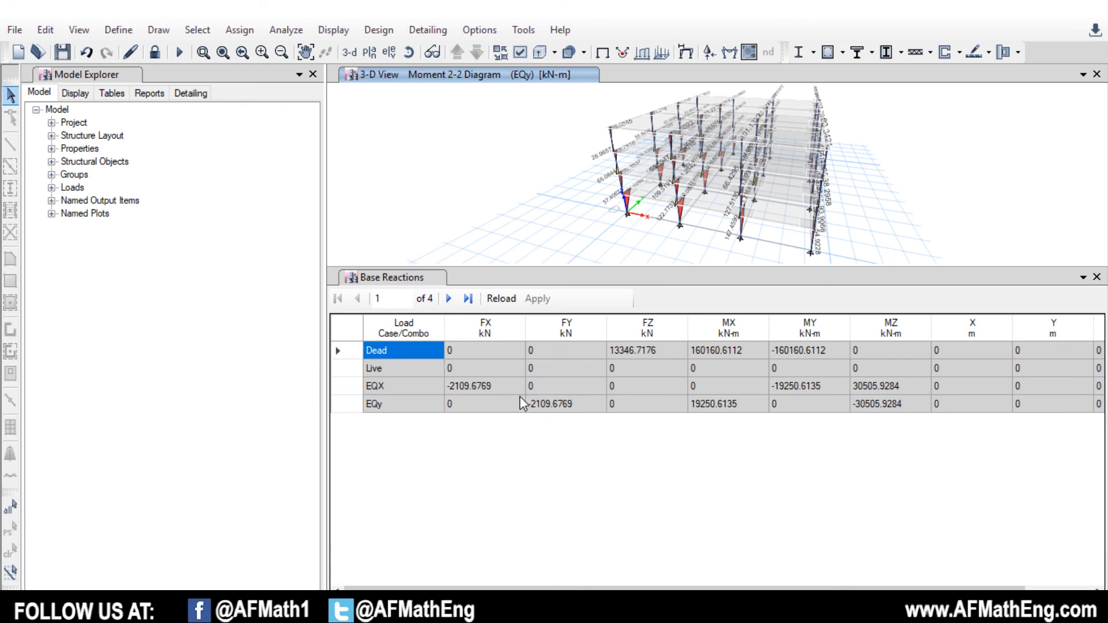
mouse_move(433, 154)
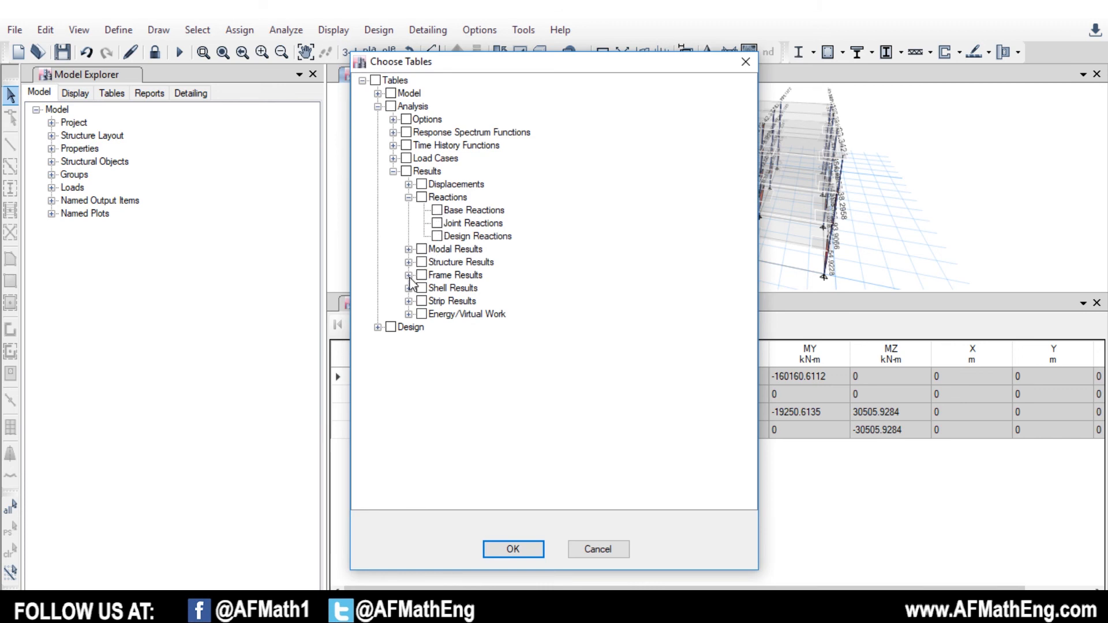
Step: Expand Structure Results and Frame Results in Choose Tables, then cancel without adding tables
click(409, 262)
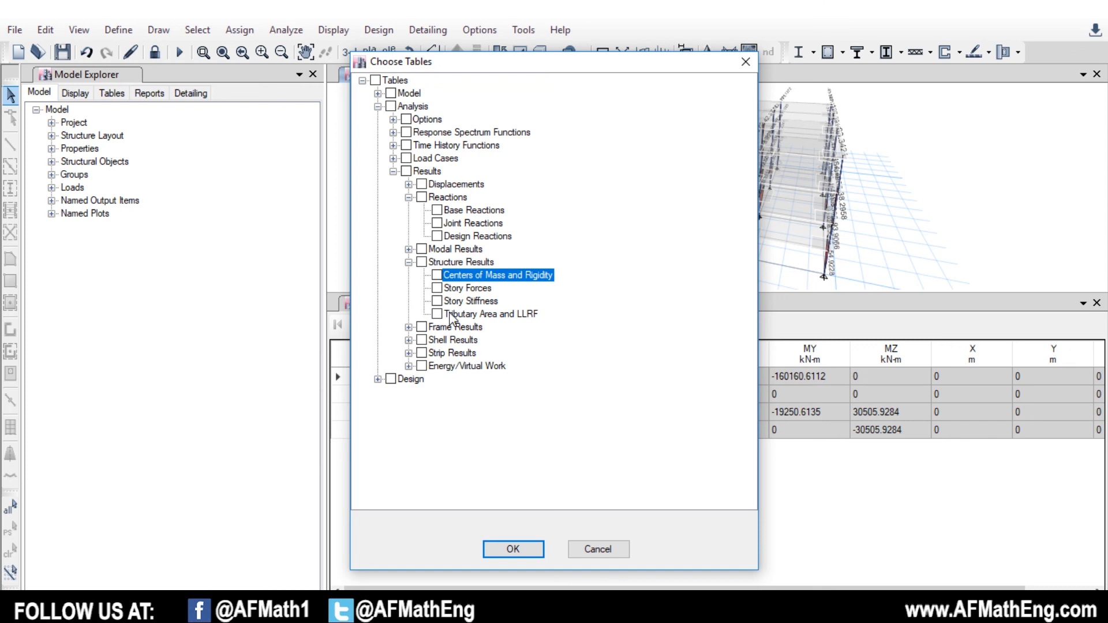
click(410, 327)
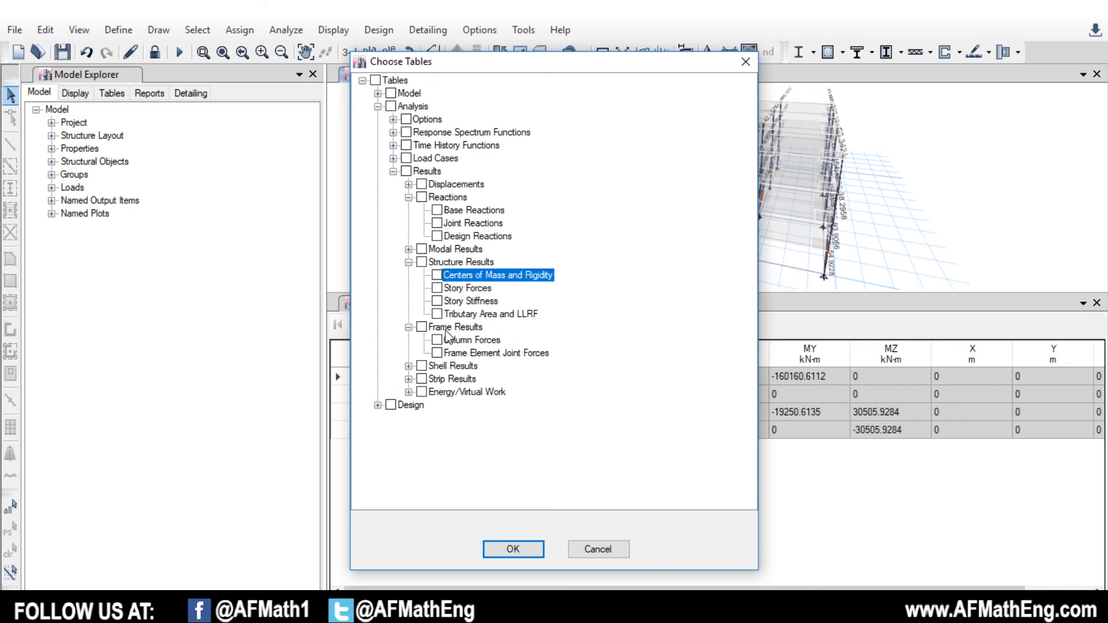
mouse_move(424, 292)
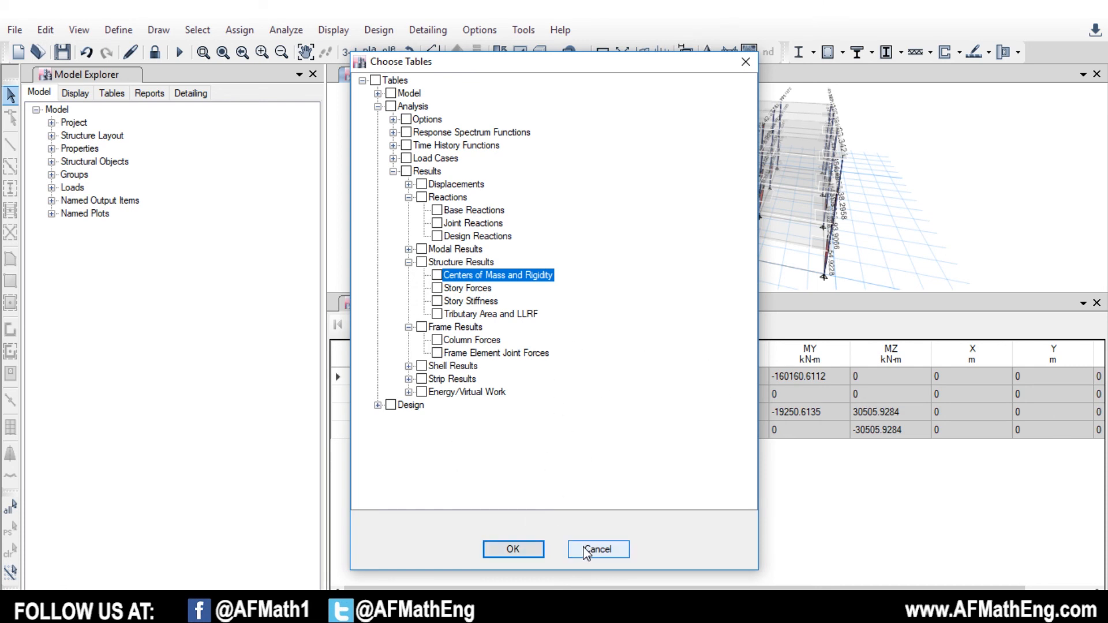
click(597, 550)
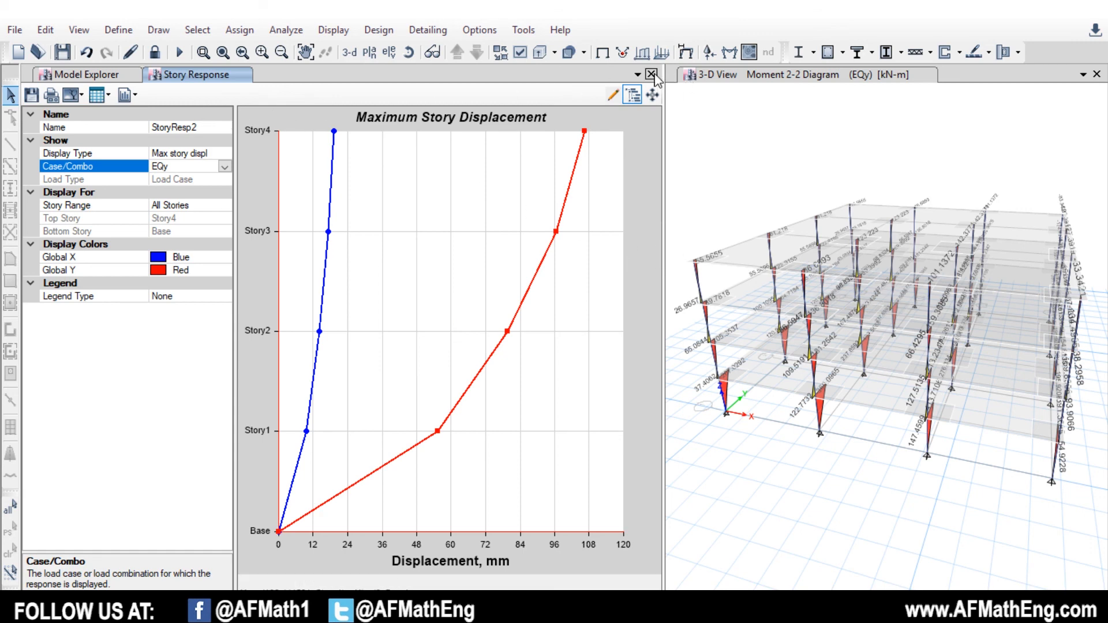
mouse_move(603, 53)
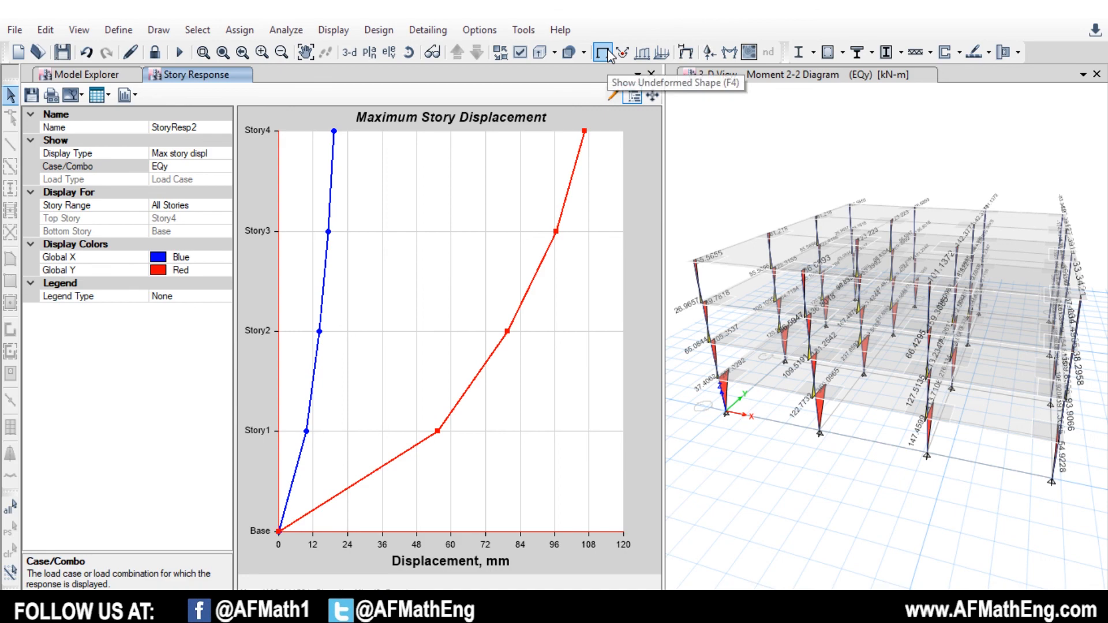
mouse_move(601, 75)
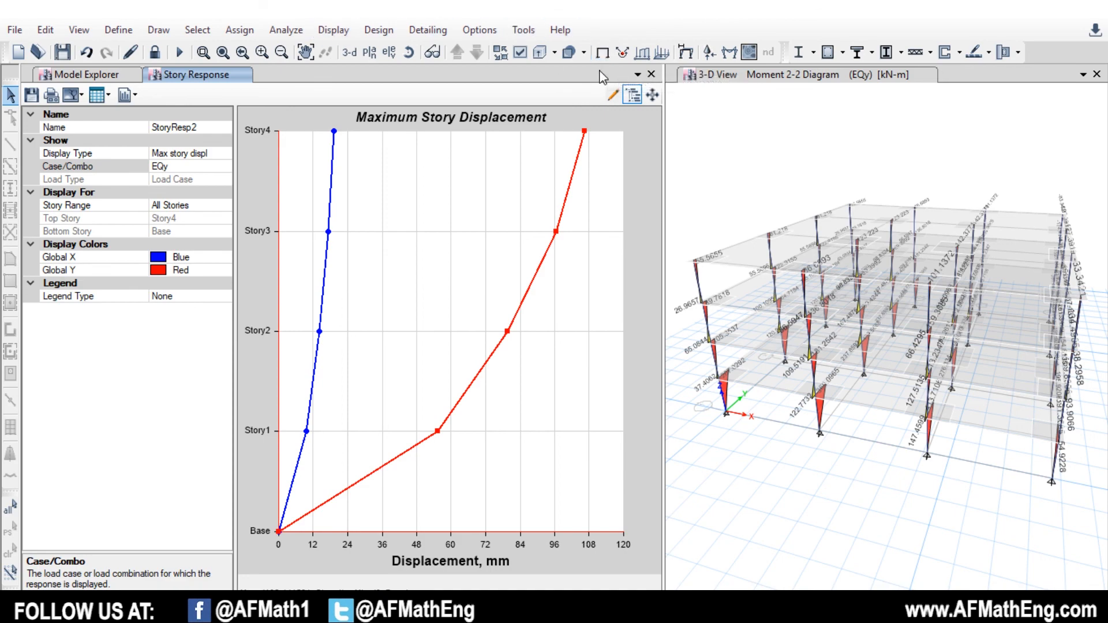